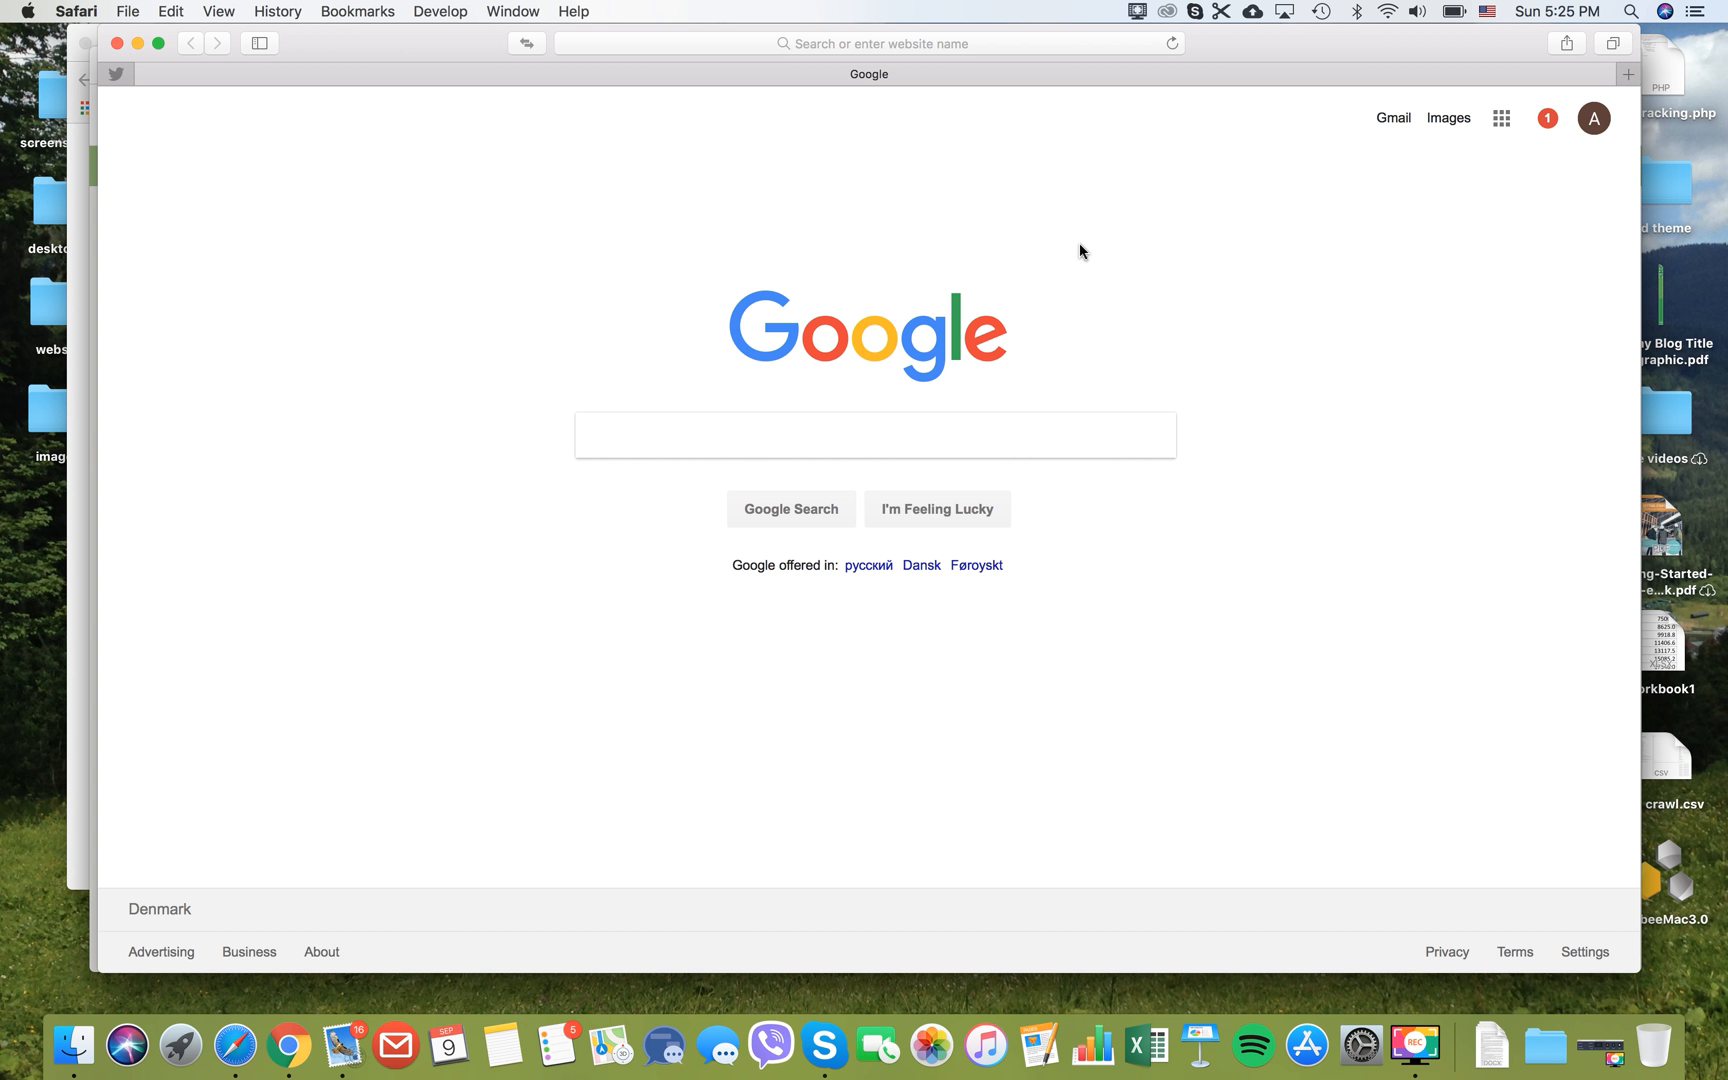
pyautogui.moveTo(192, 180)
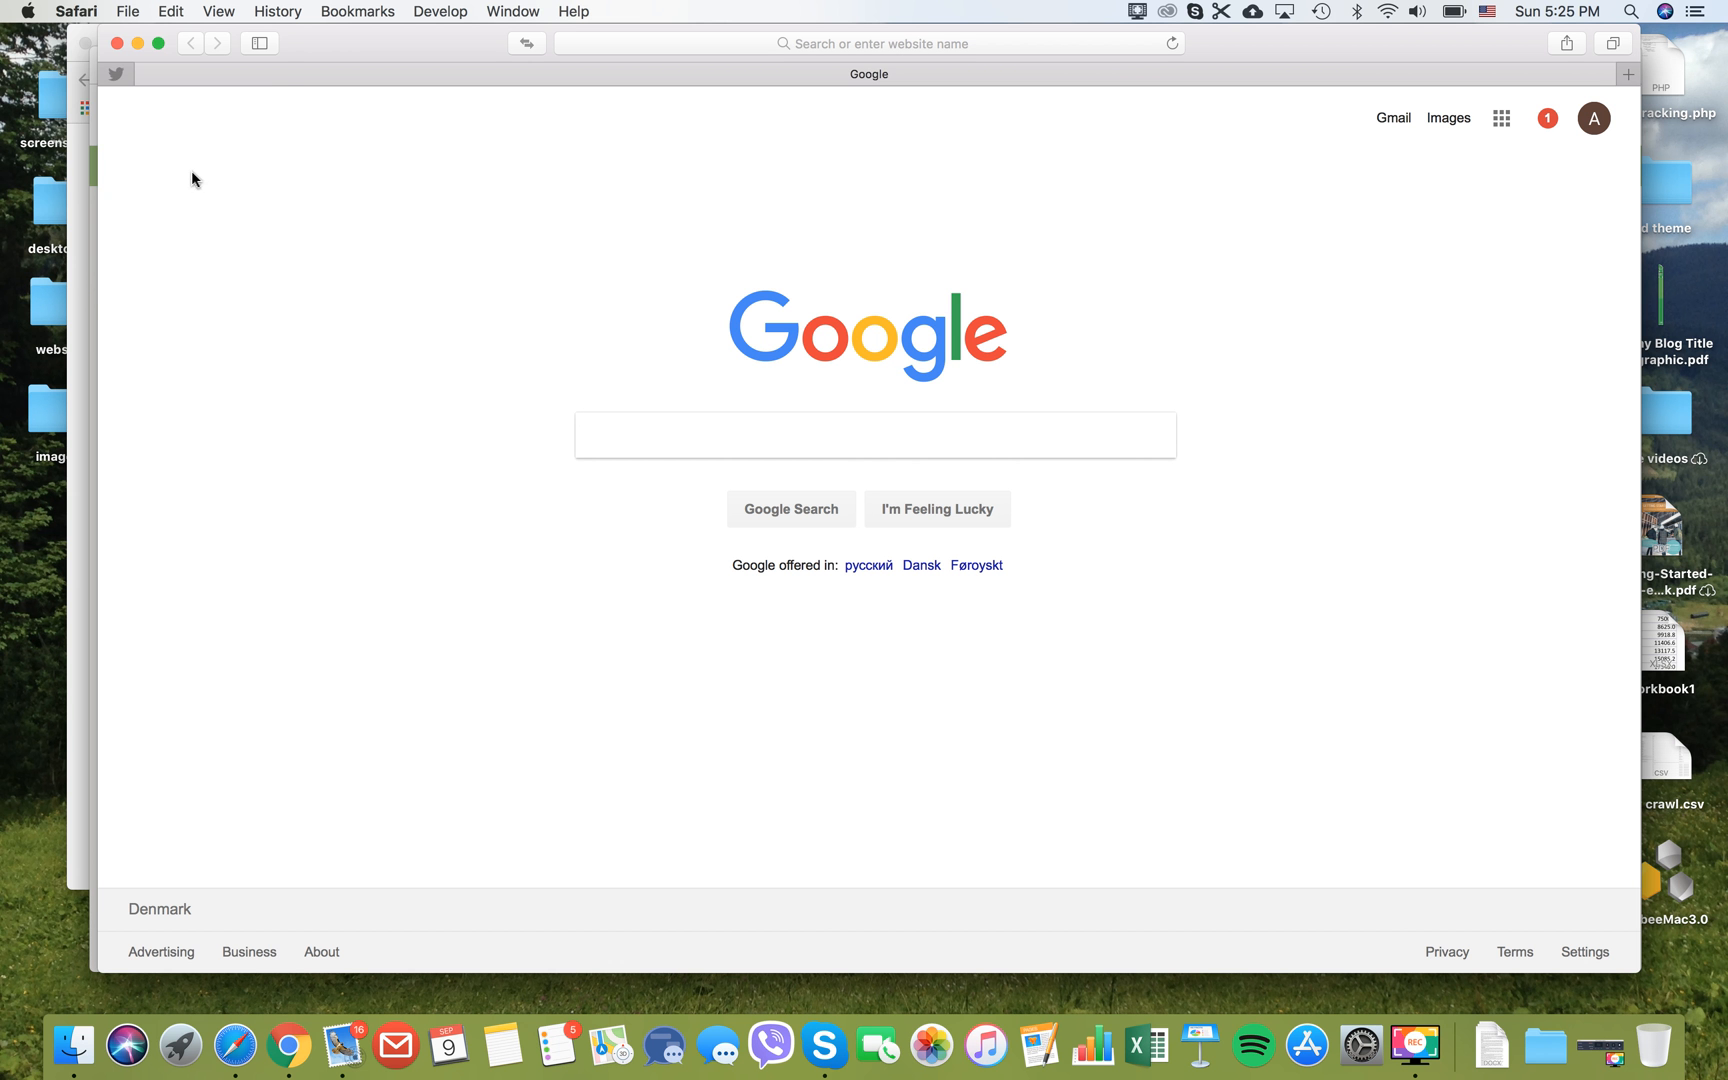
# Step: Open Safari Preferences from the Safari menu and switch to the Privacy section
pyautogui.click(78, 12)
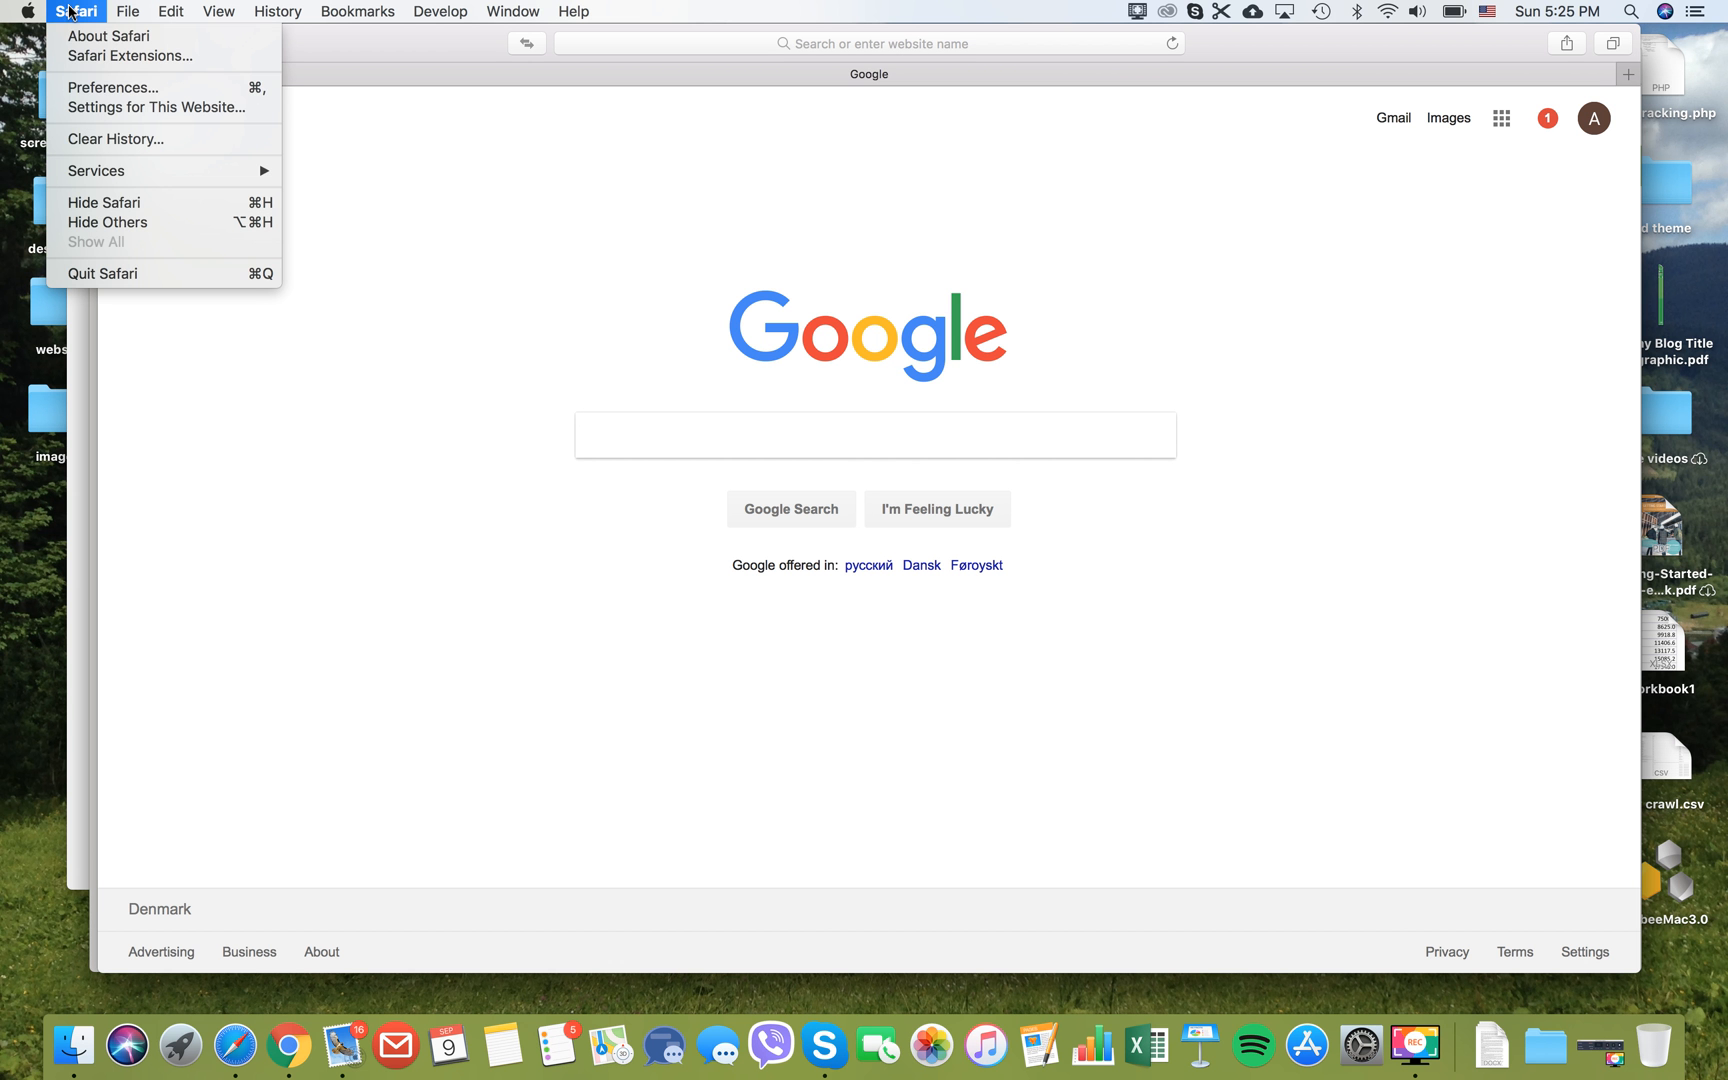
pyautogui.moveTo(110, 88)
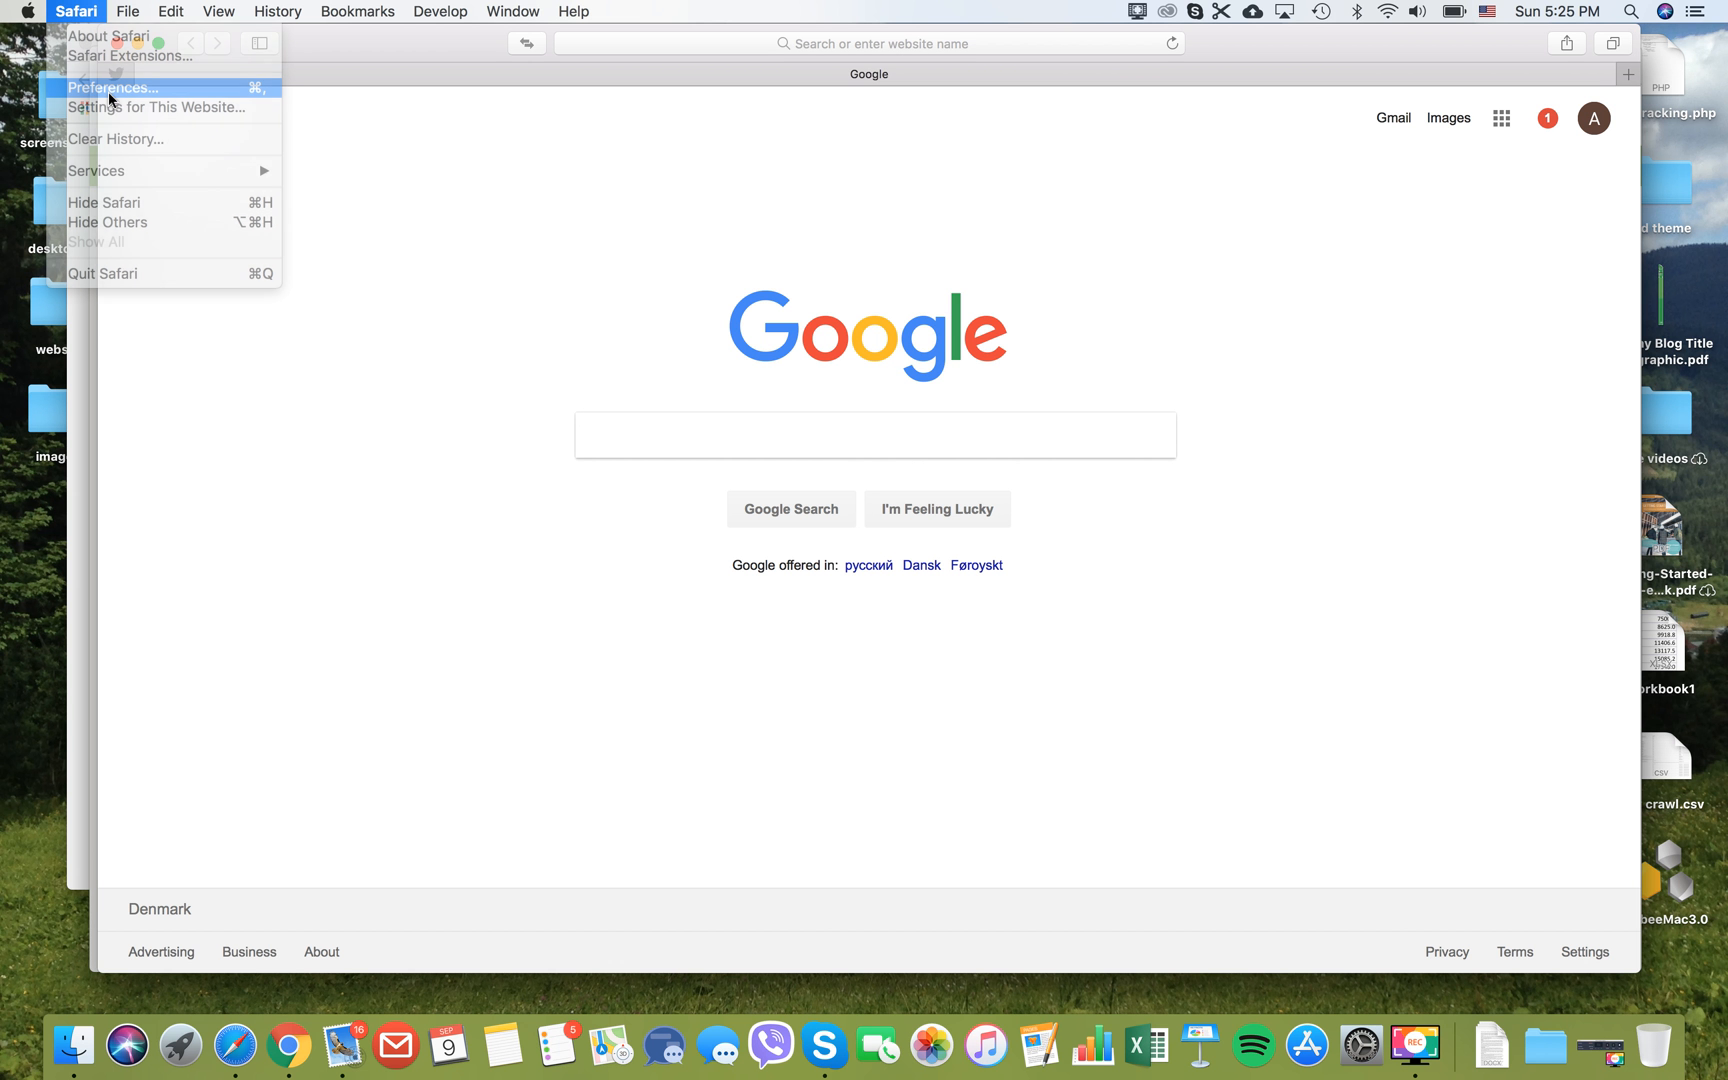
pyautogui.click(112, 88)
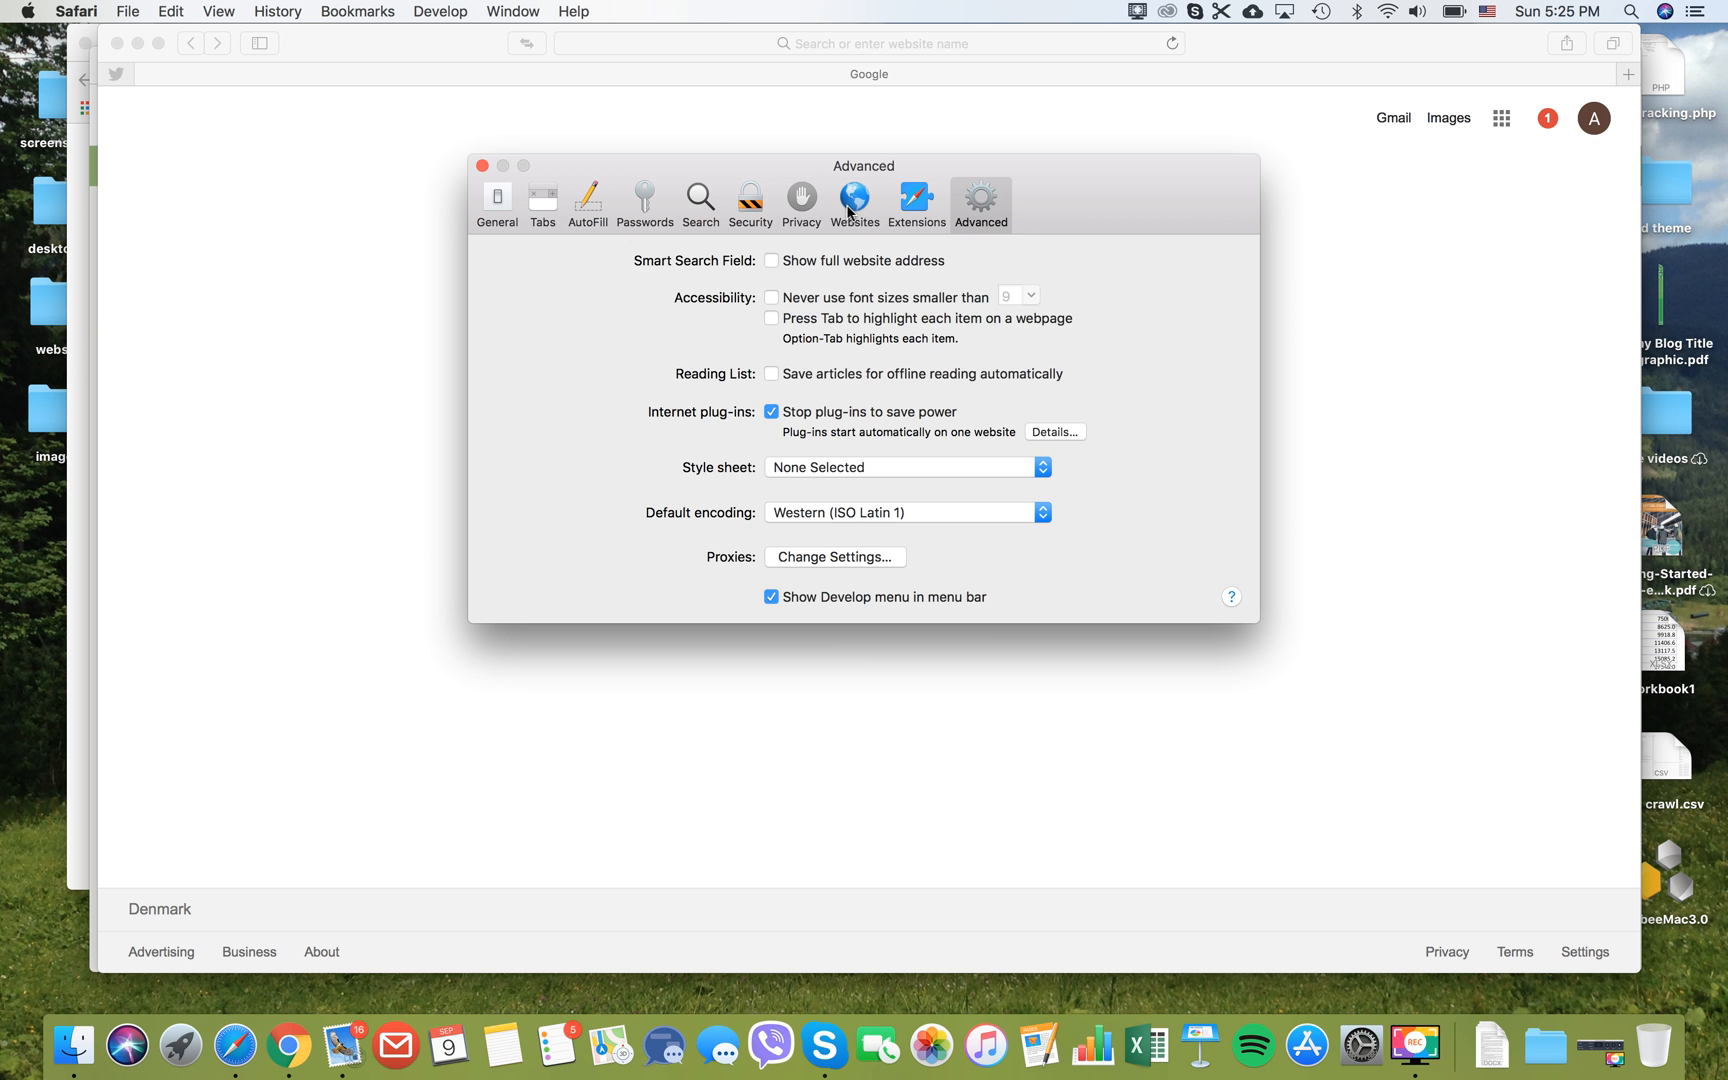
pyautogui.click(802, 202)
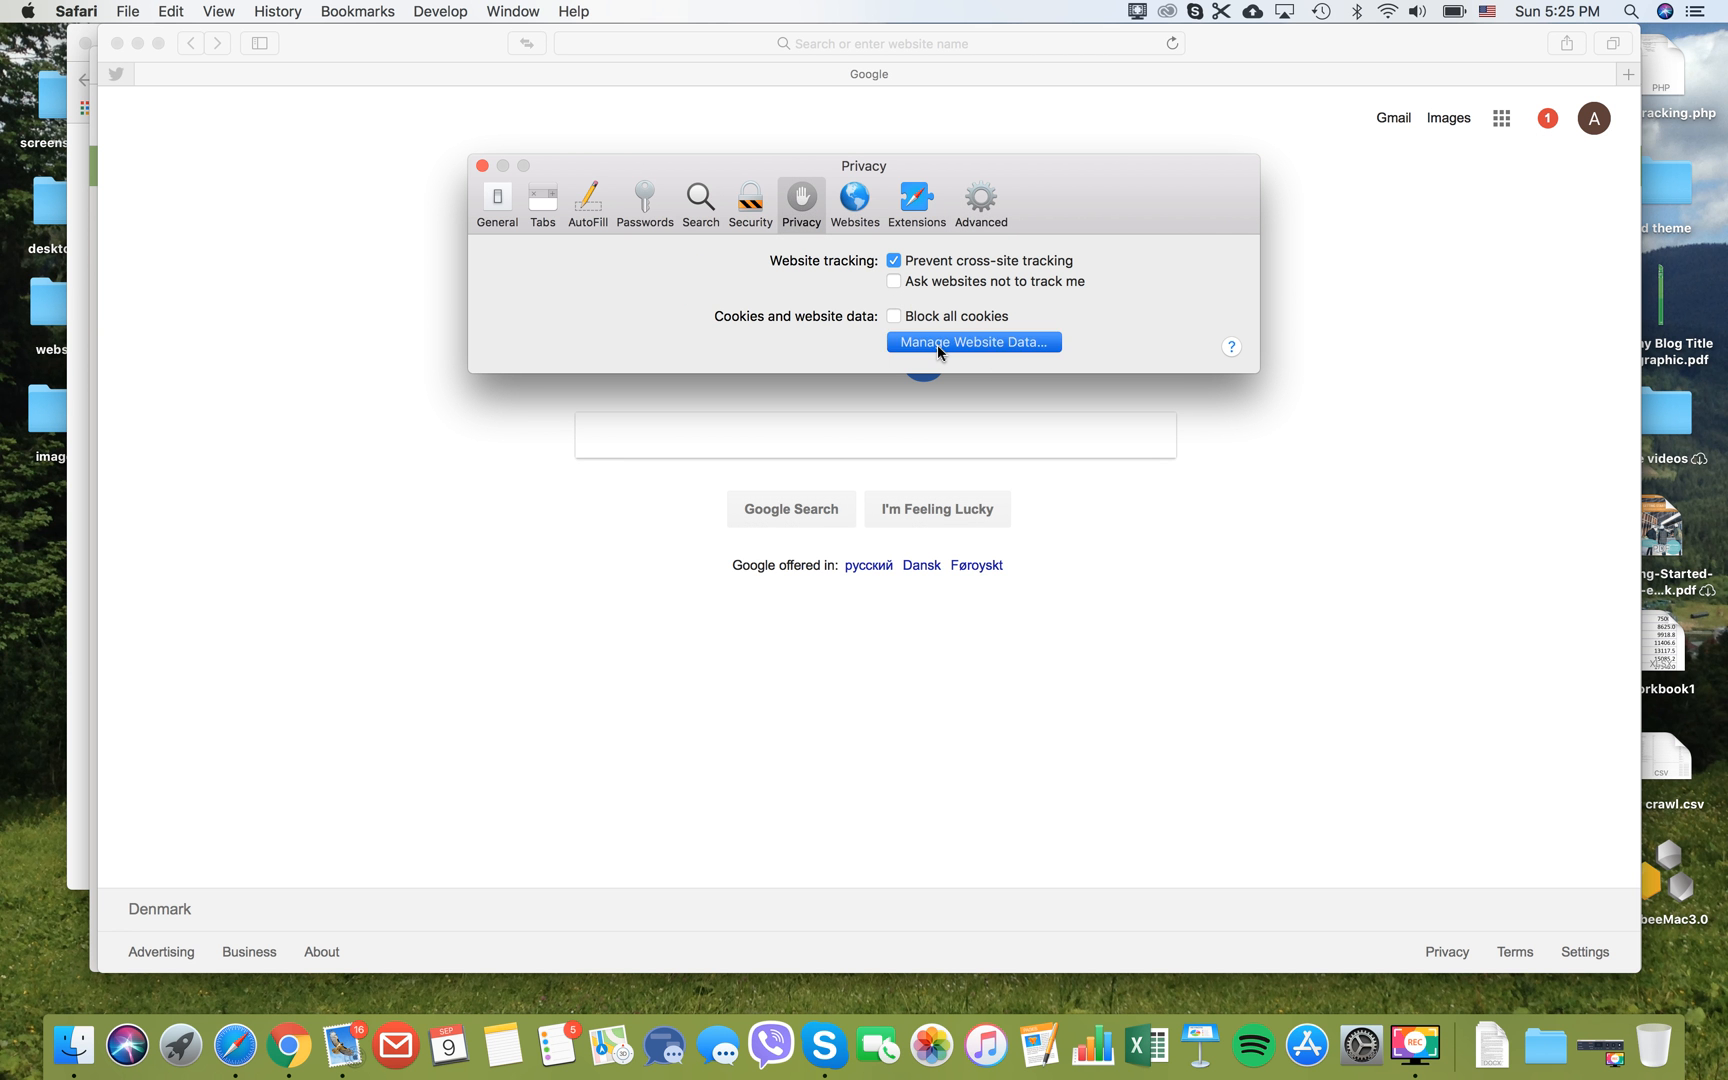
# Step: In Manage Website Data, find the 0352.ua entry and remove its stored data
pyautogui.click(974, 342)
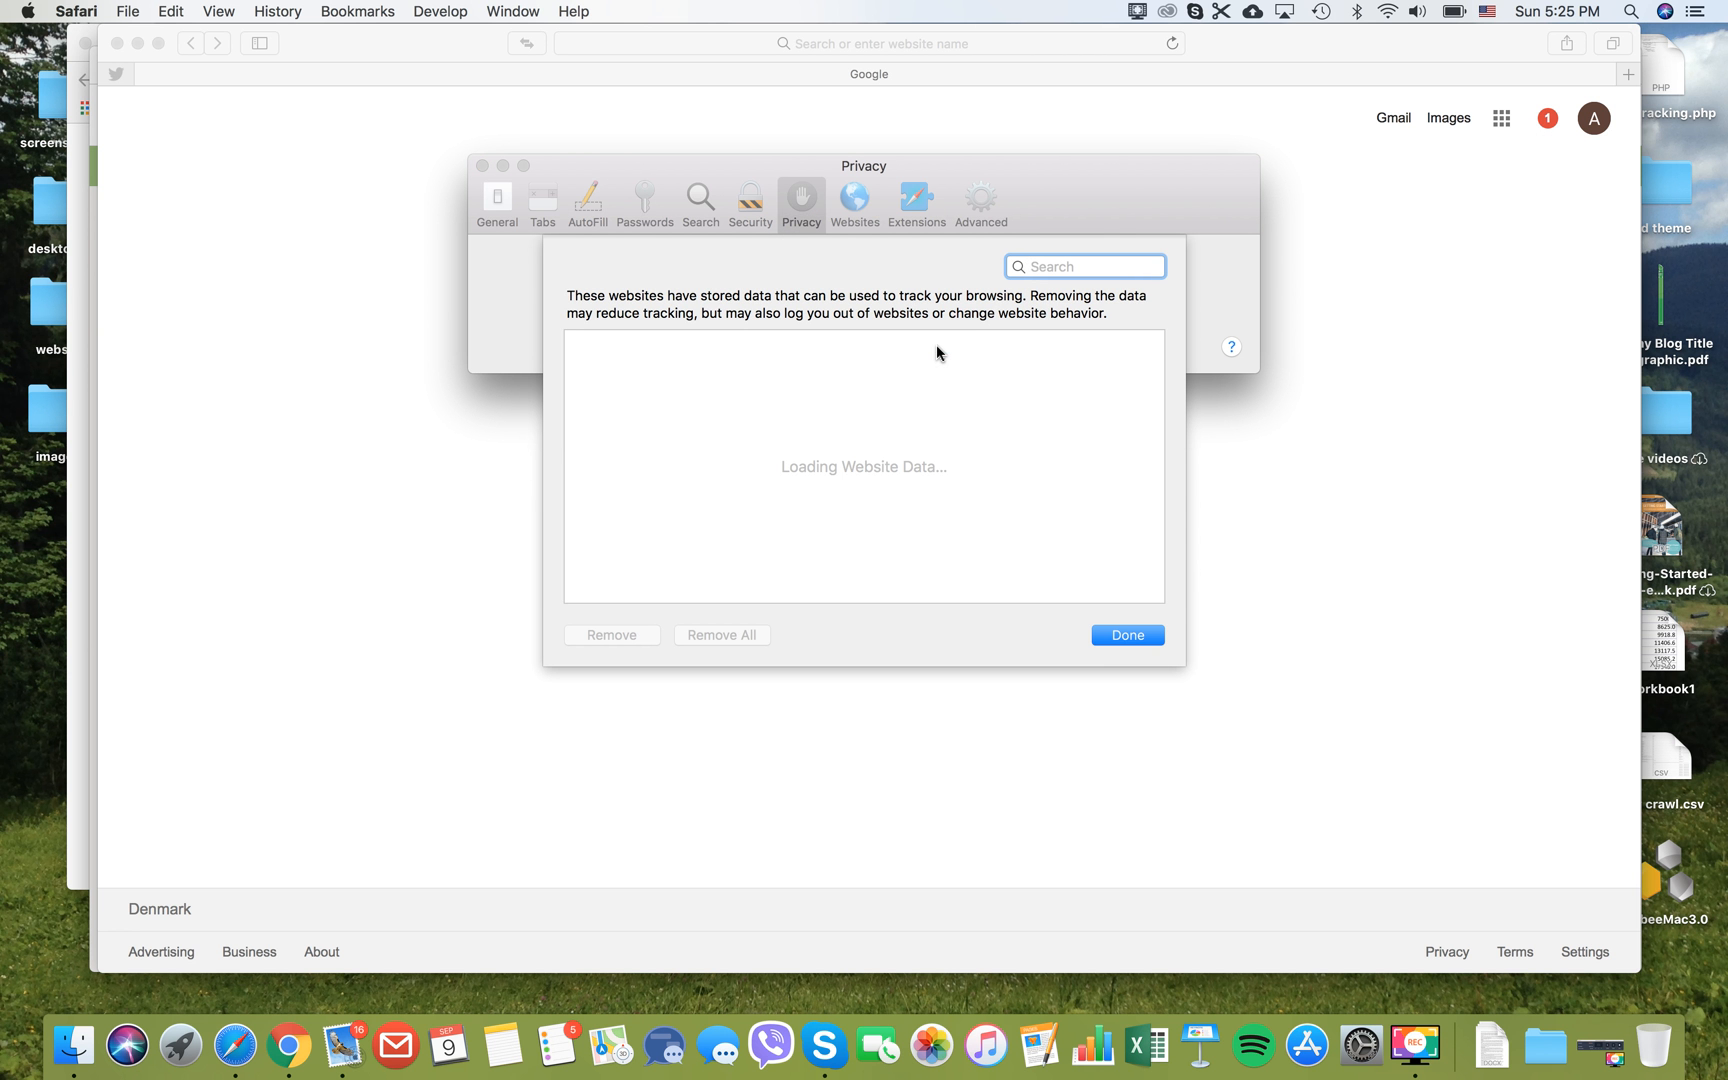
pyautogui.moveTo(792, 336)
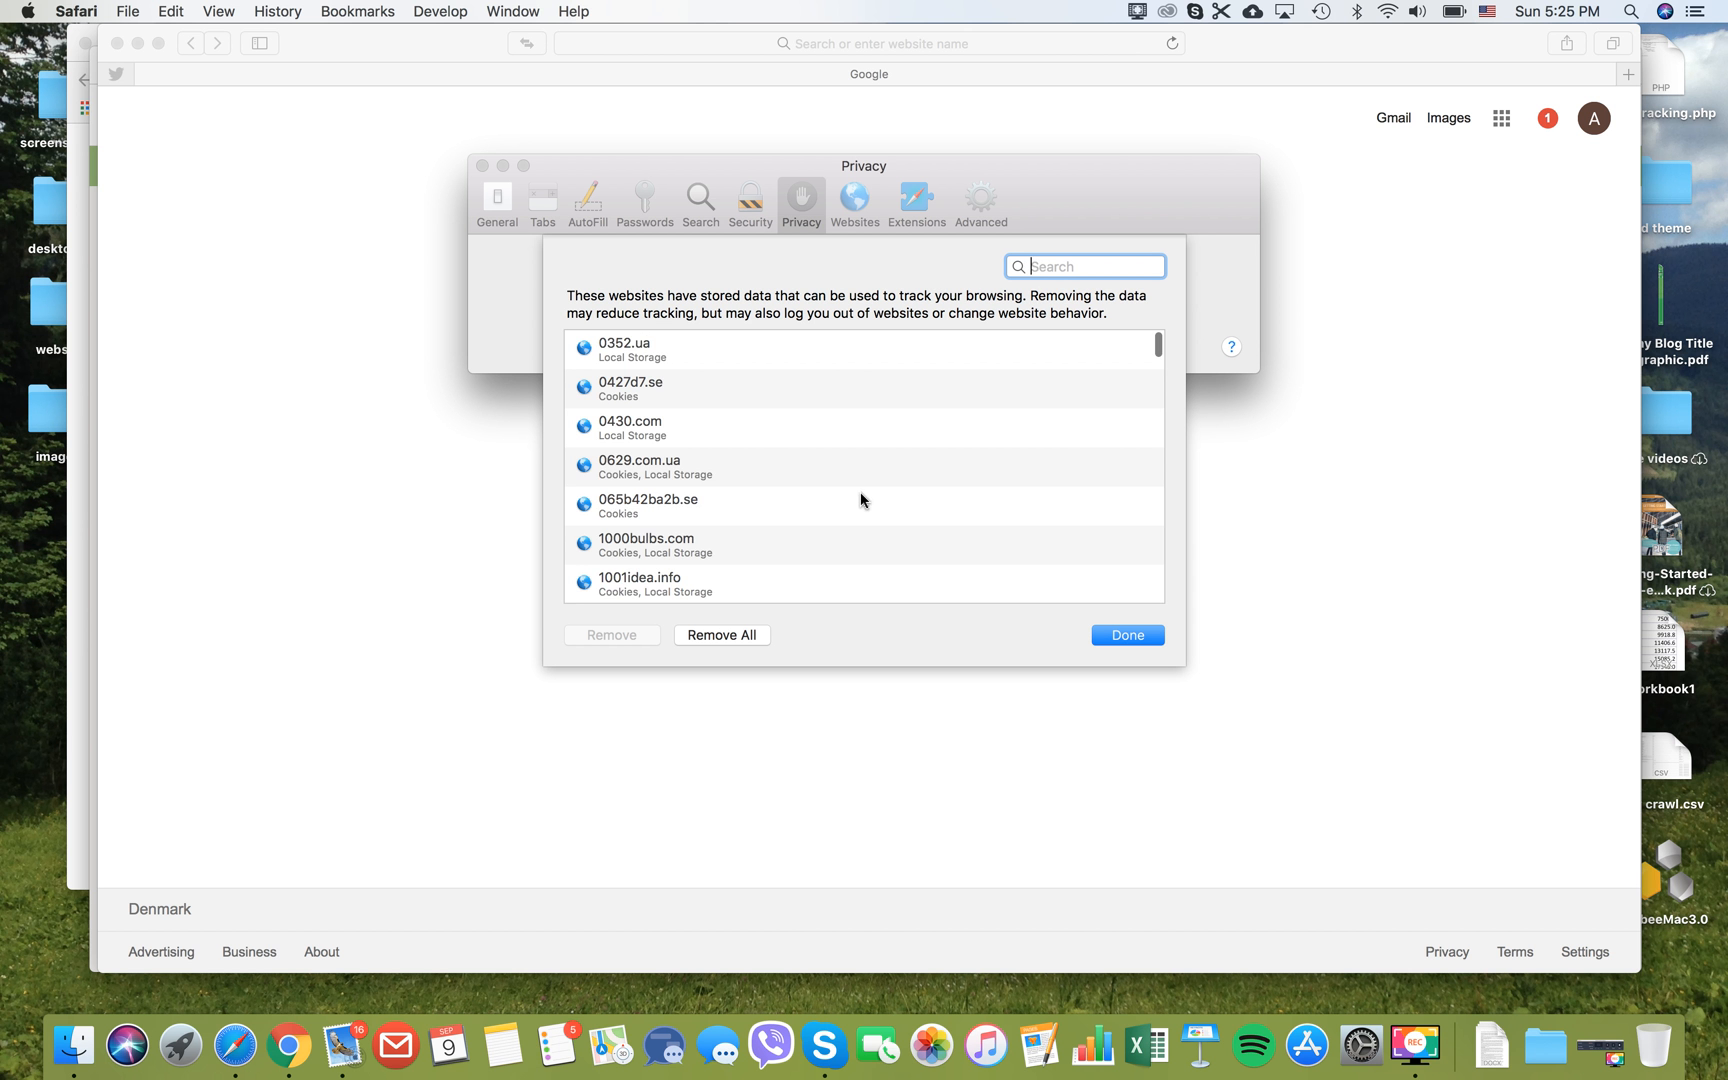
pyautogui.scroll(-3)
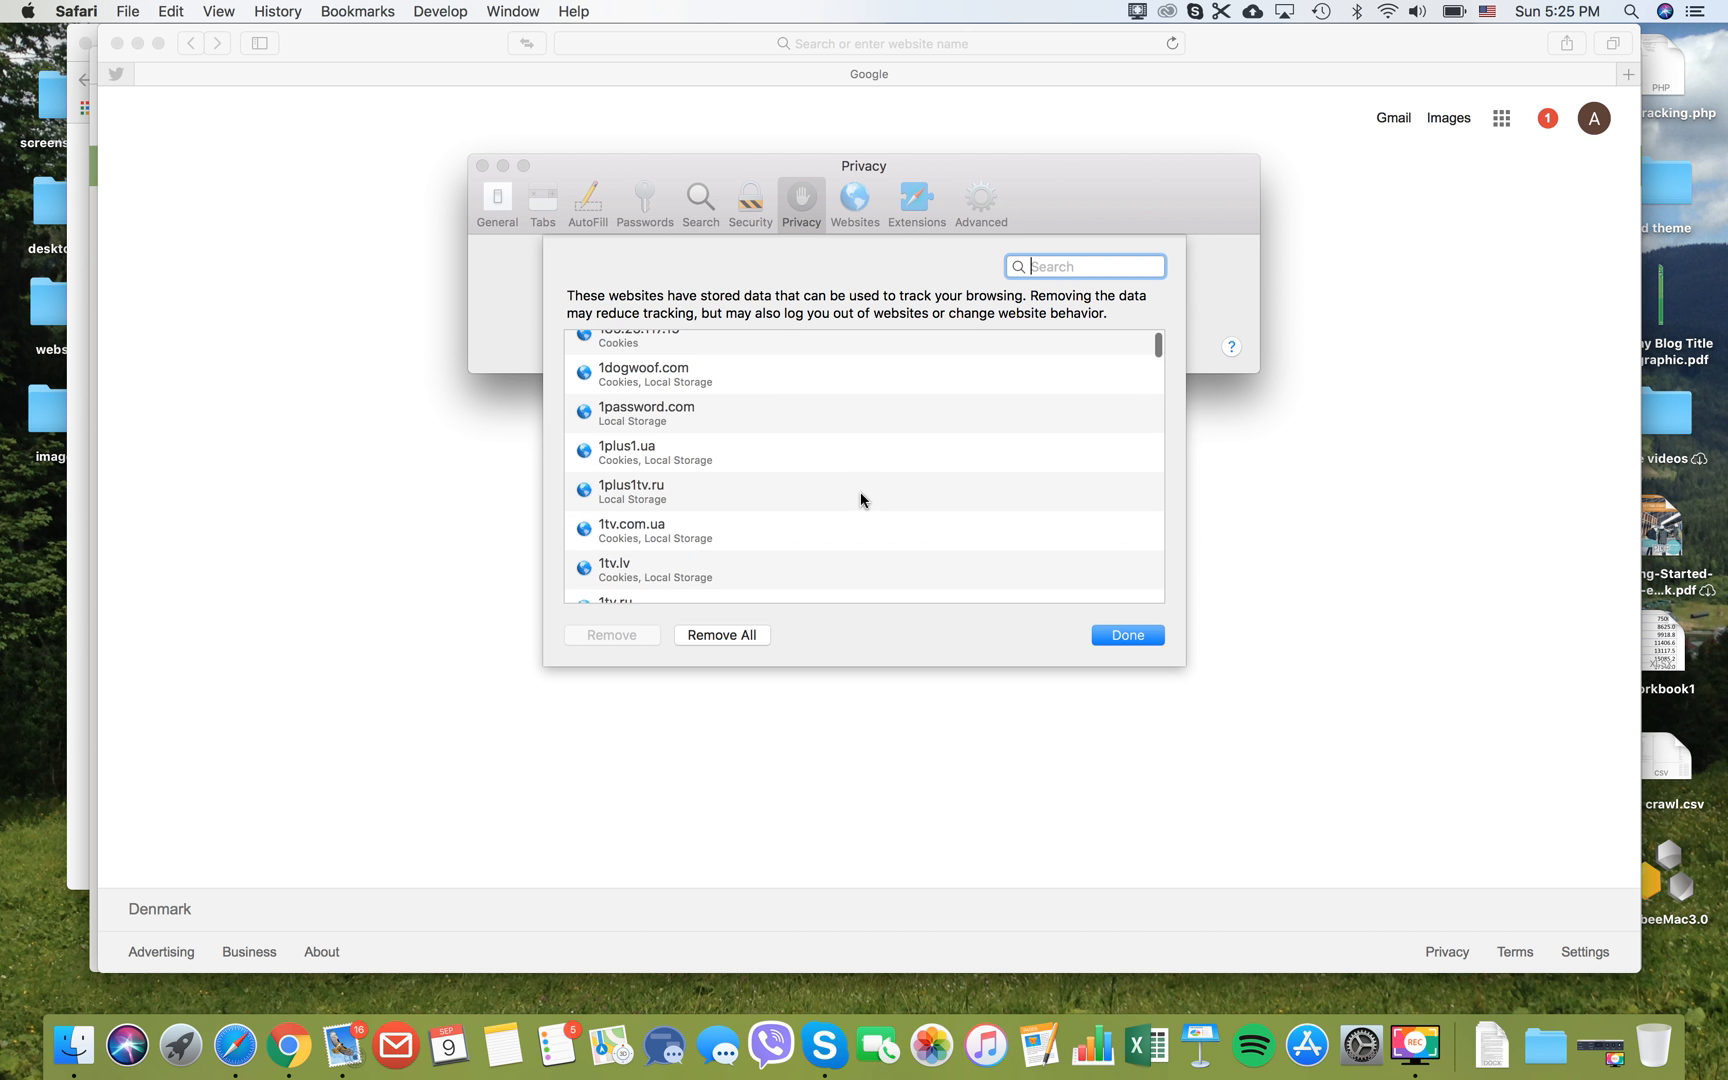
pyautogui.scroll(3)
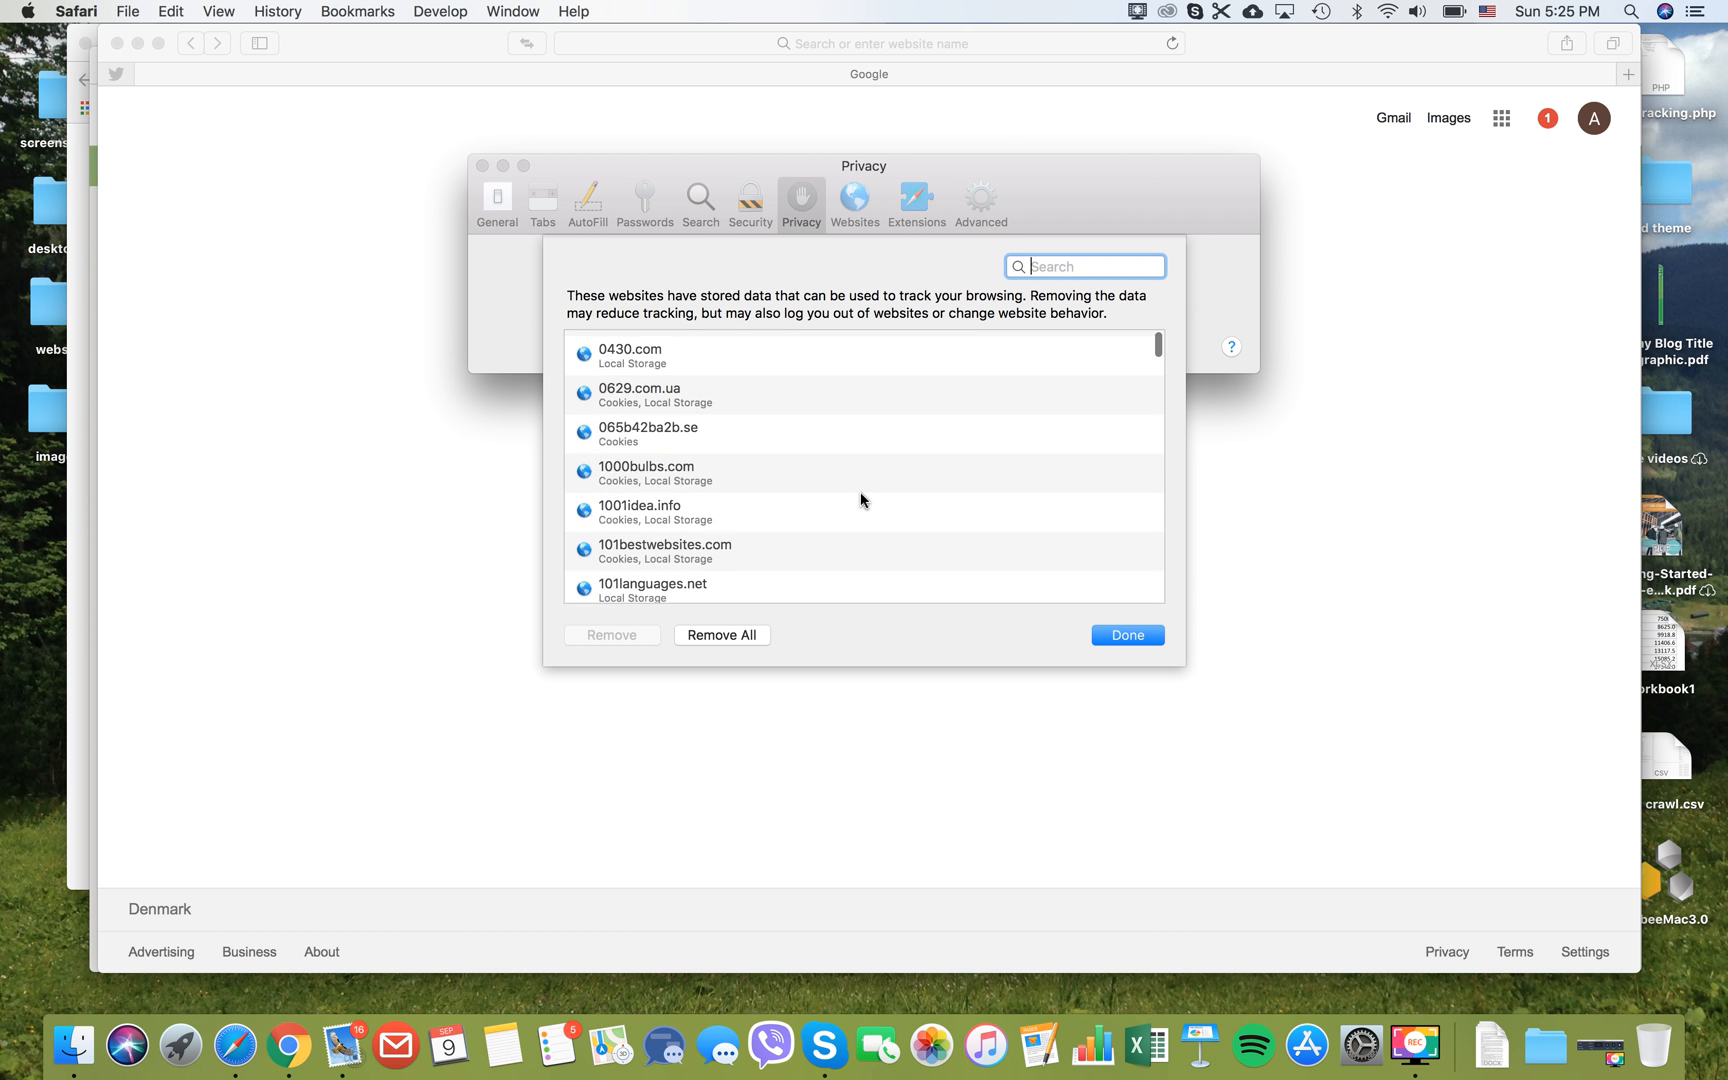
pyautogui.scroll(3)
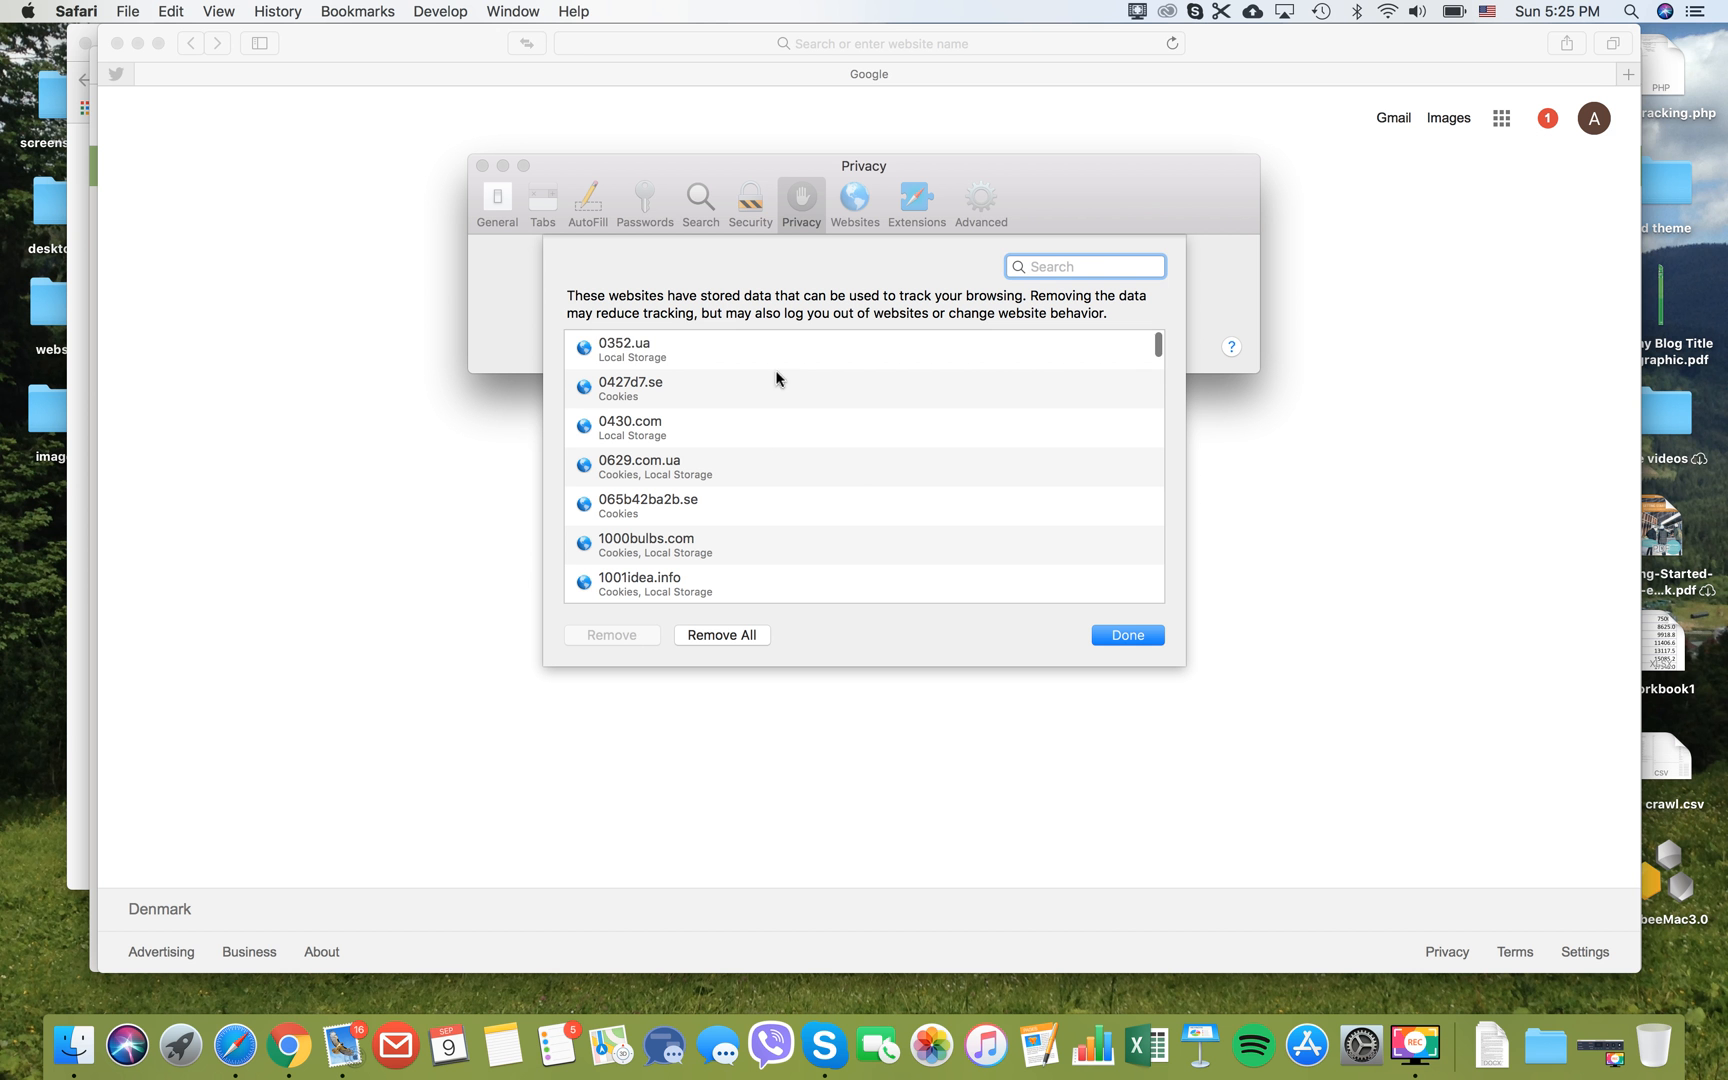
pyautogui.click(624, 350)
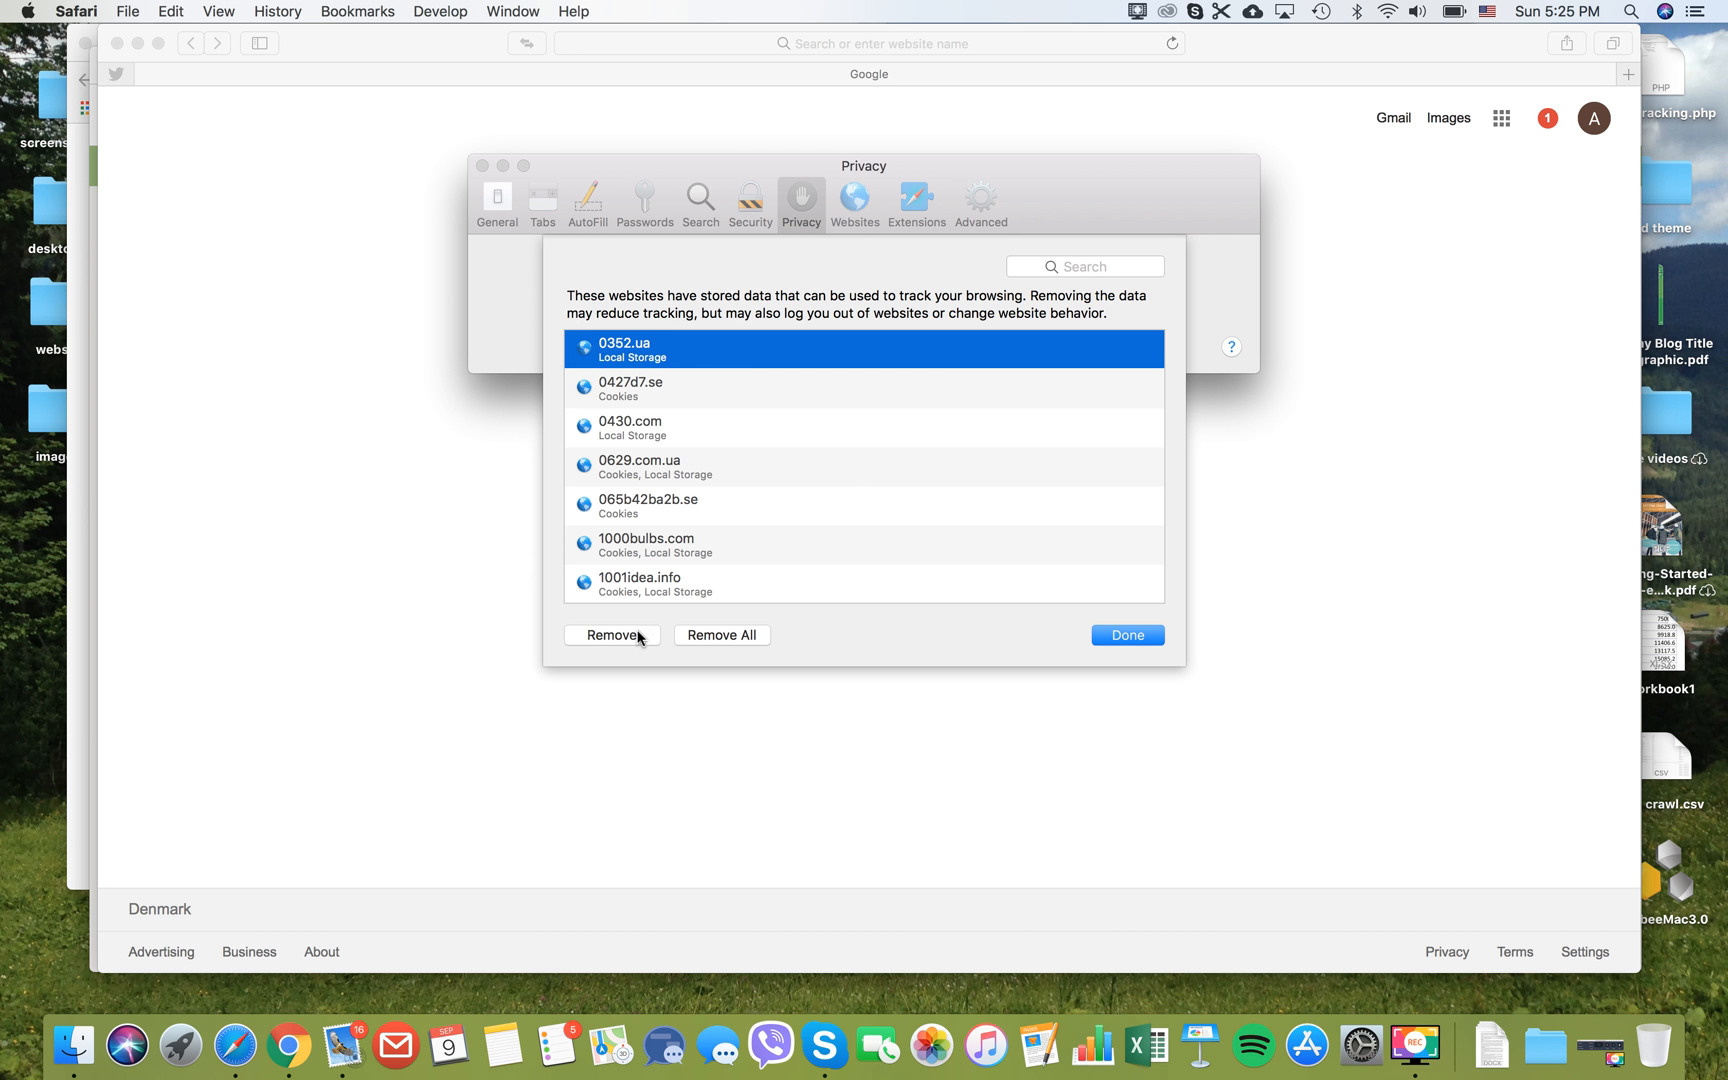
pyautogui.click(612, 634)
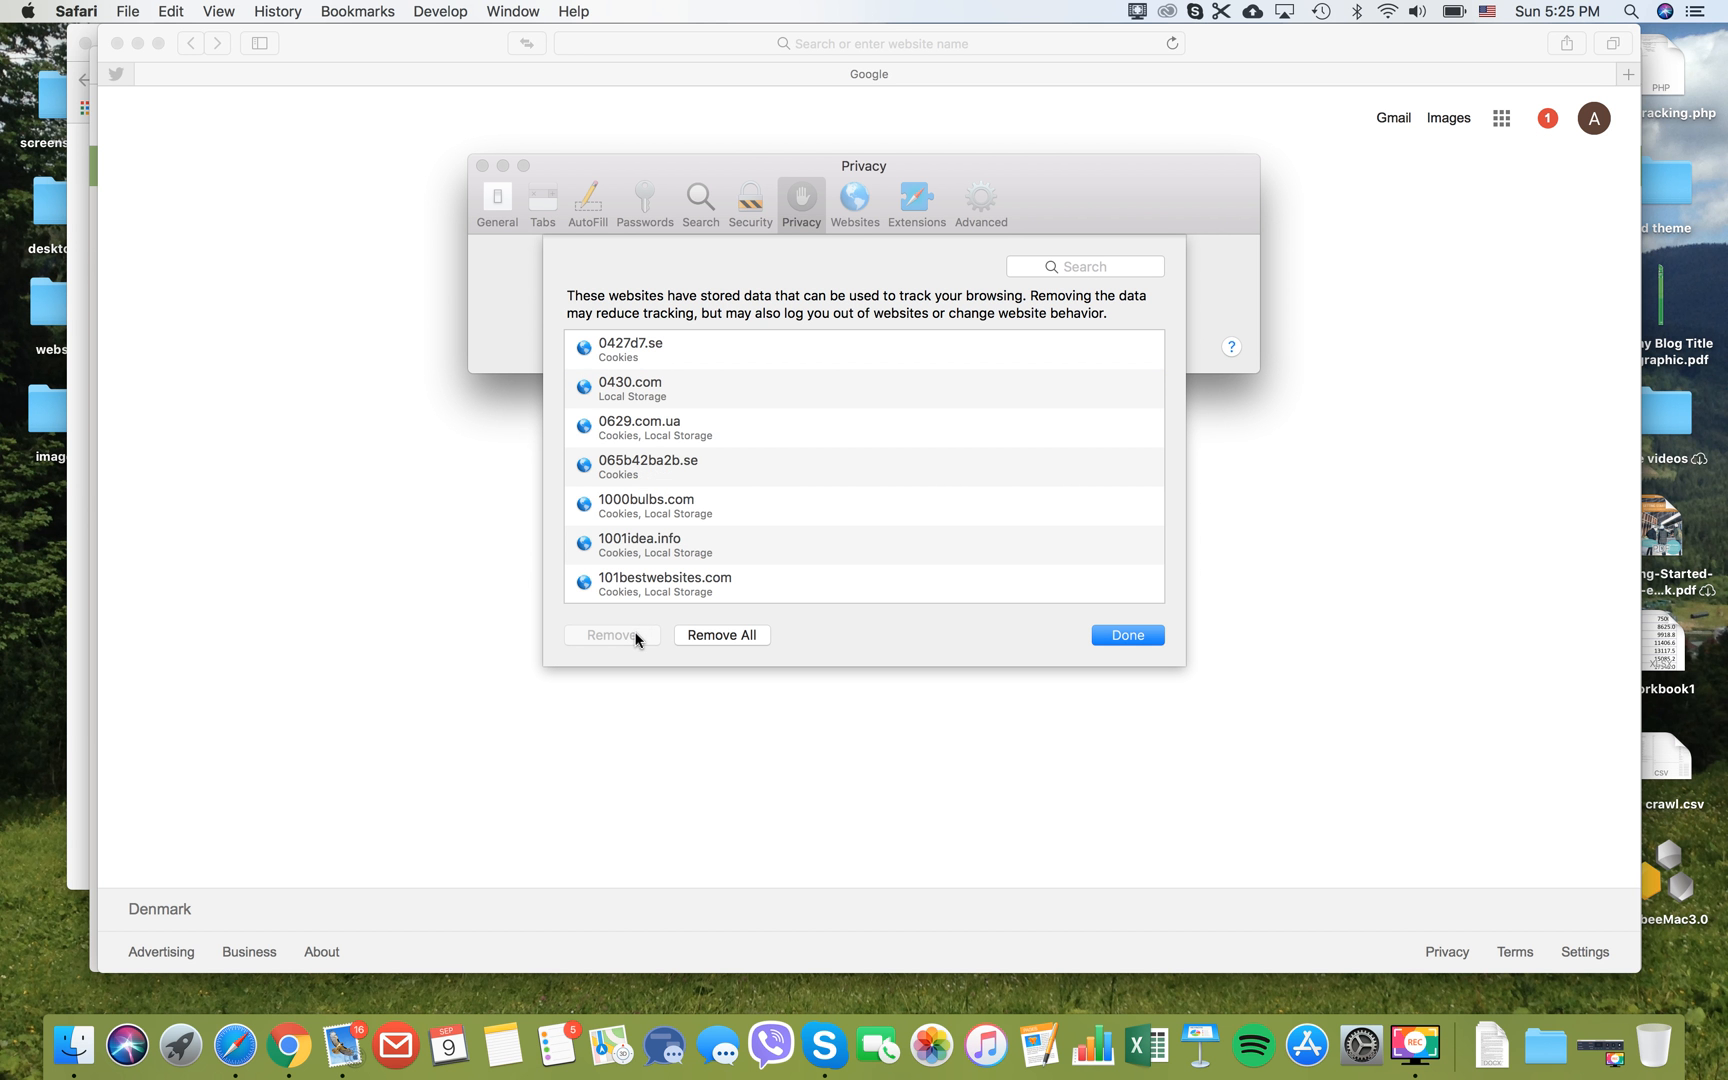
pyautogui.moveTo(710, 360)
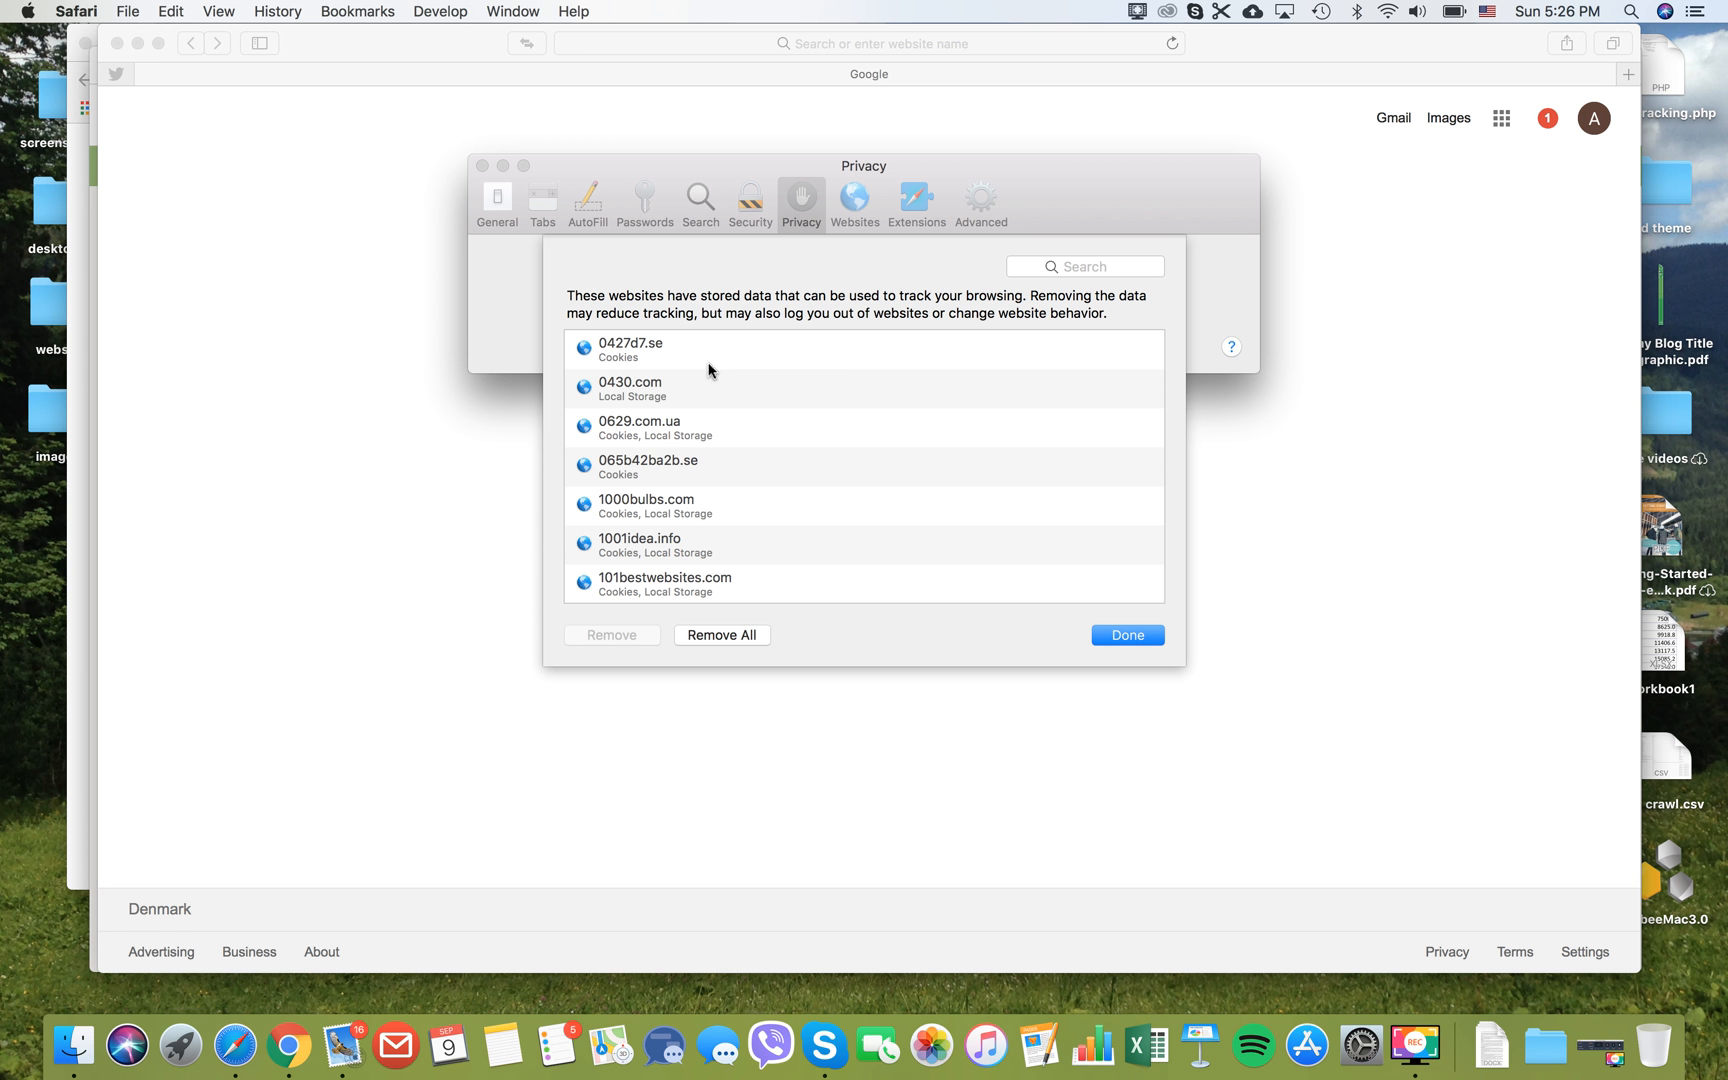
pyautogui.moveTo(726, 438)
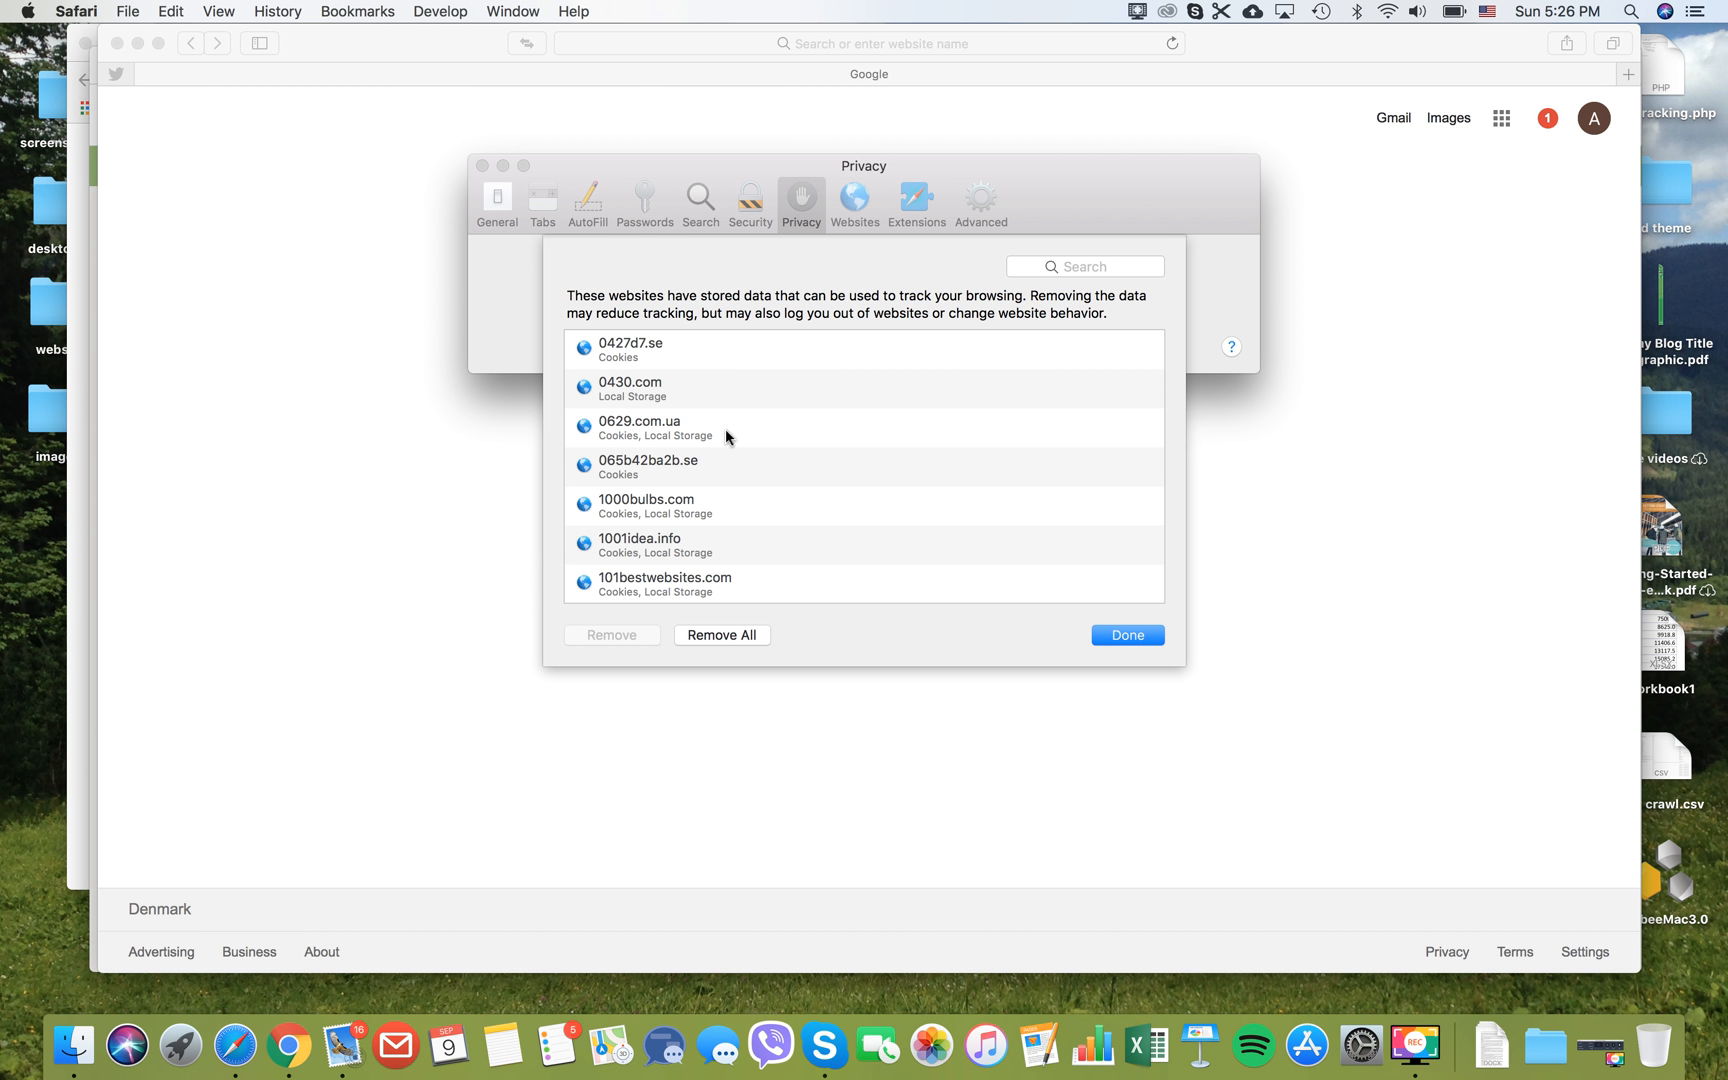
pyautogui.moveTo(844, 494)
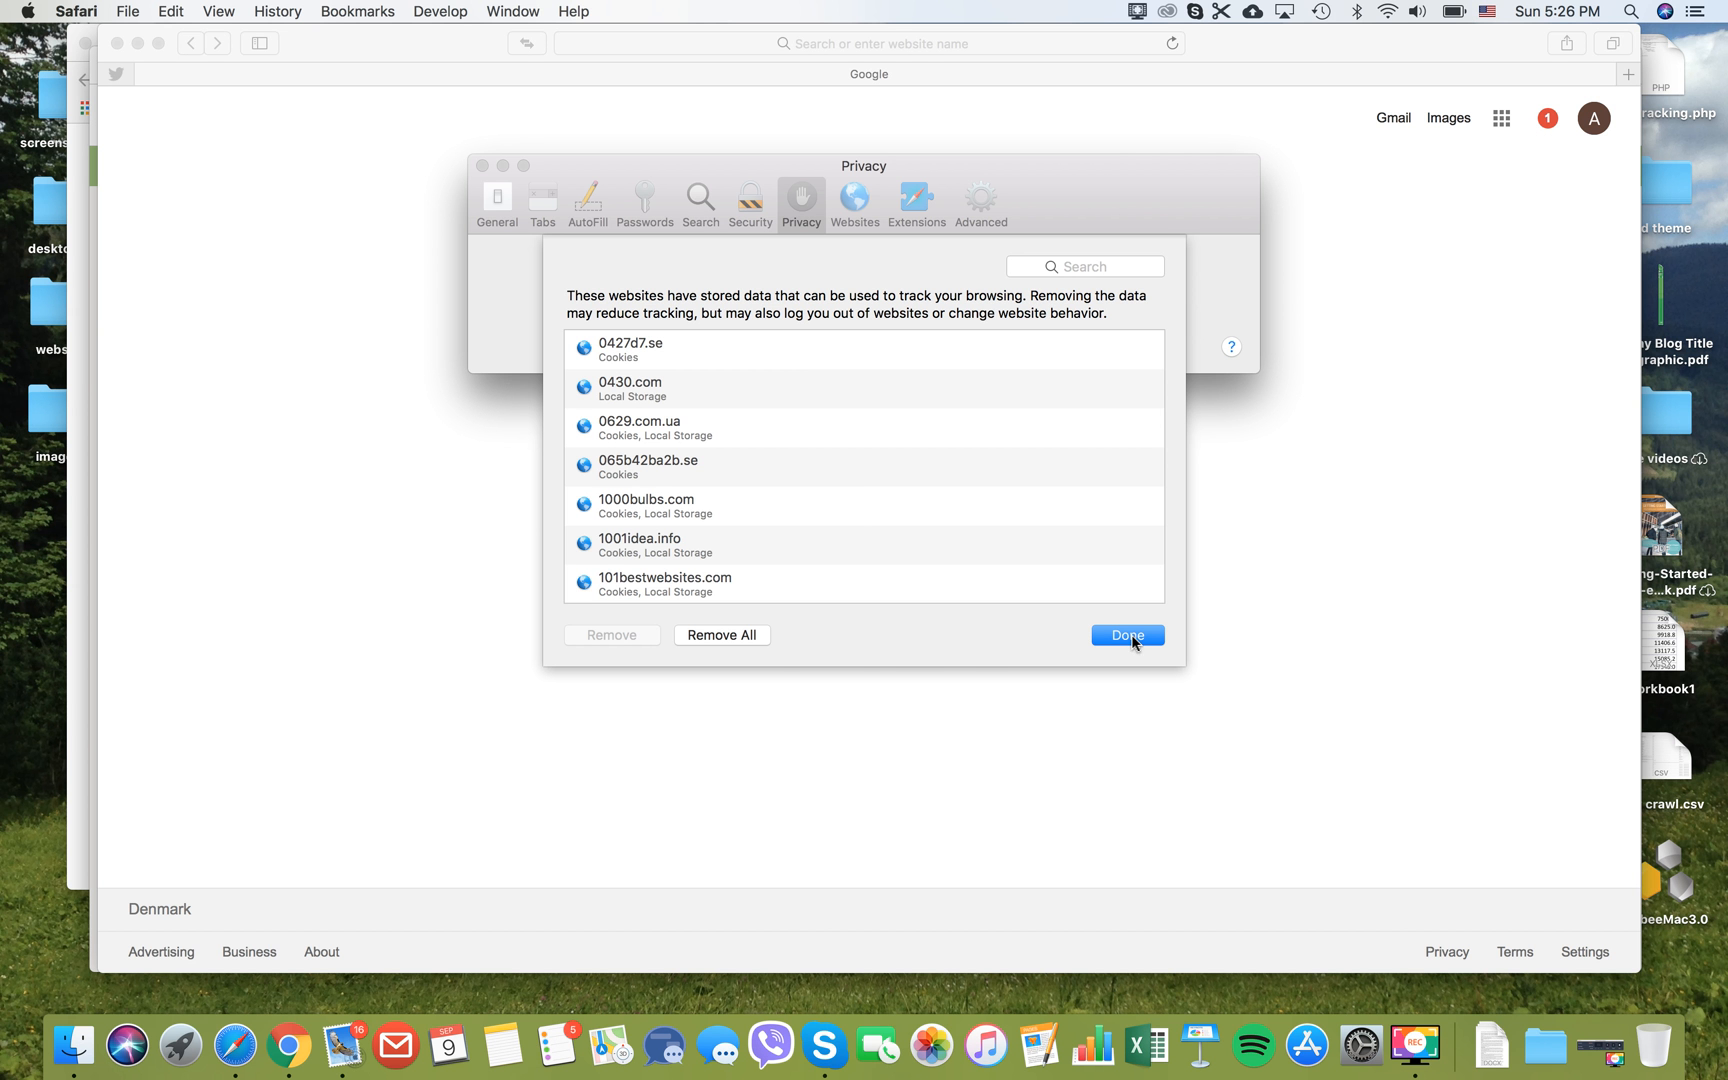
# Step: Finish with the website data list and switch to the Advanced section showing the Develop menu enabled
pyautogui.click(1126, 636)
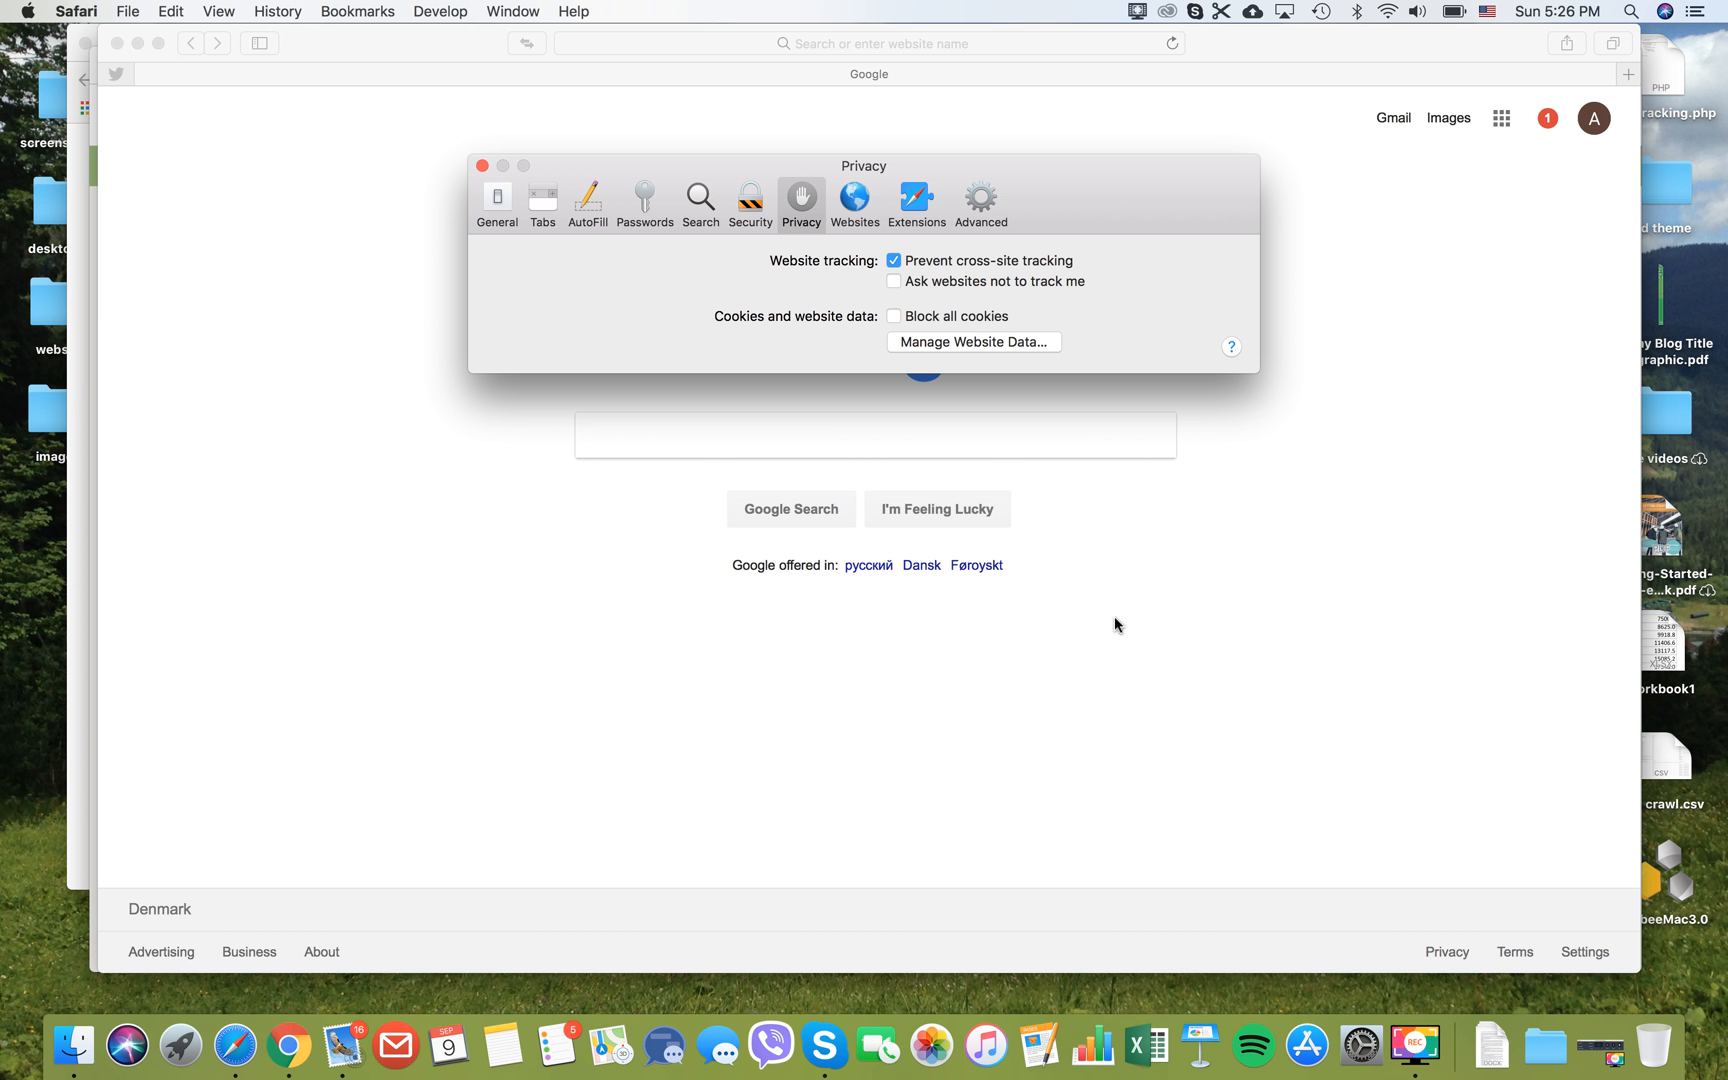
pyautogui.moveTo(1156, 552)
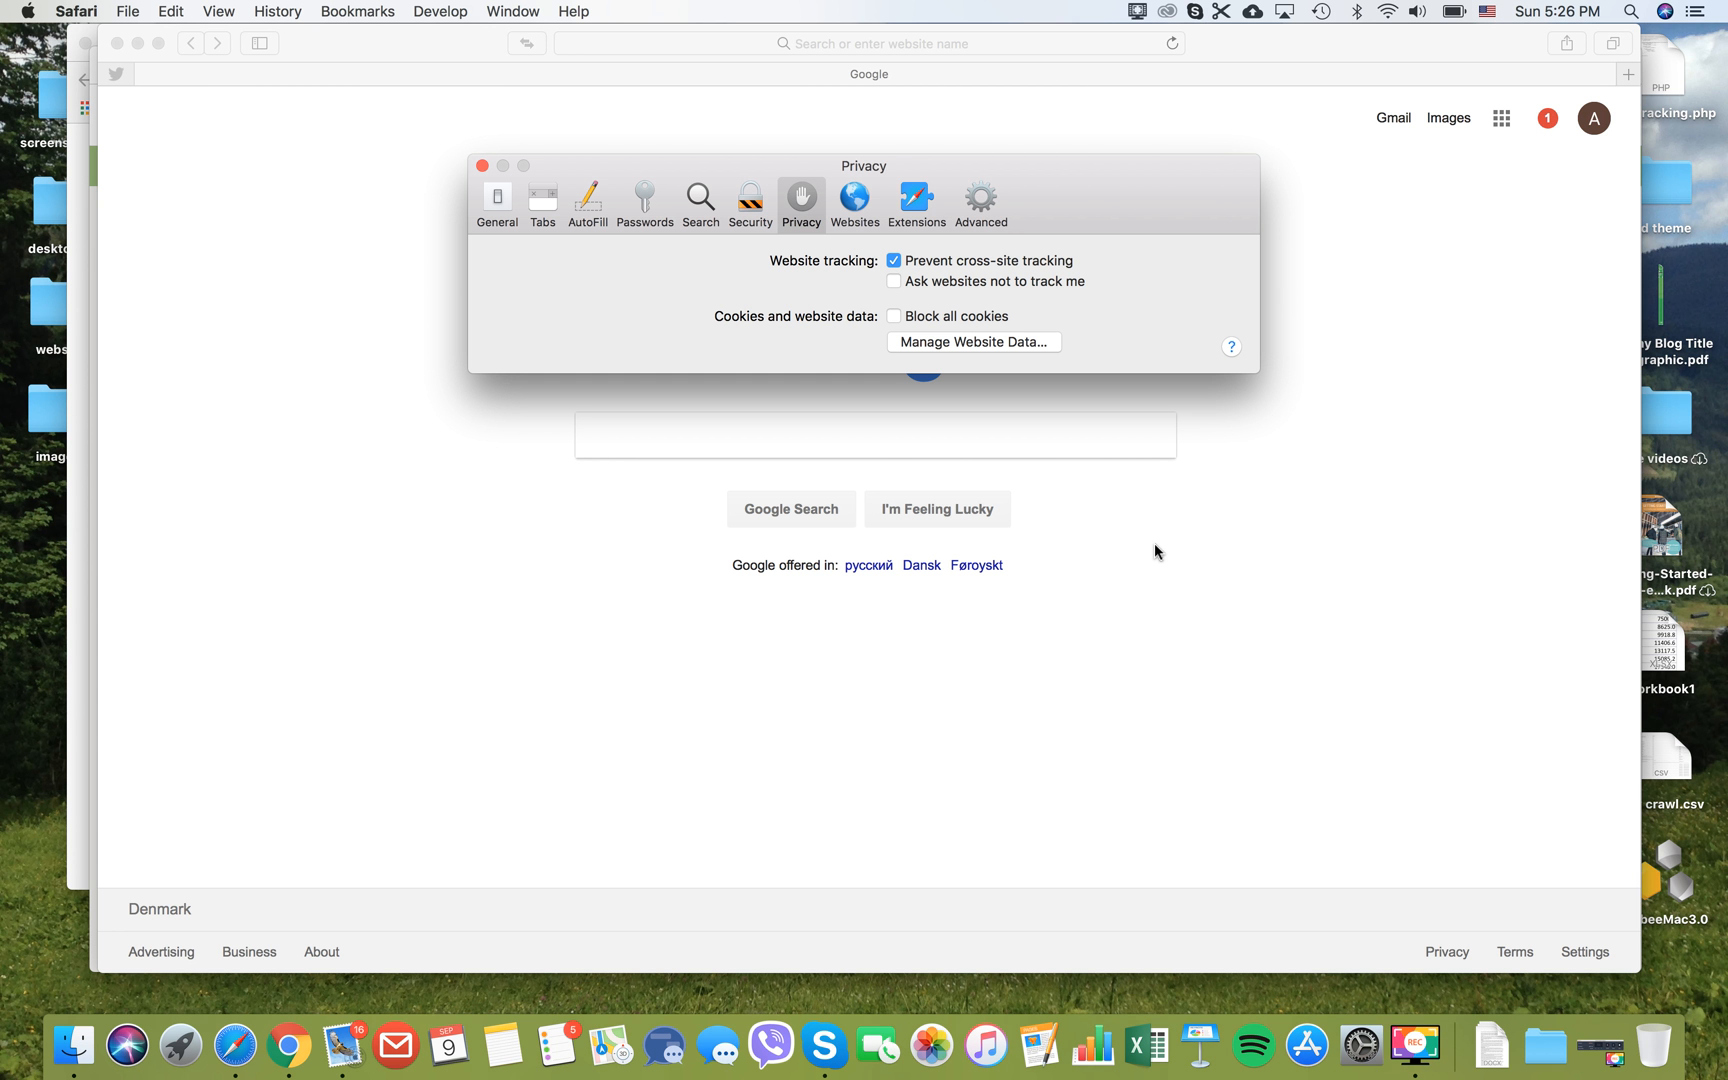
pyautogui.moveTo(438, 8)
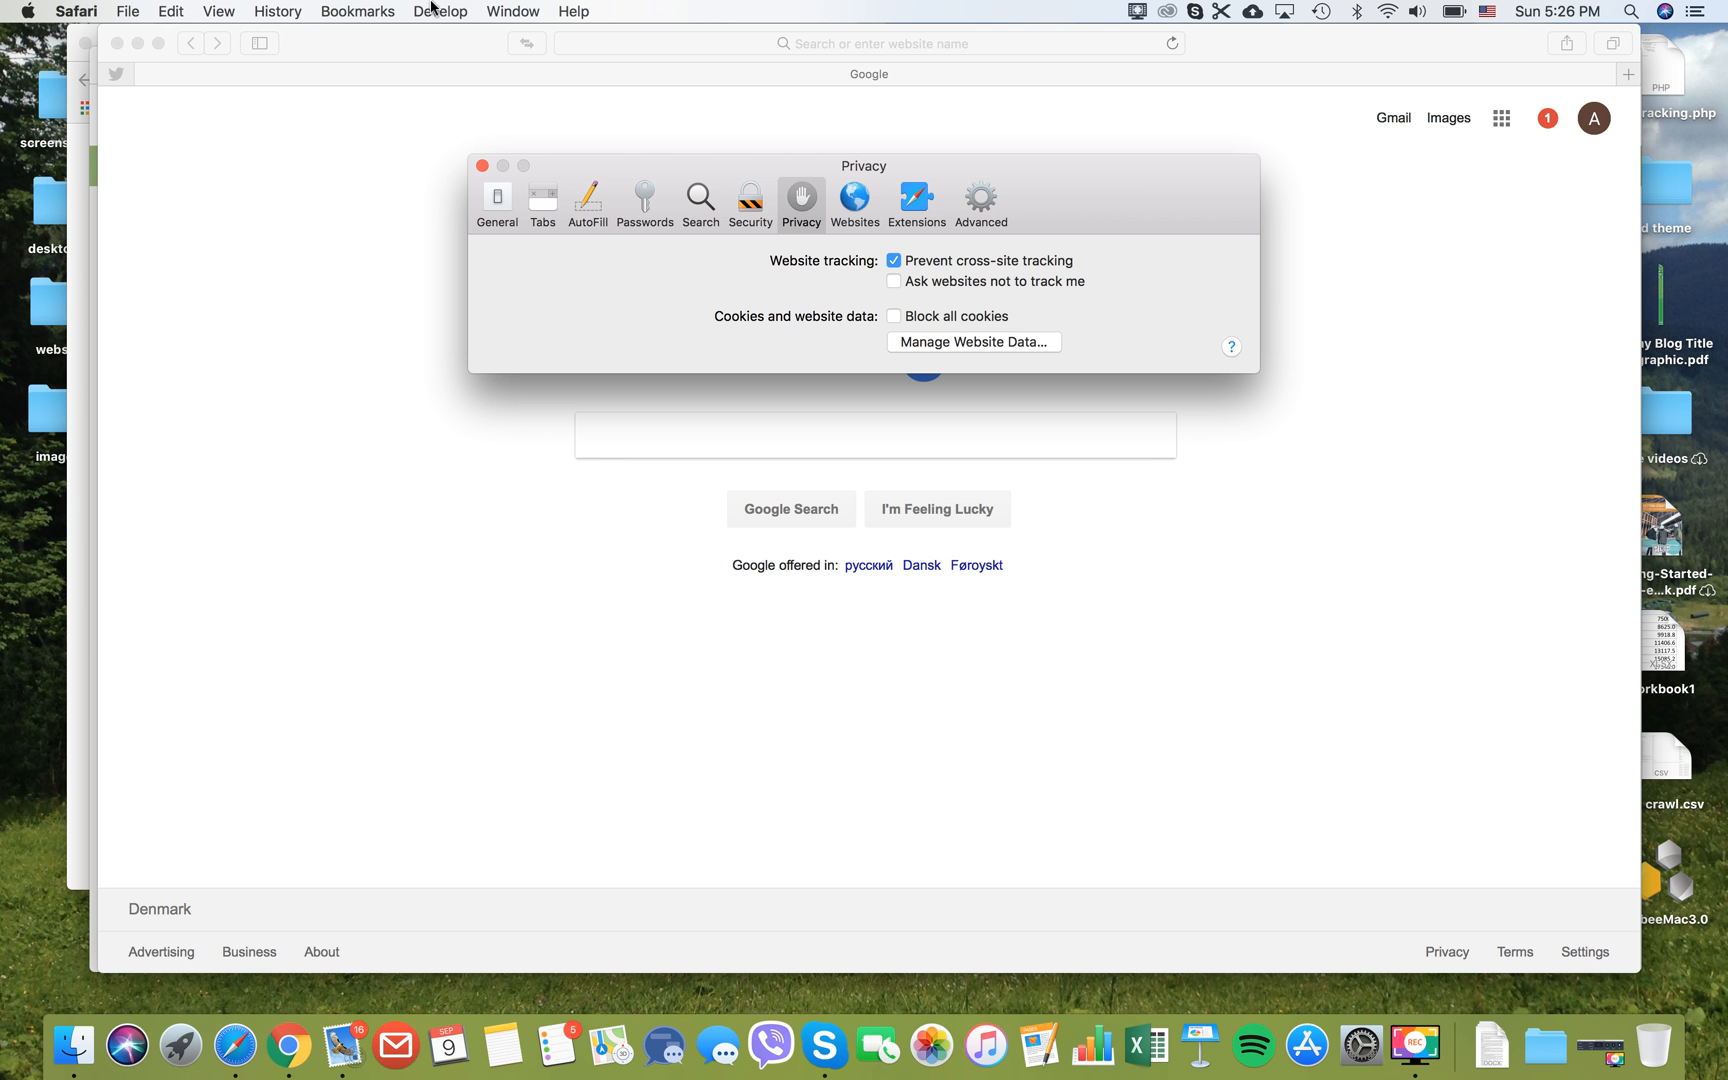
pyautogui.moveTo(440, 18)
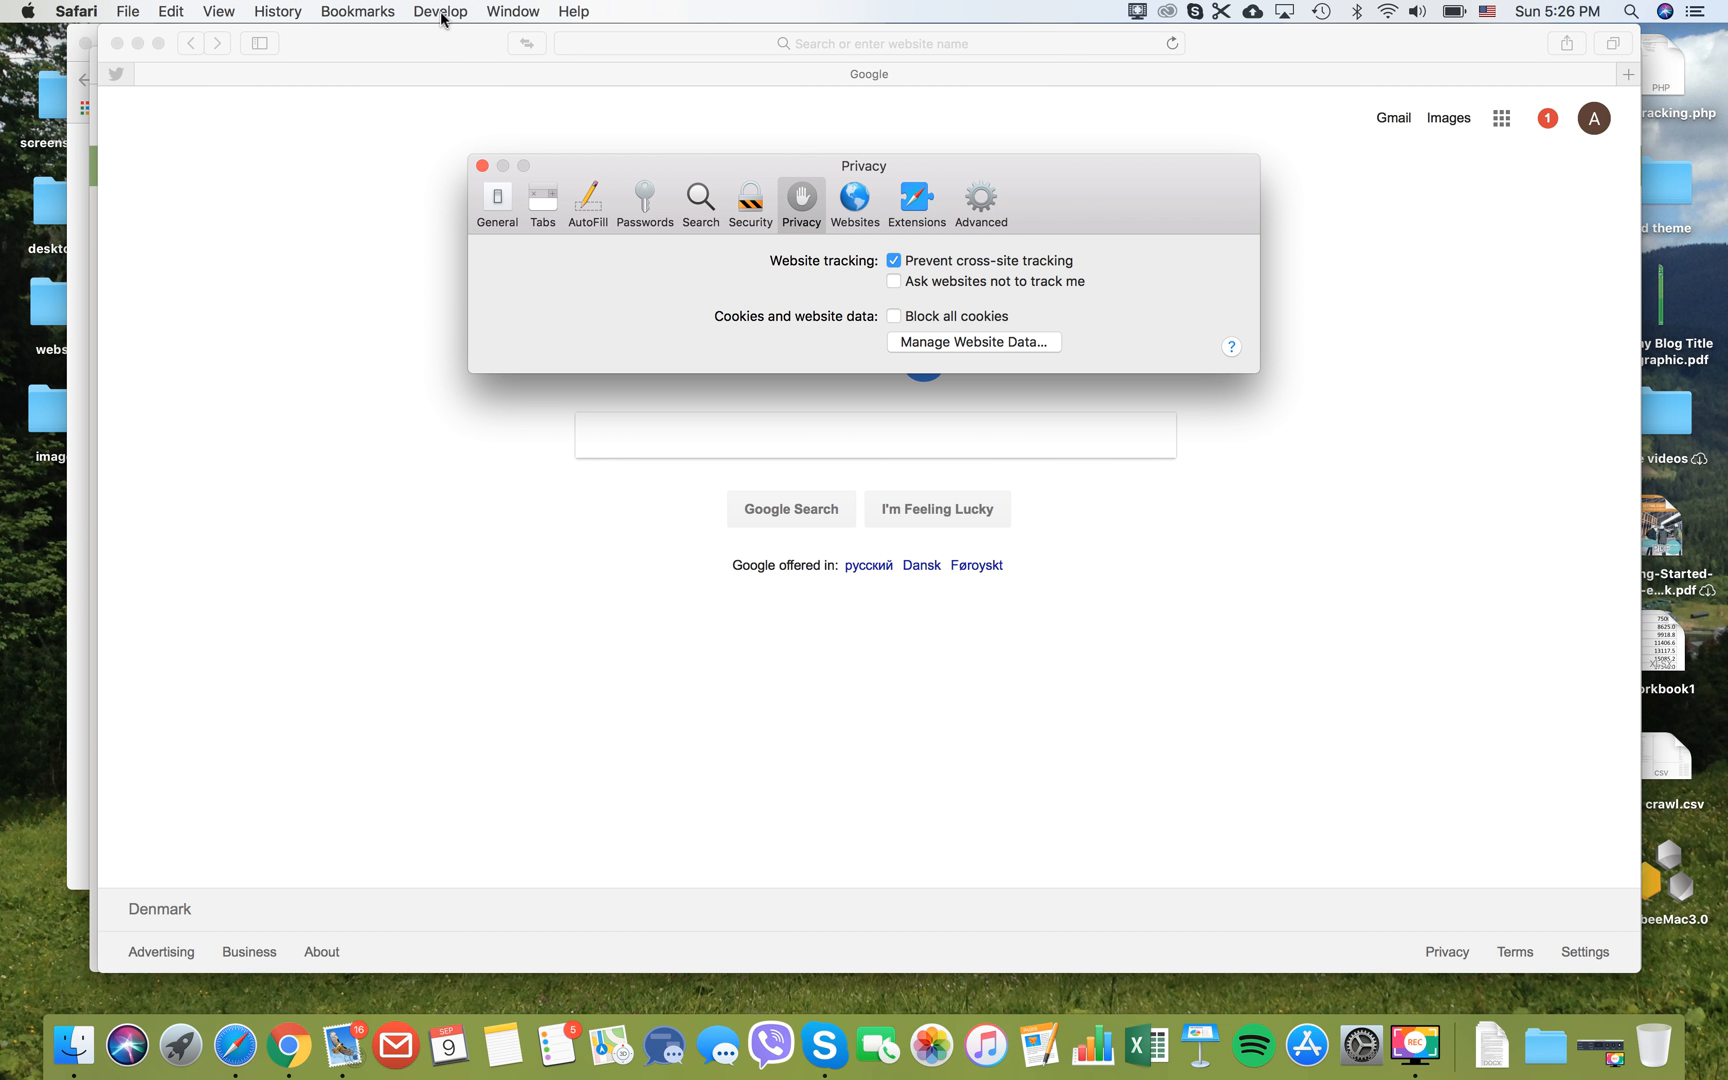
pyautogui.moveTo(1036, 186)
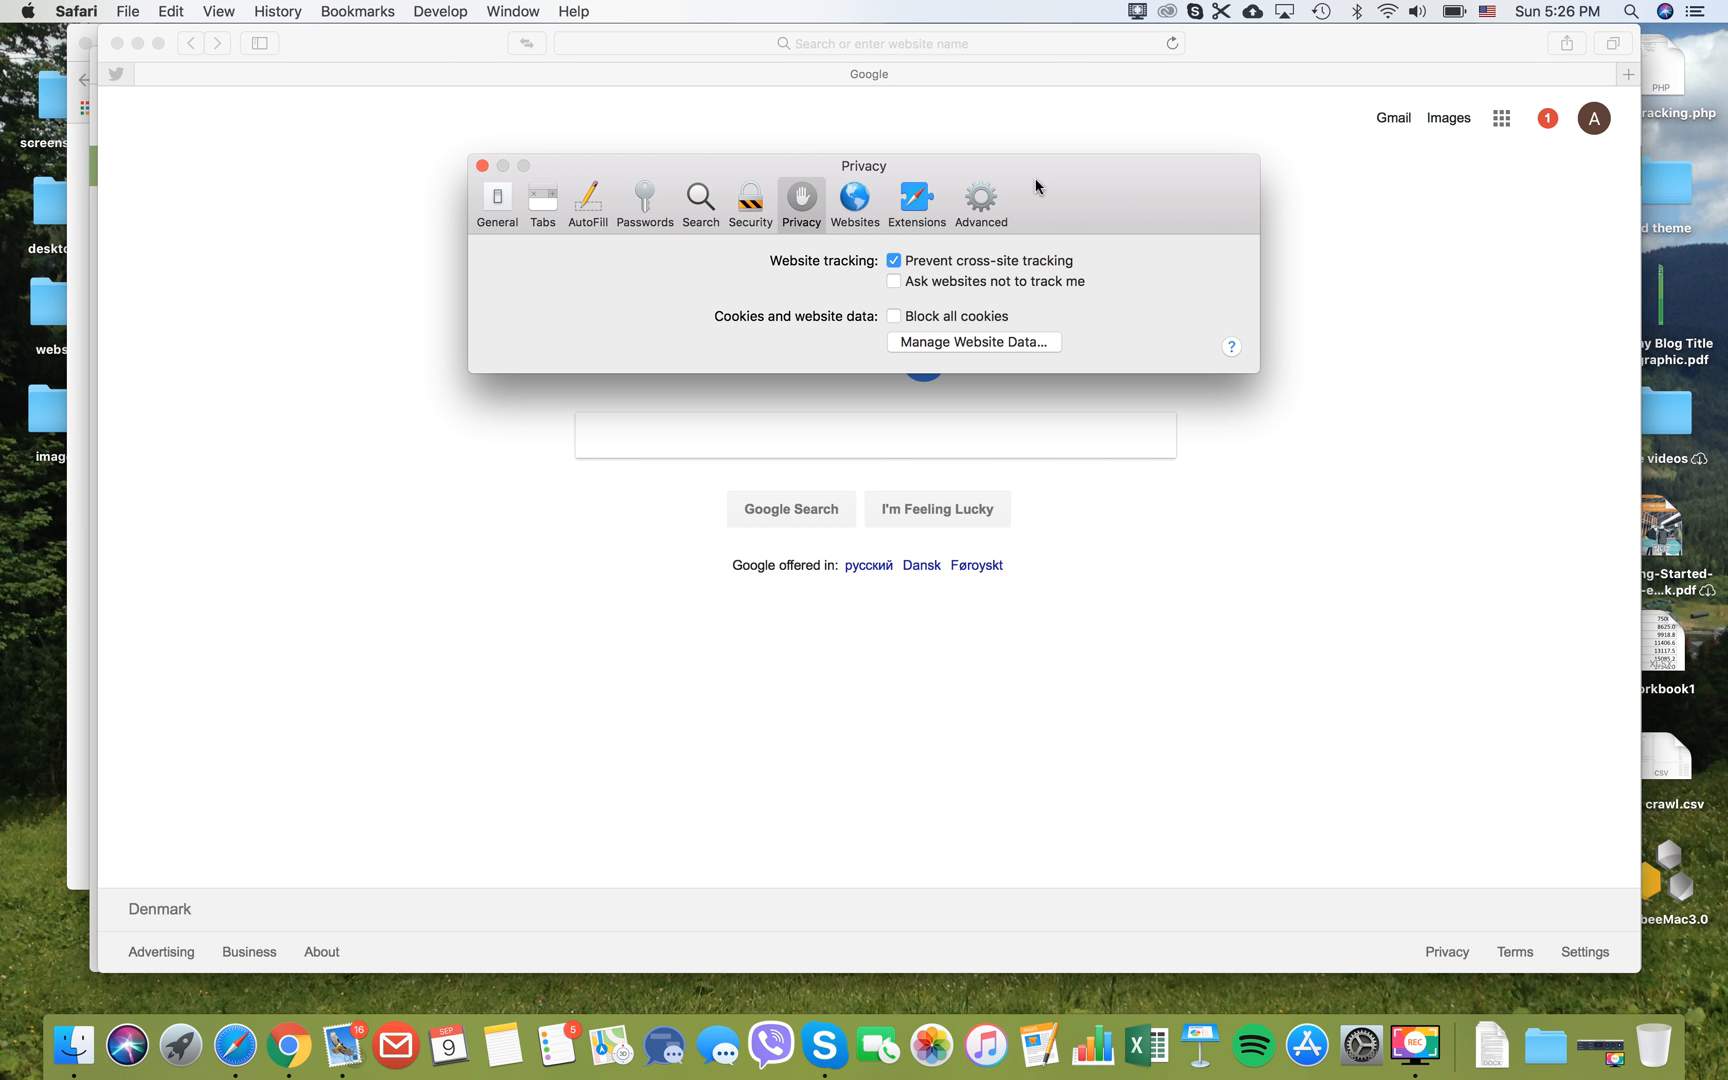
pyautogui.moveTo(988, 212)
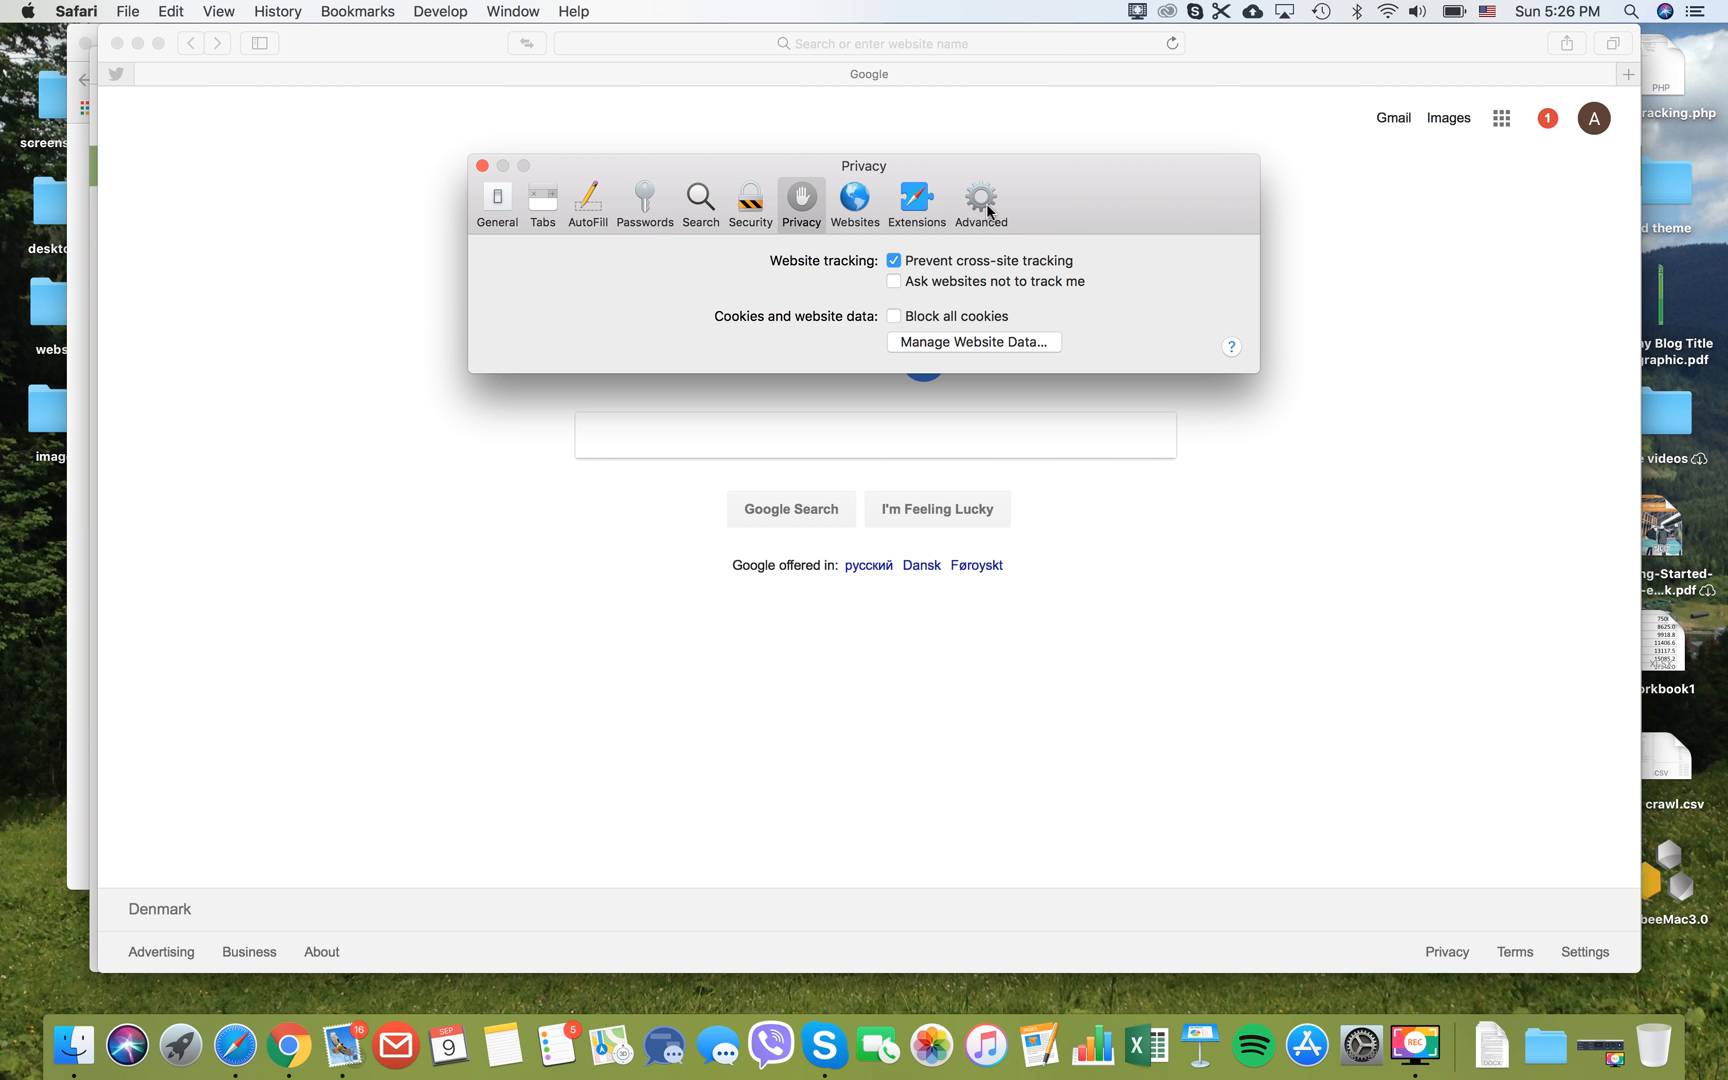
pyautogui.click(980, 200)
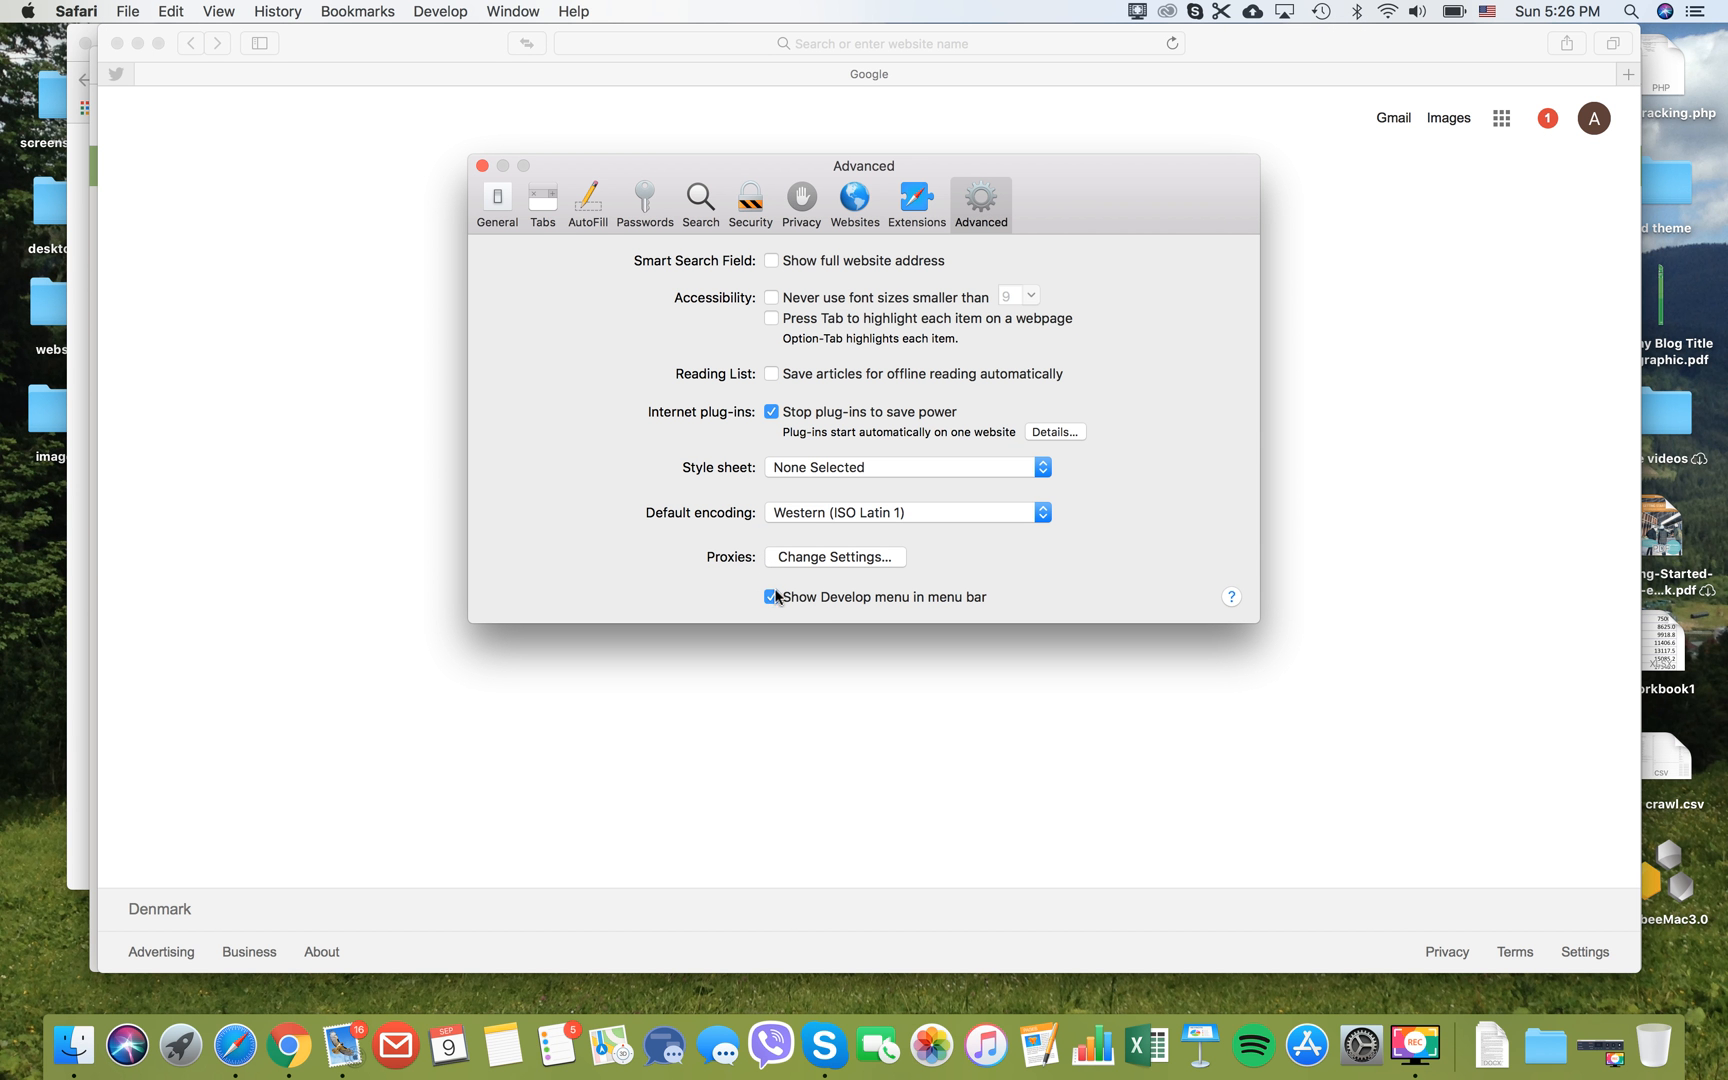
pyautogui.moveTo(978, 600)
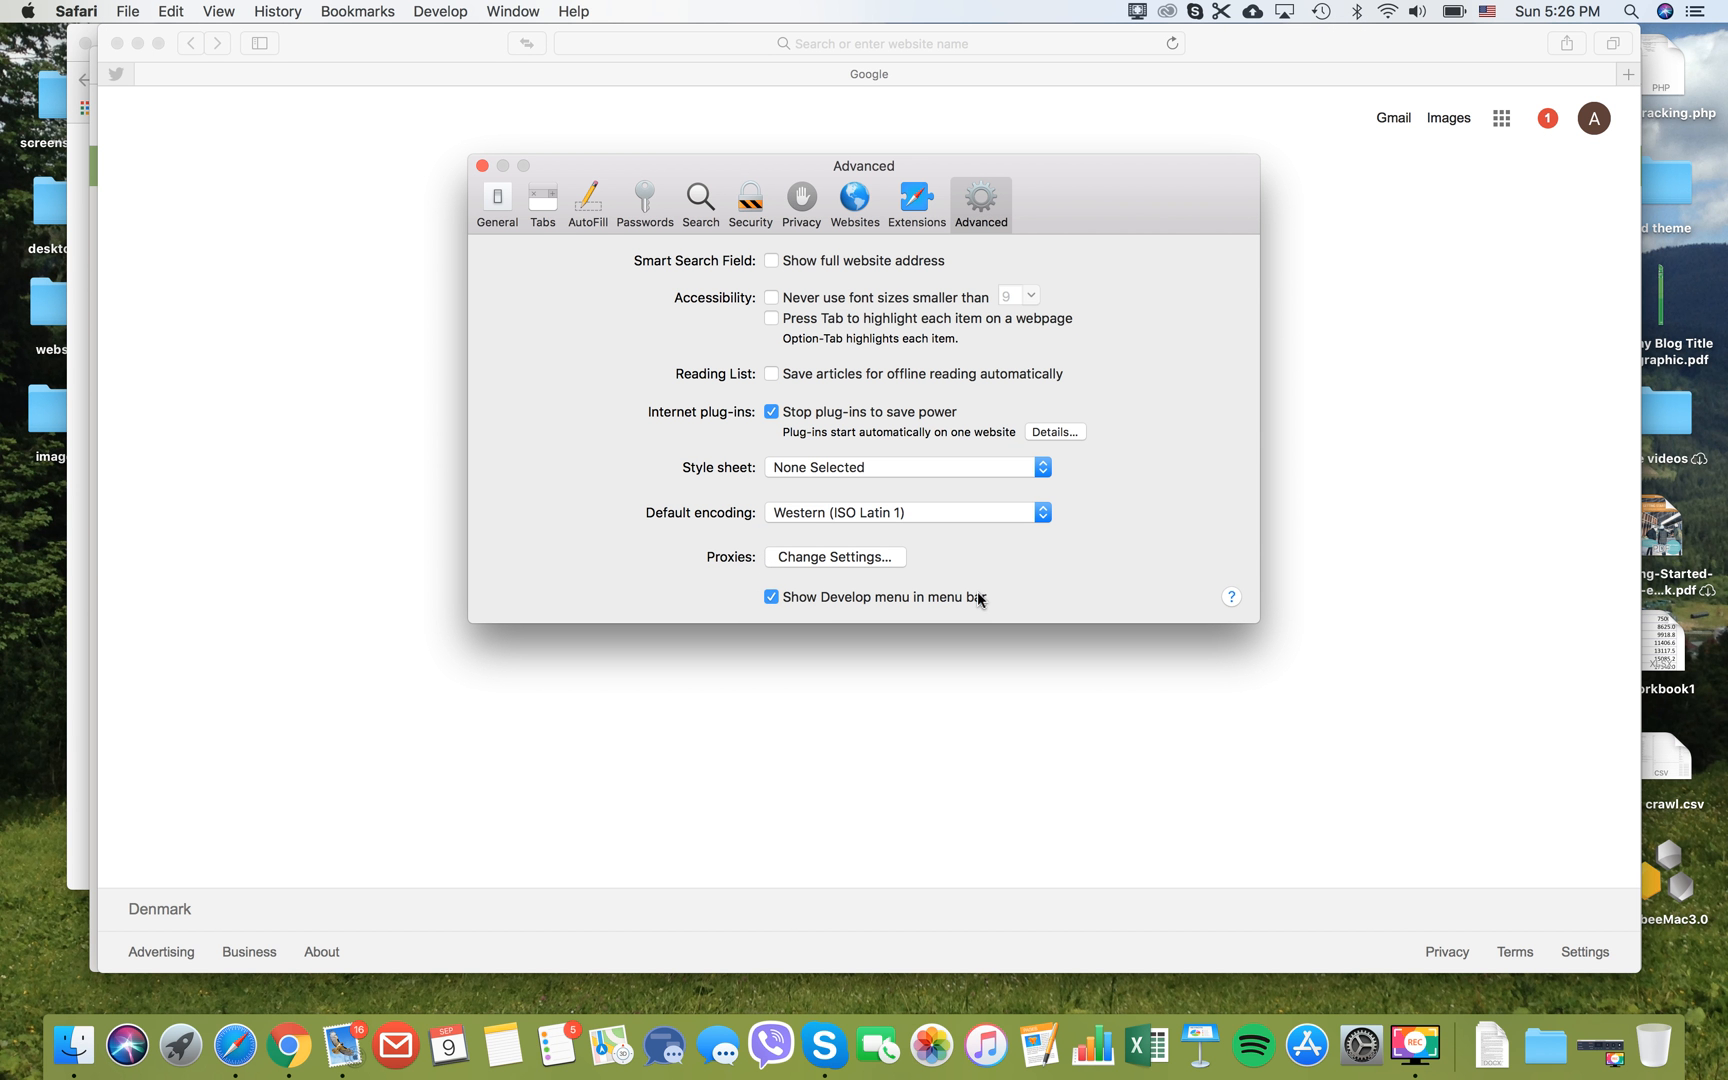
pyautogui.moveTo(480, 166)
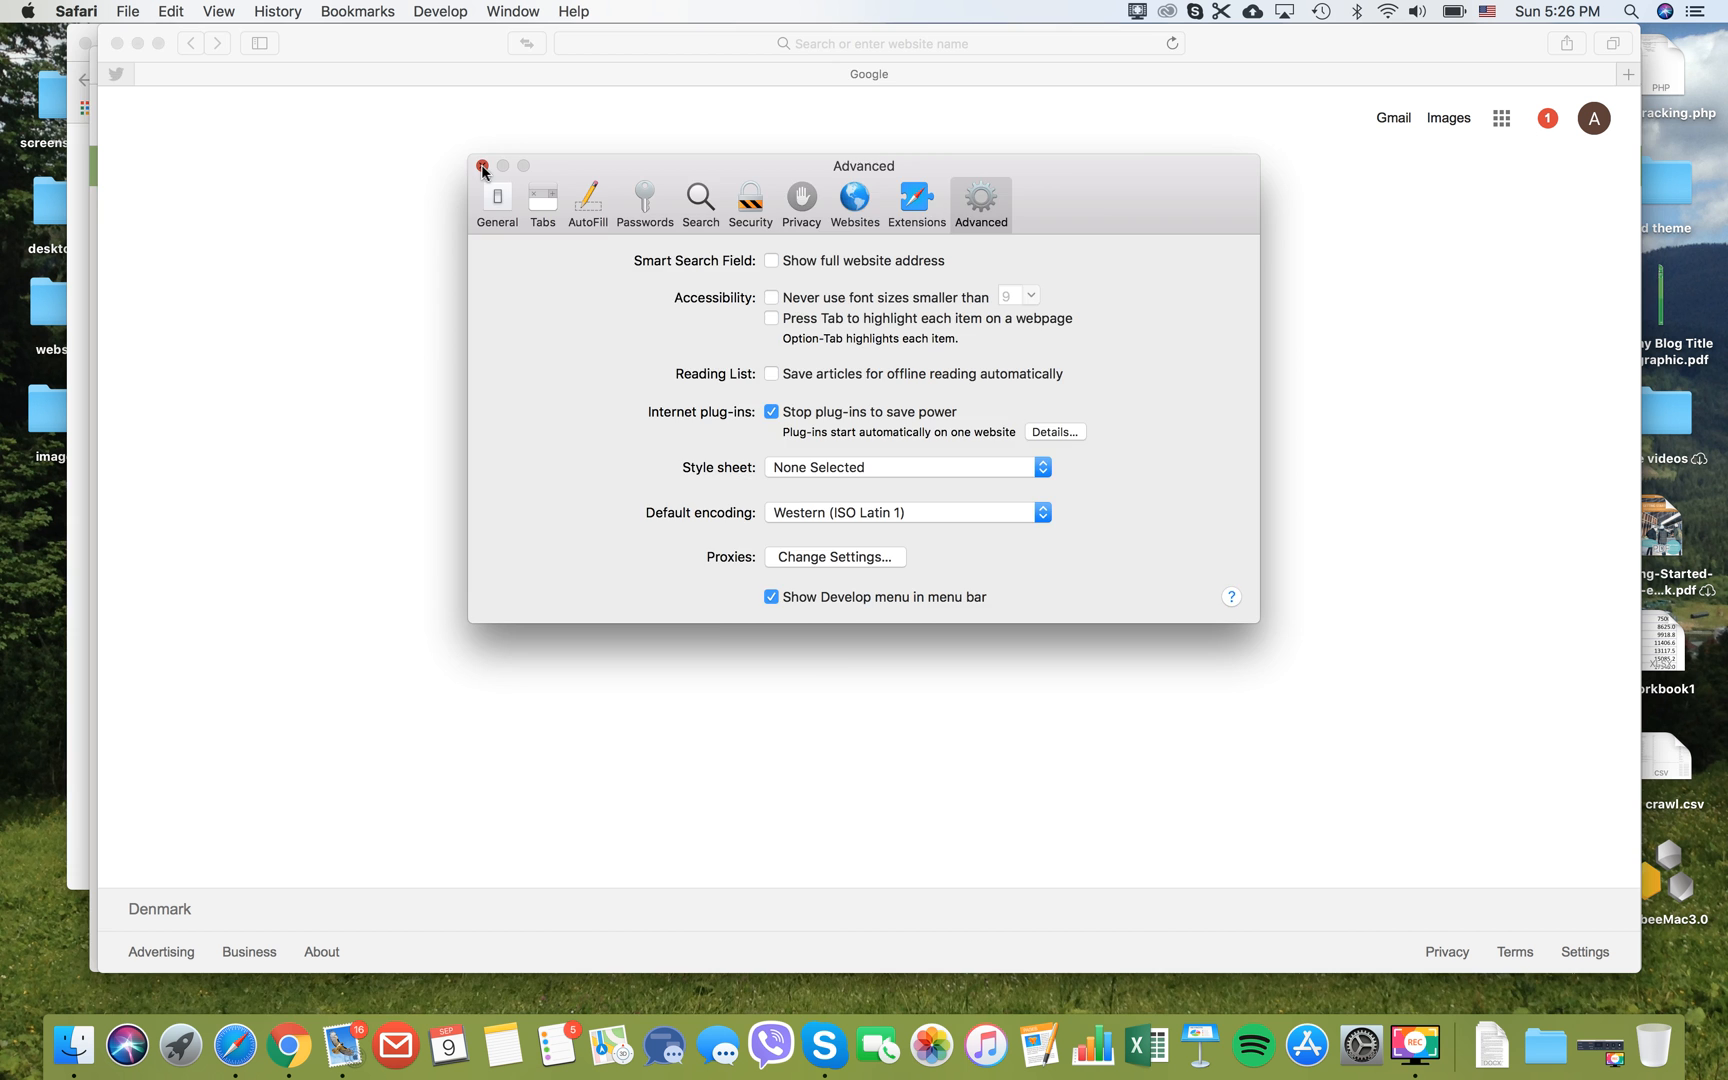
# Step: Close Preferences and empty Safari's caches via the Develop menu, leaving that menu open
pyautogui.click(440, 12)
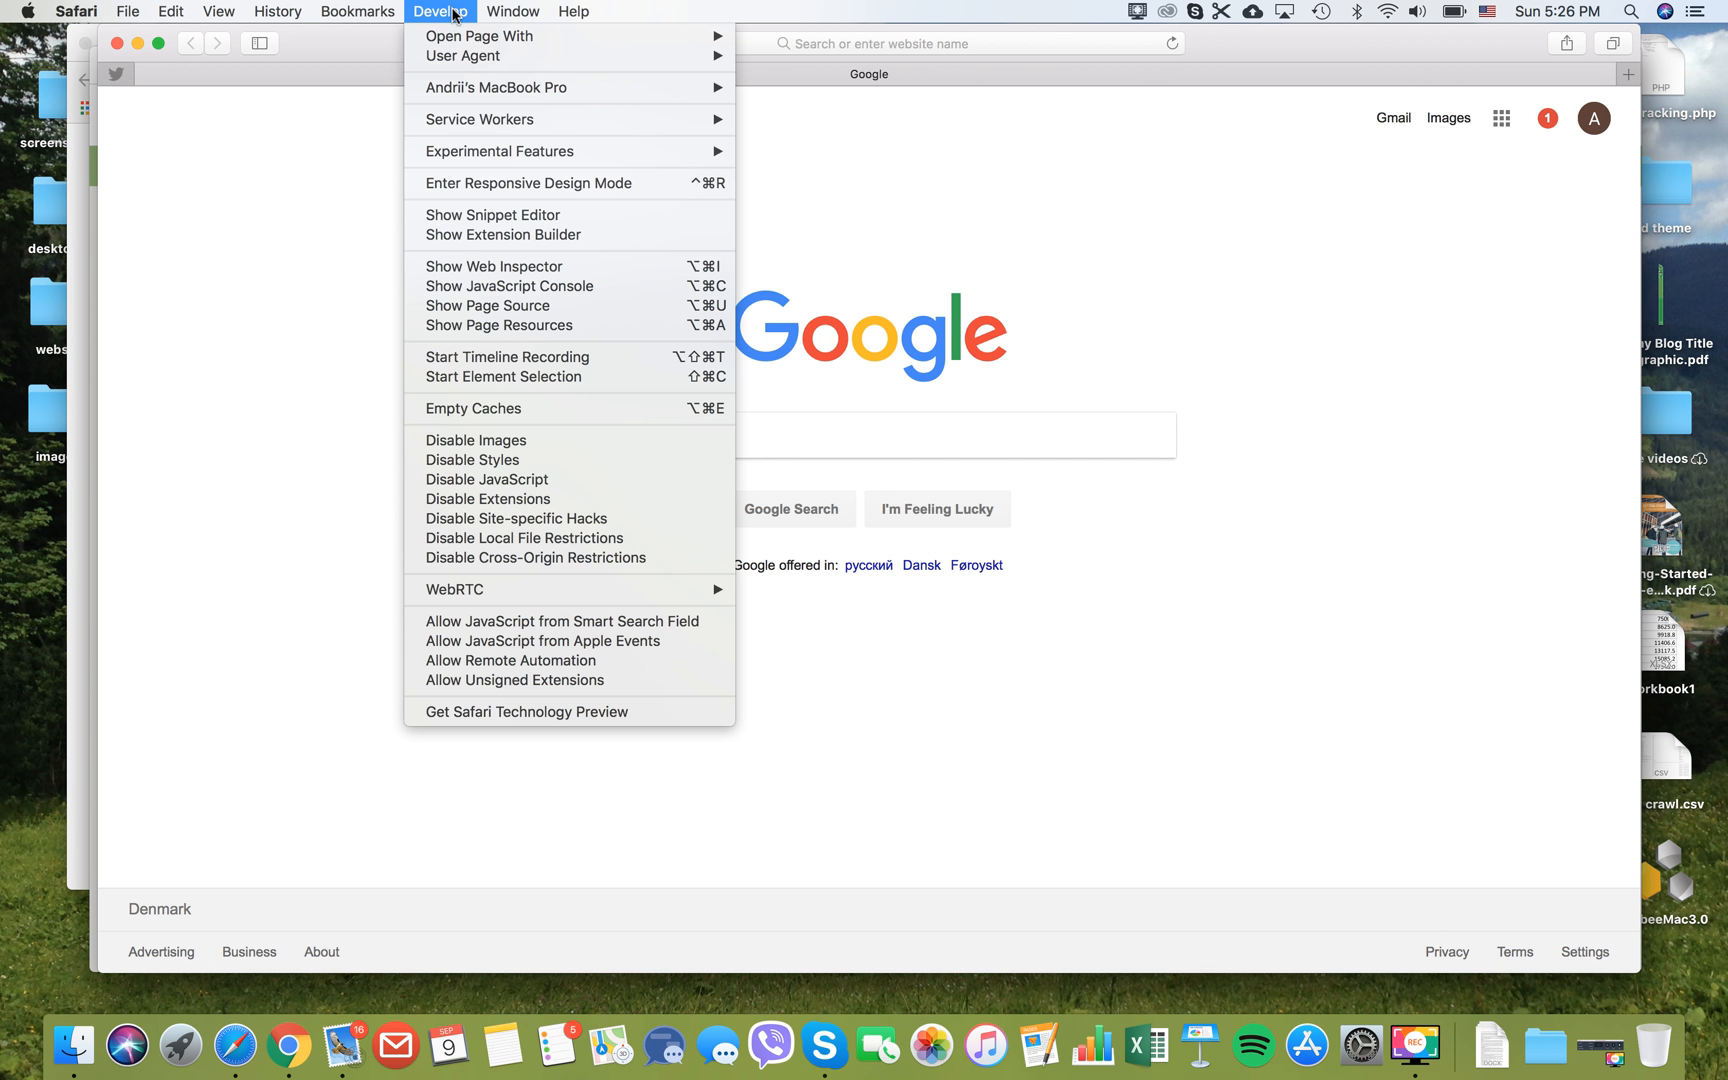
pyautogui.moveTo(474, 408)
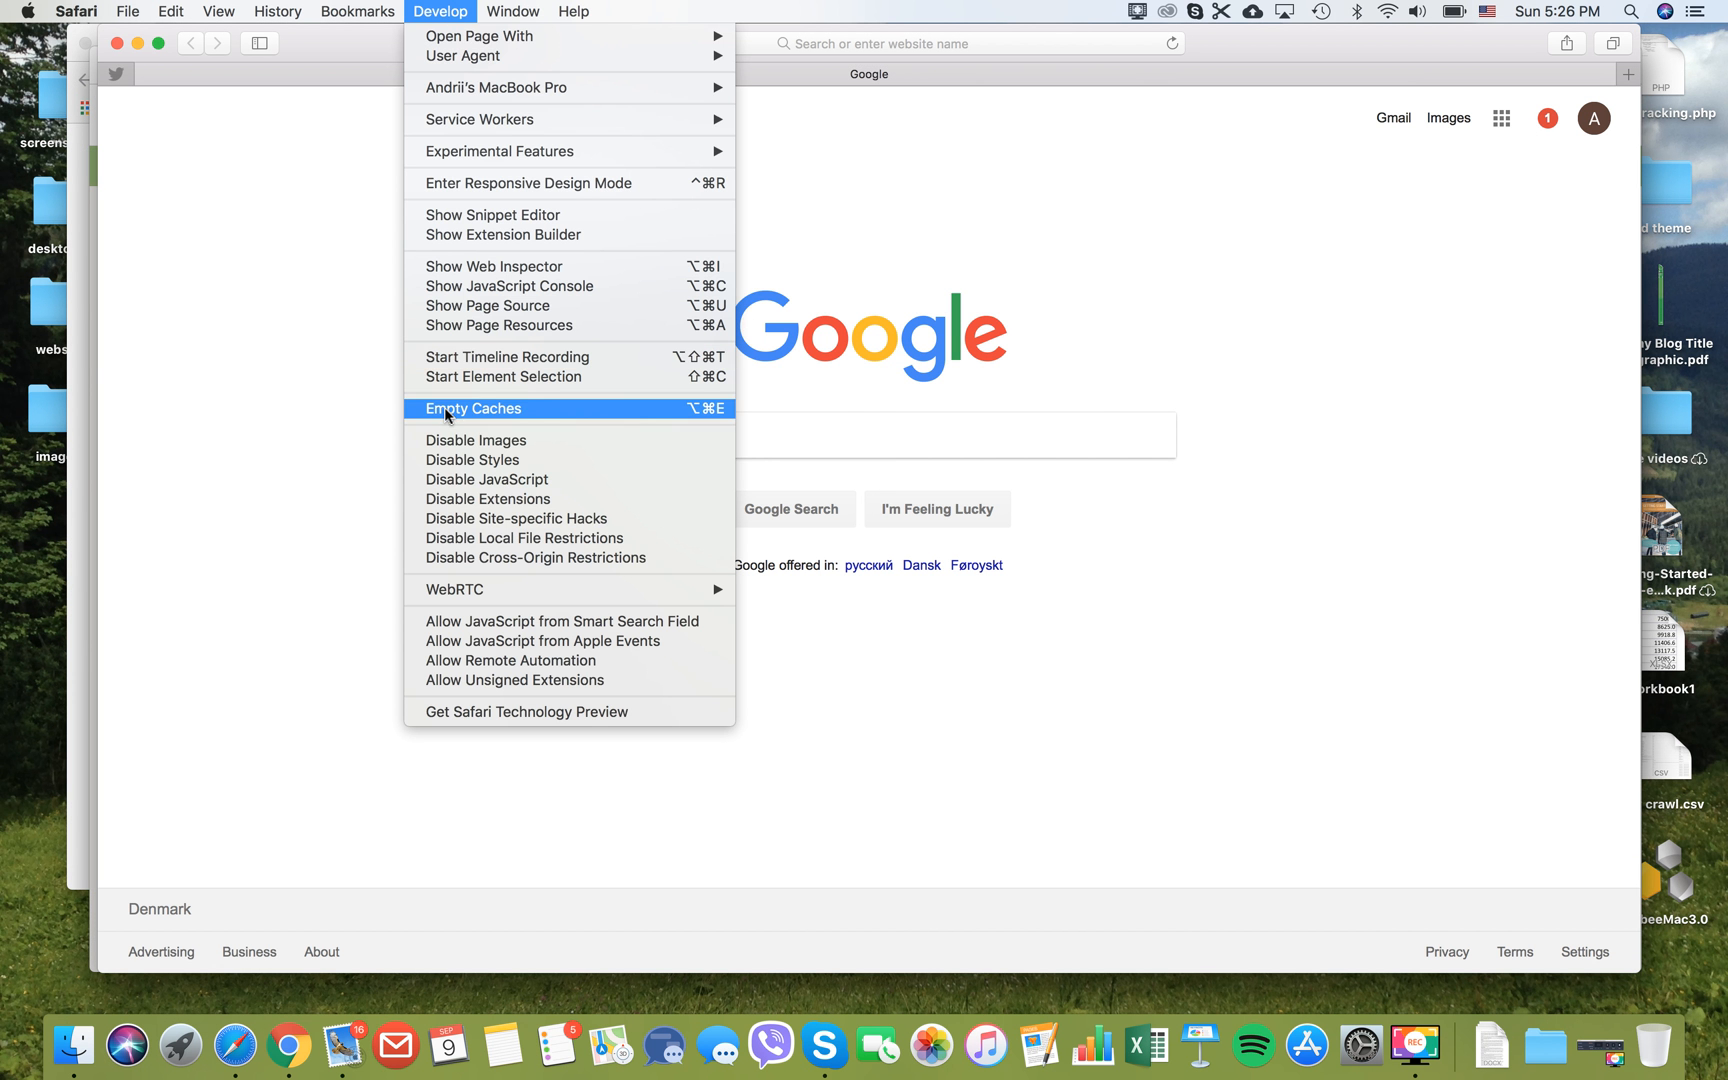
pyautogui.click(472, 408)
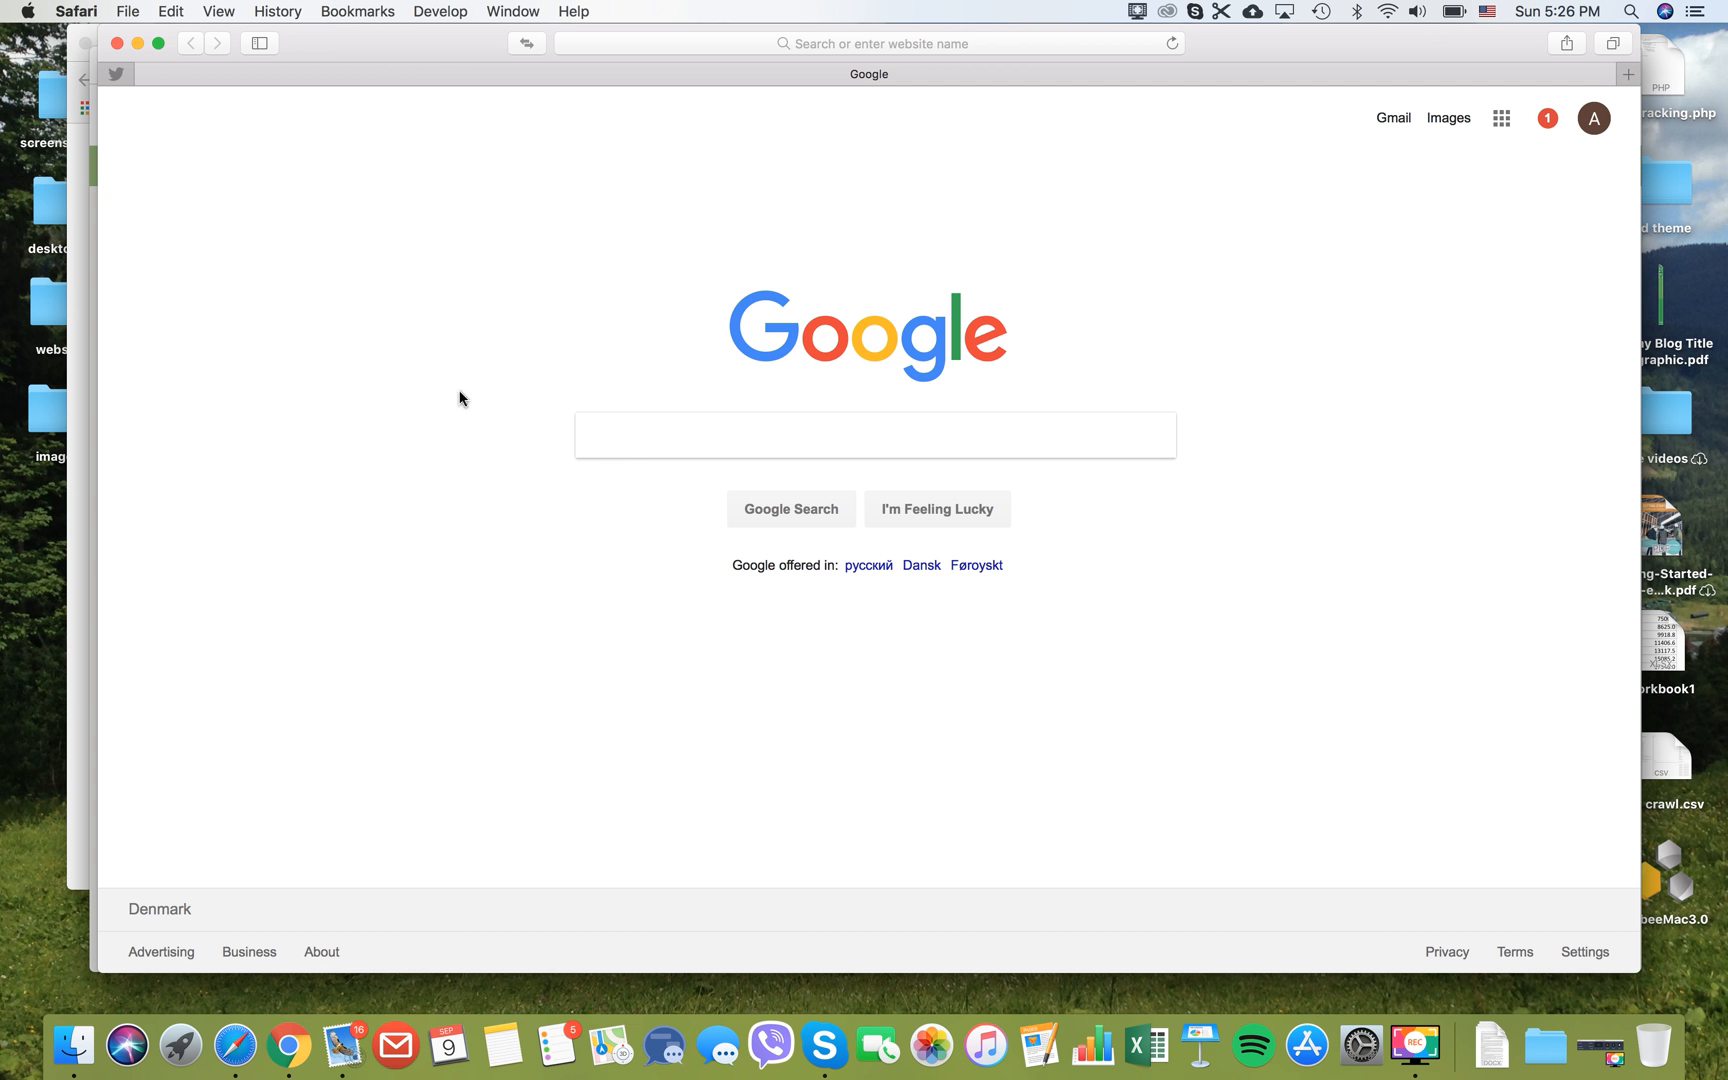
pyautogui.moveTo(456, 8)
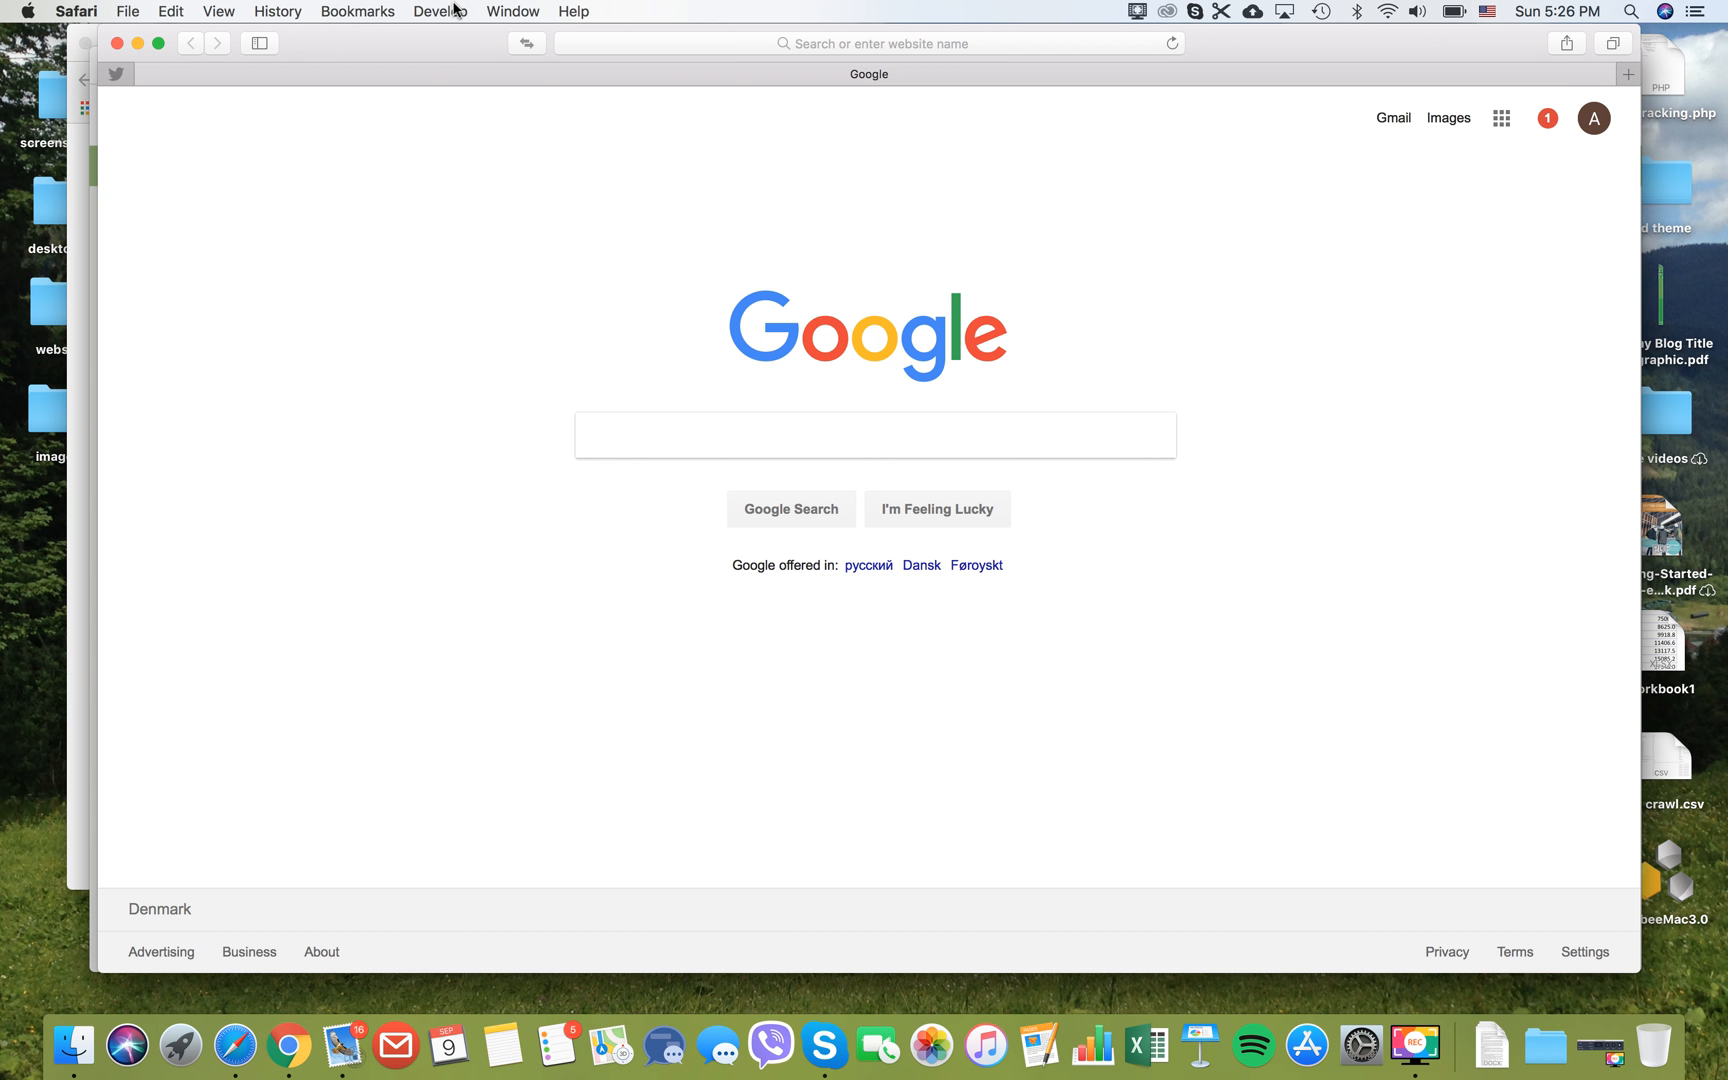
pyautogui.click(440, 12)
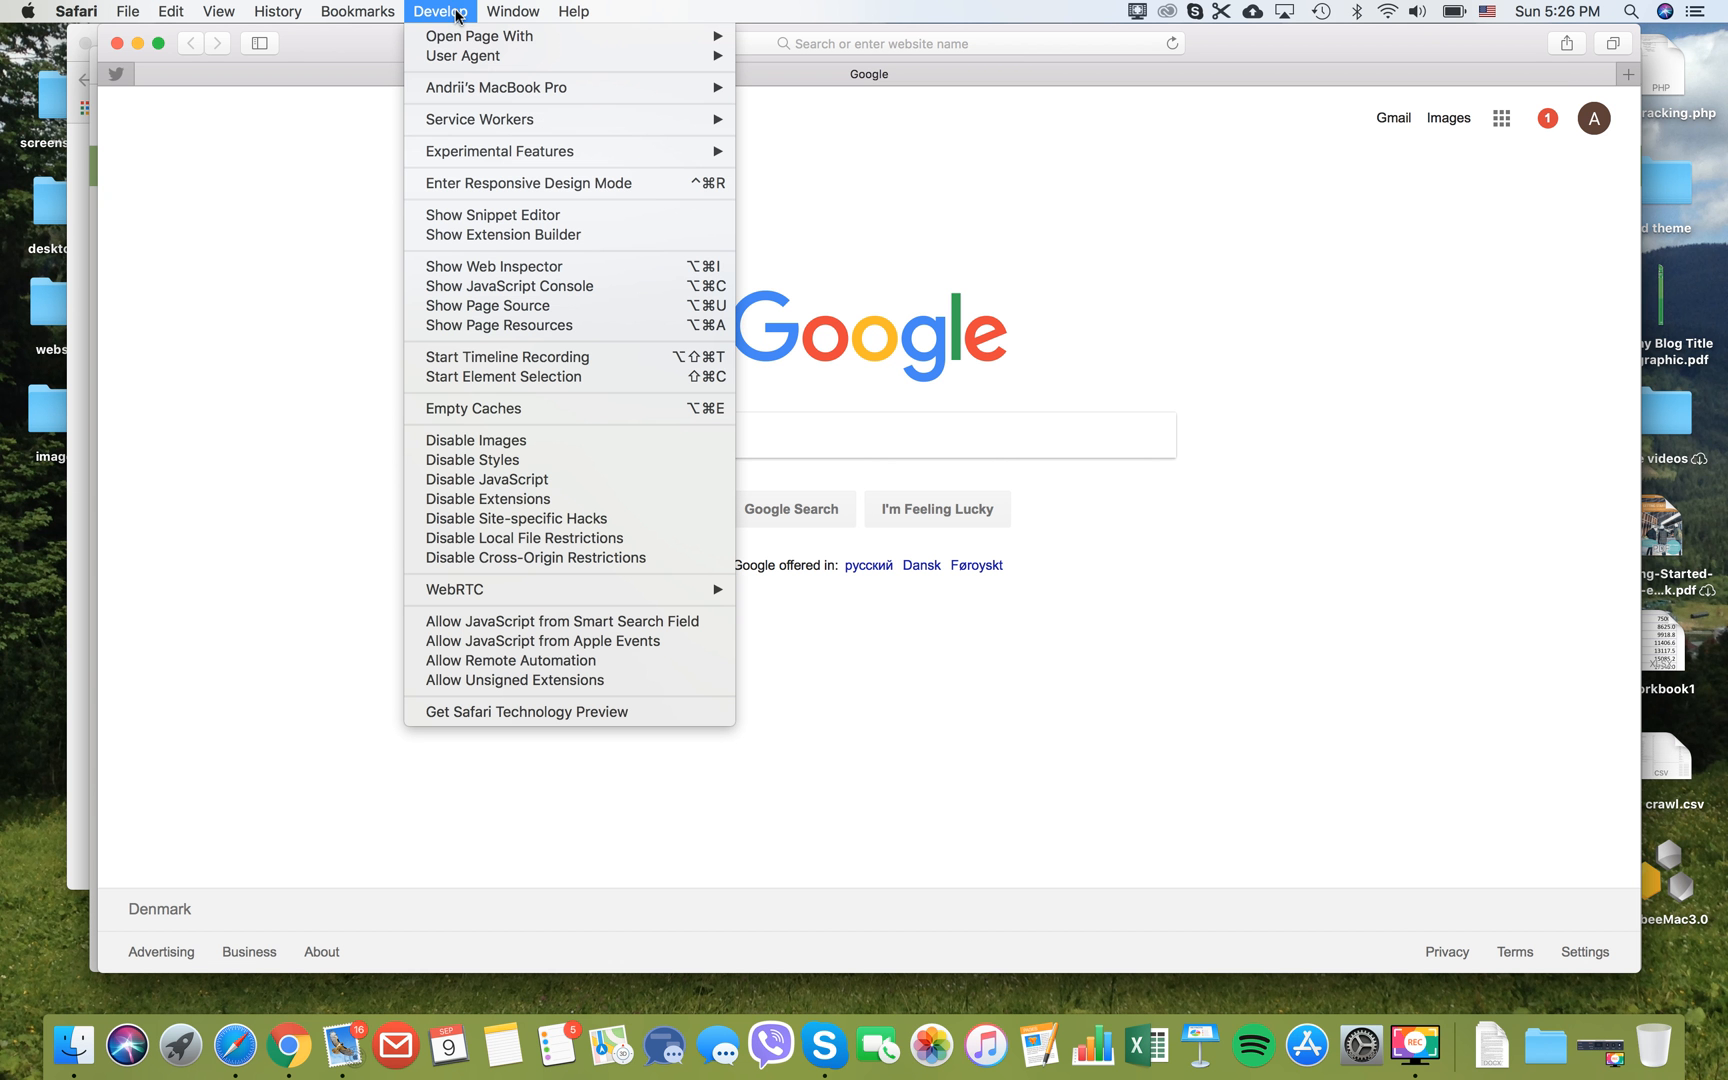
pyautogui.moveTo(342, 214)
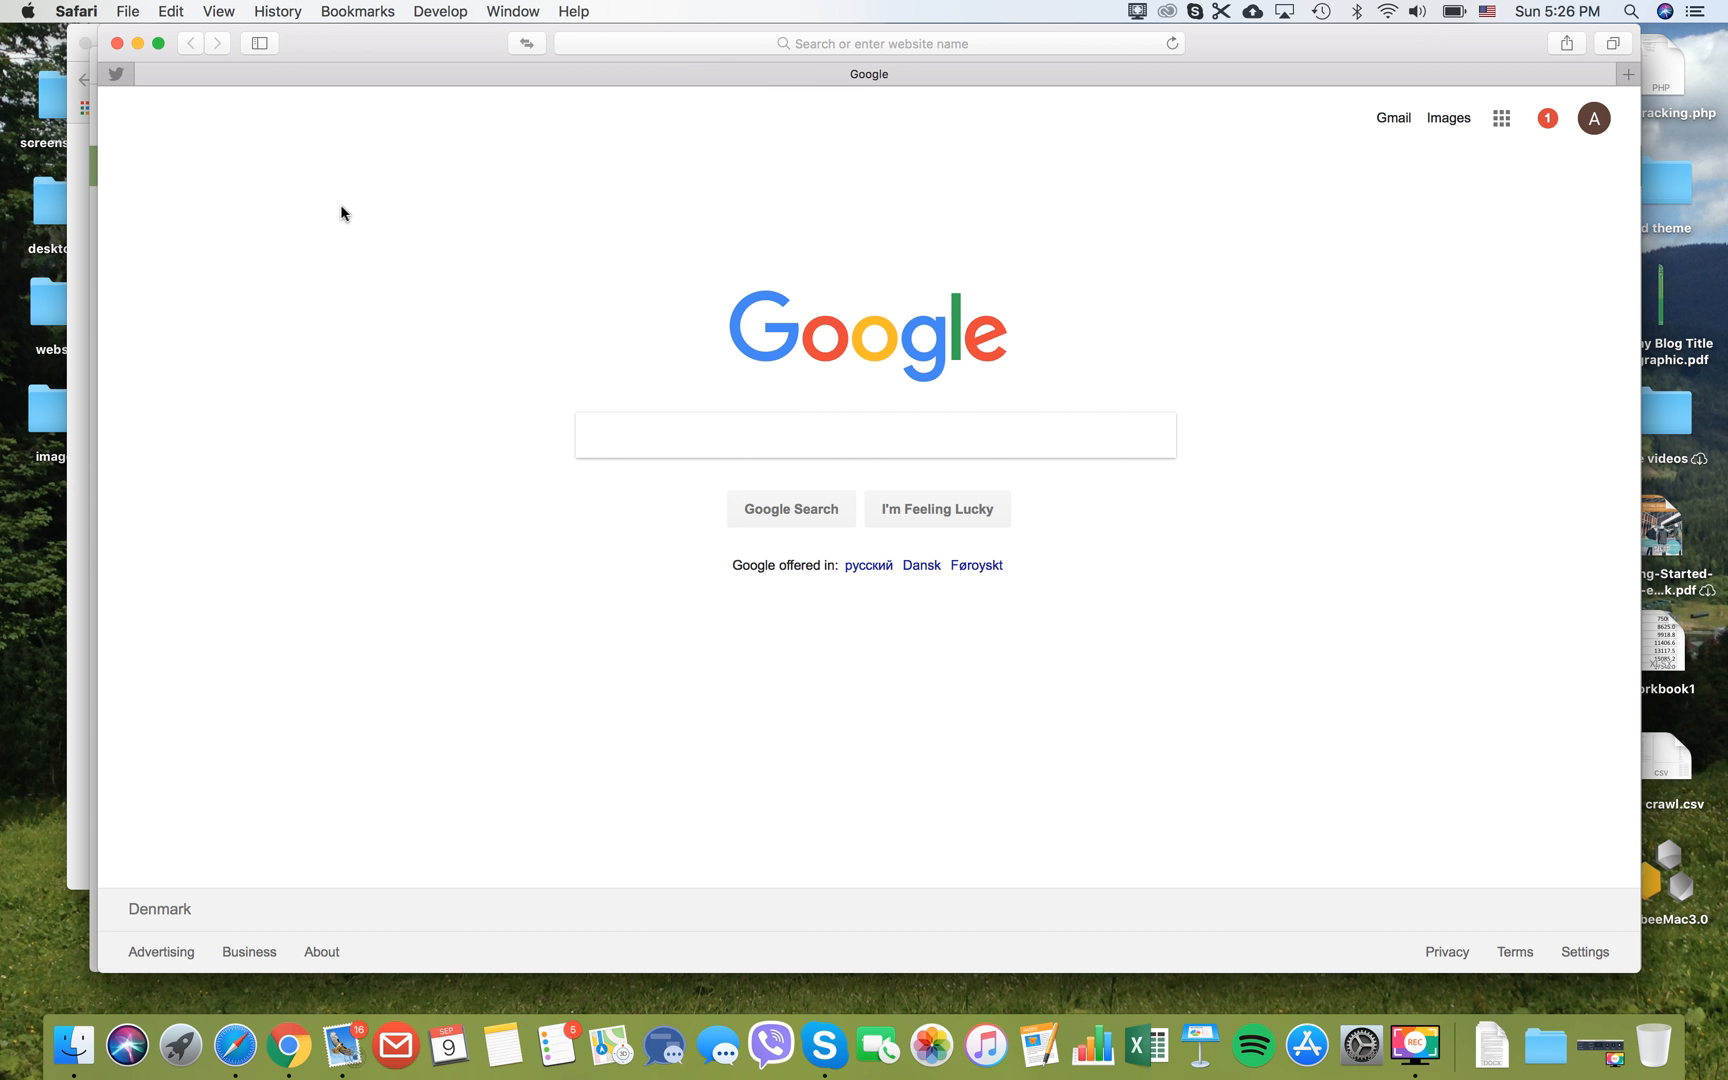
pyautogui.moveTo(1086, 106)
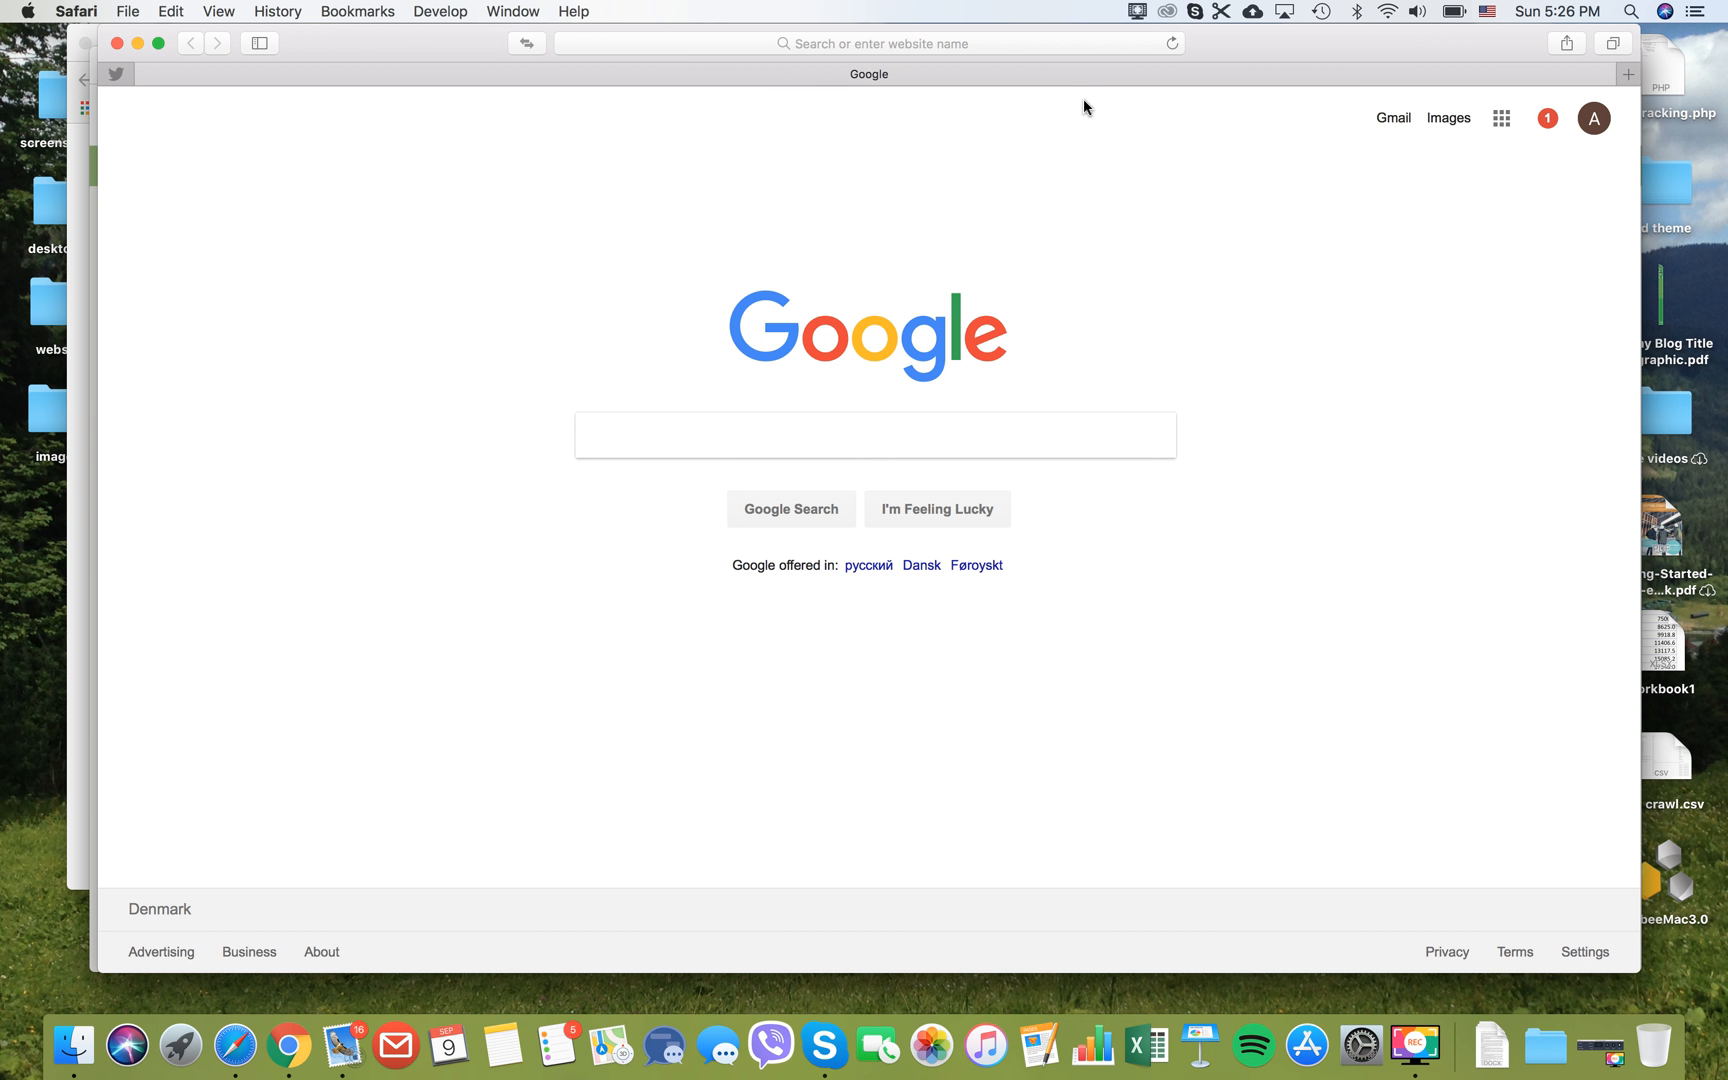
pyautogui.moveTo(1136, 22)
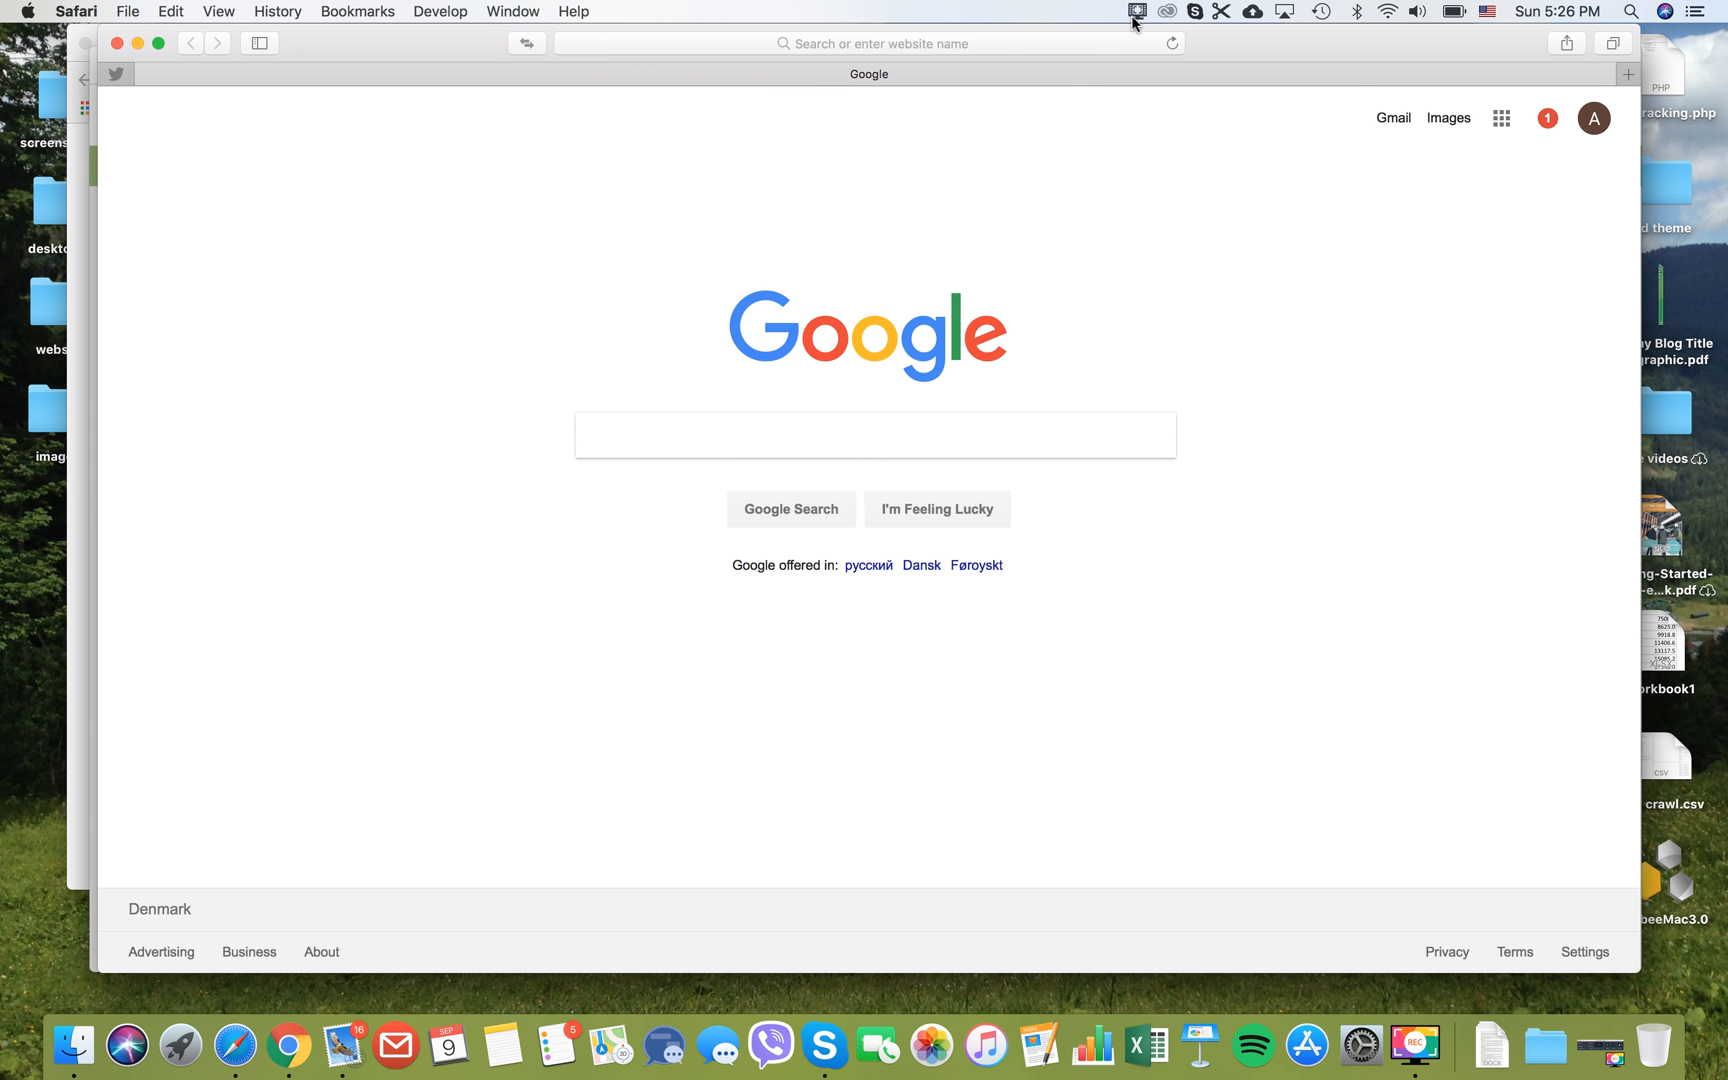
# Step: Bring Google Chrome to the front and open its main ⋮ menu
pyautogui.click(1138, 12)
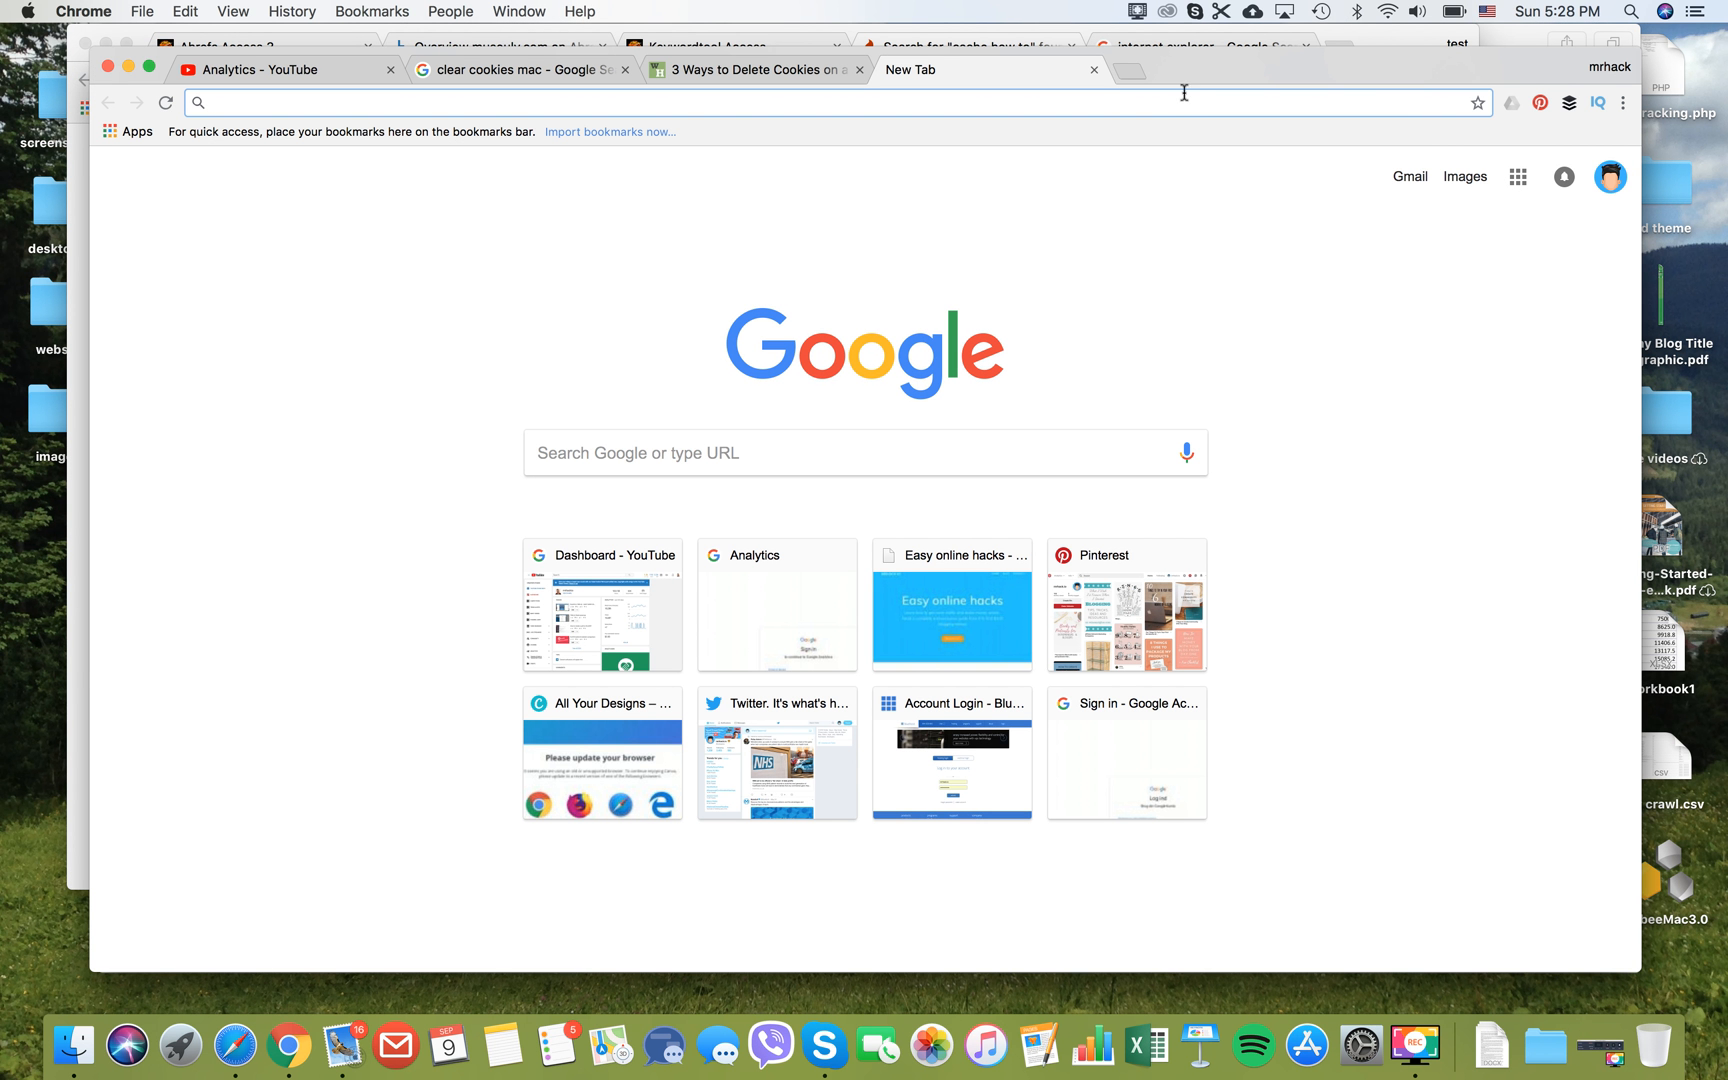
pyautogui.moveTo(1182, 110)
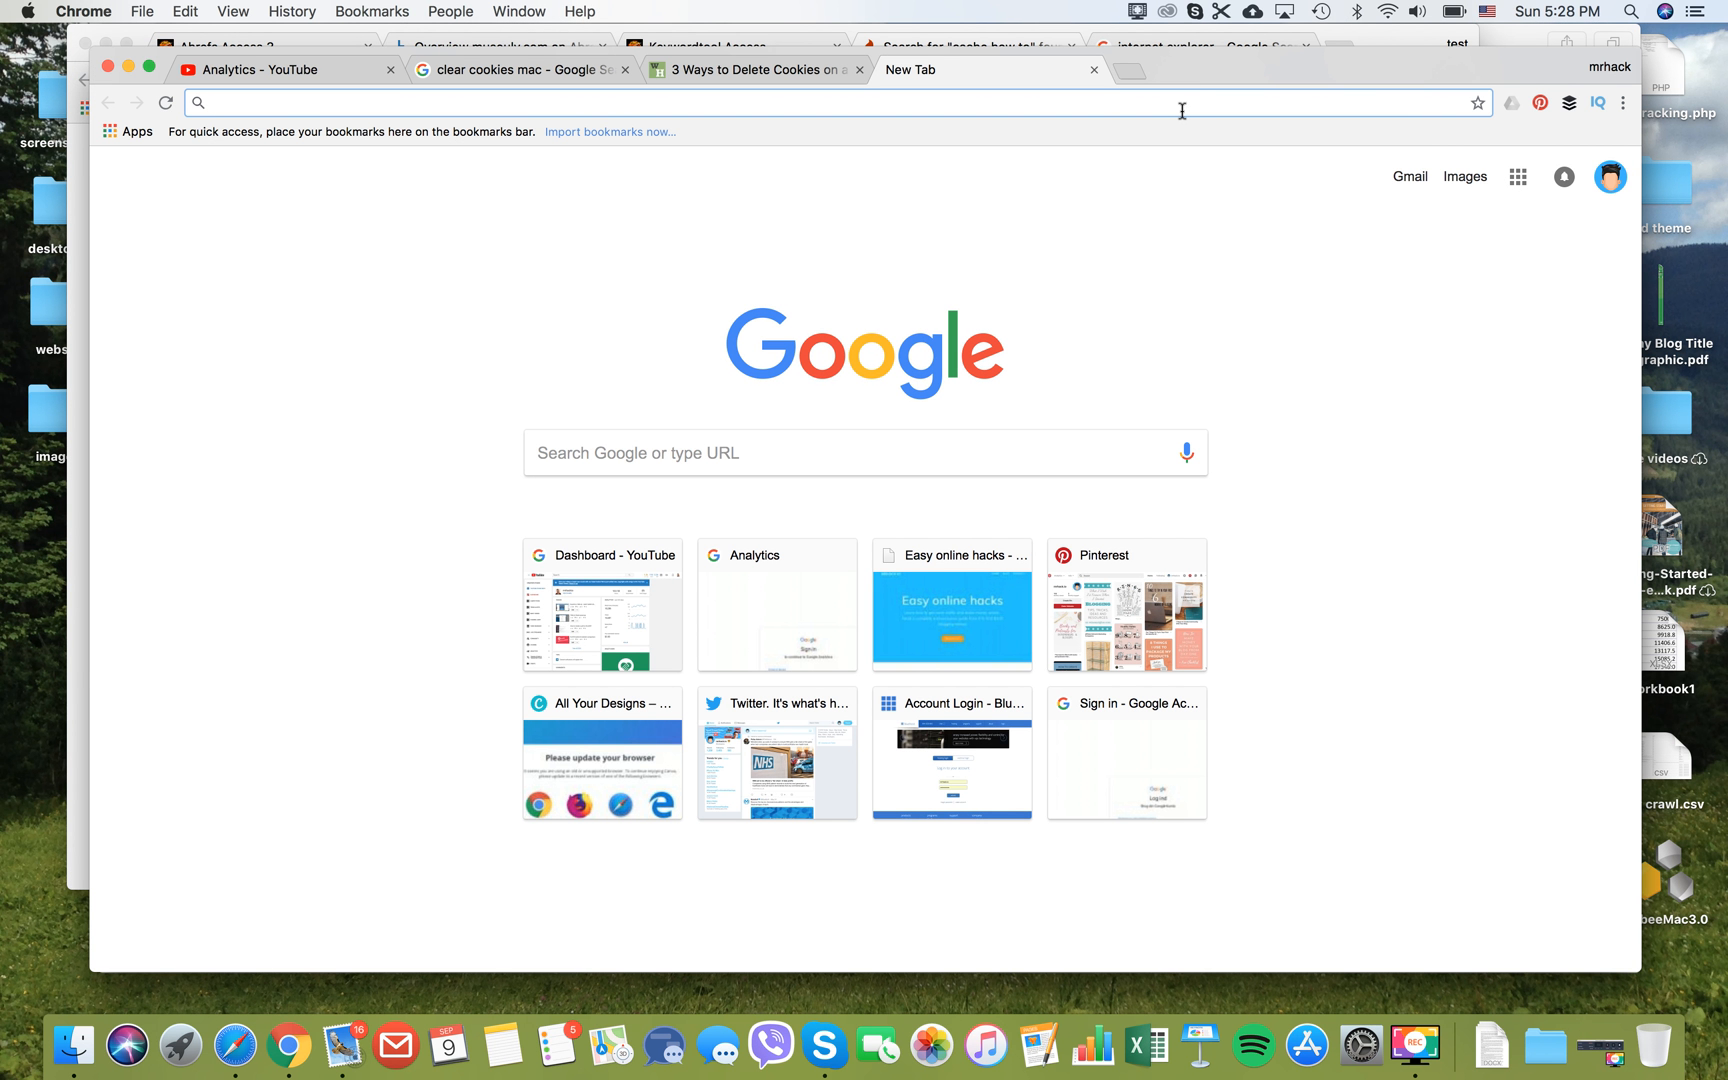
pyautogui.moveTo(1166, 244)
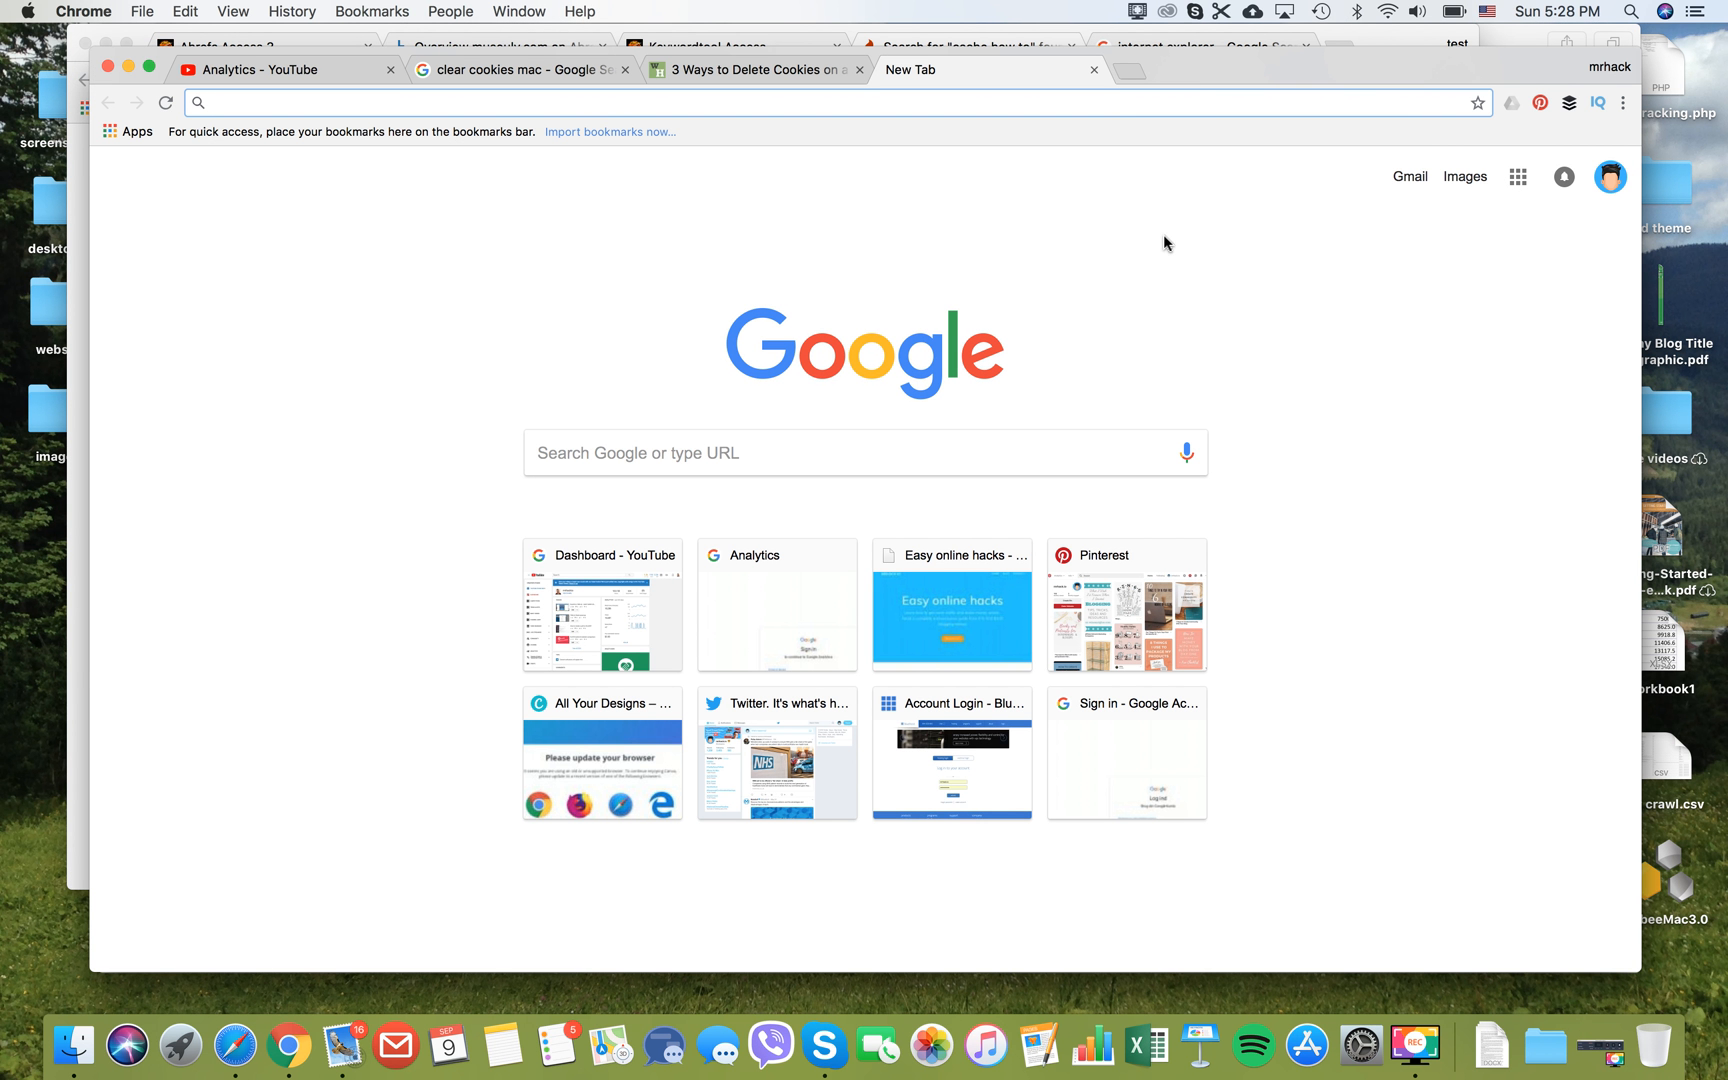
pyautogui.click(772, 102)
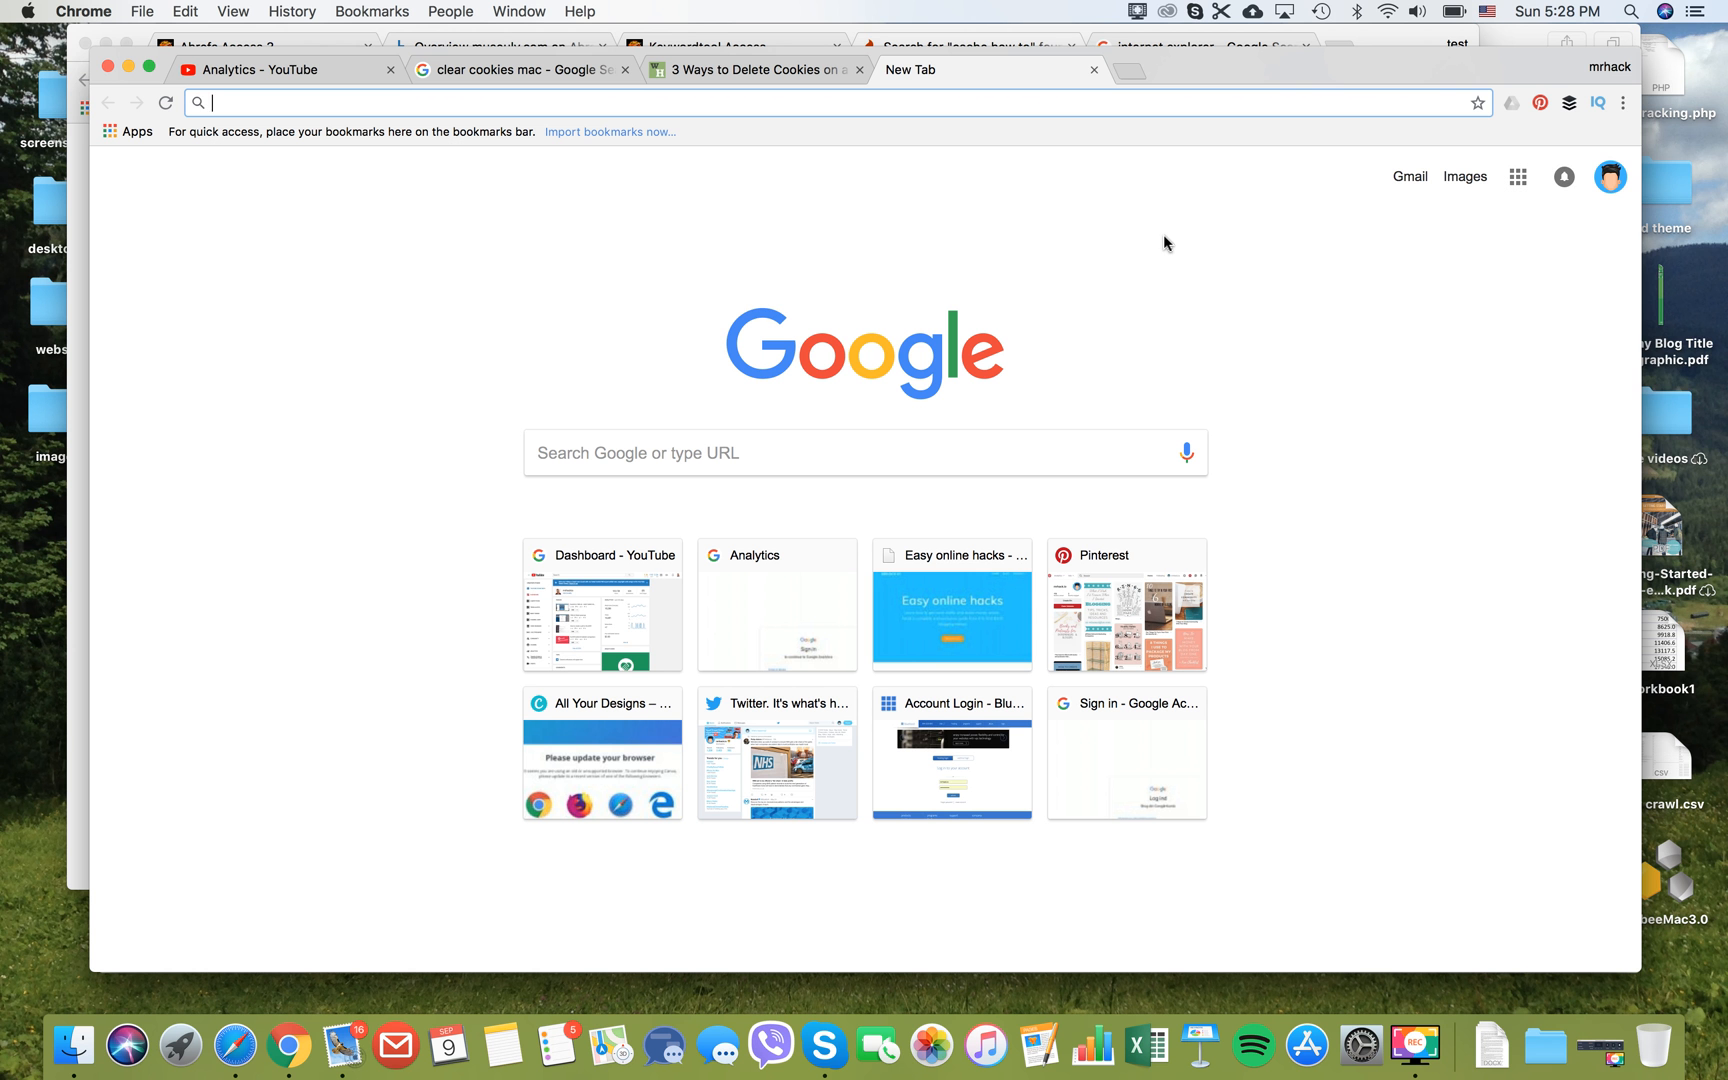
pyautogui.moveTo(1622, 102)
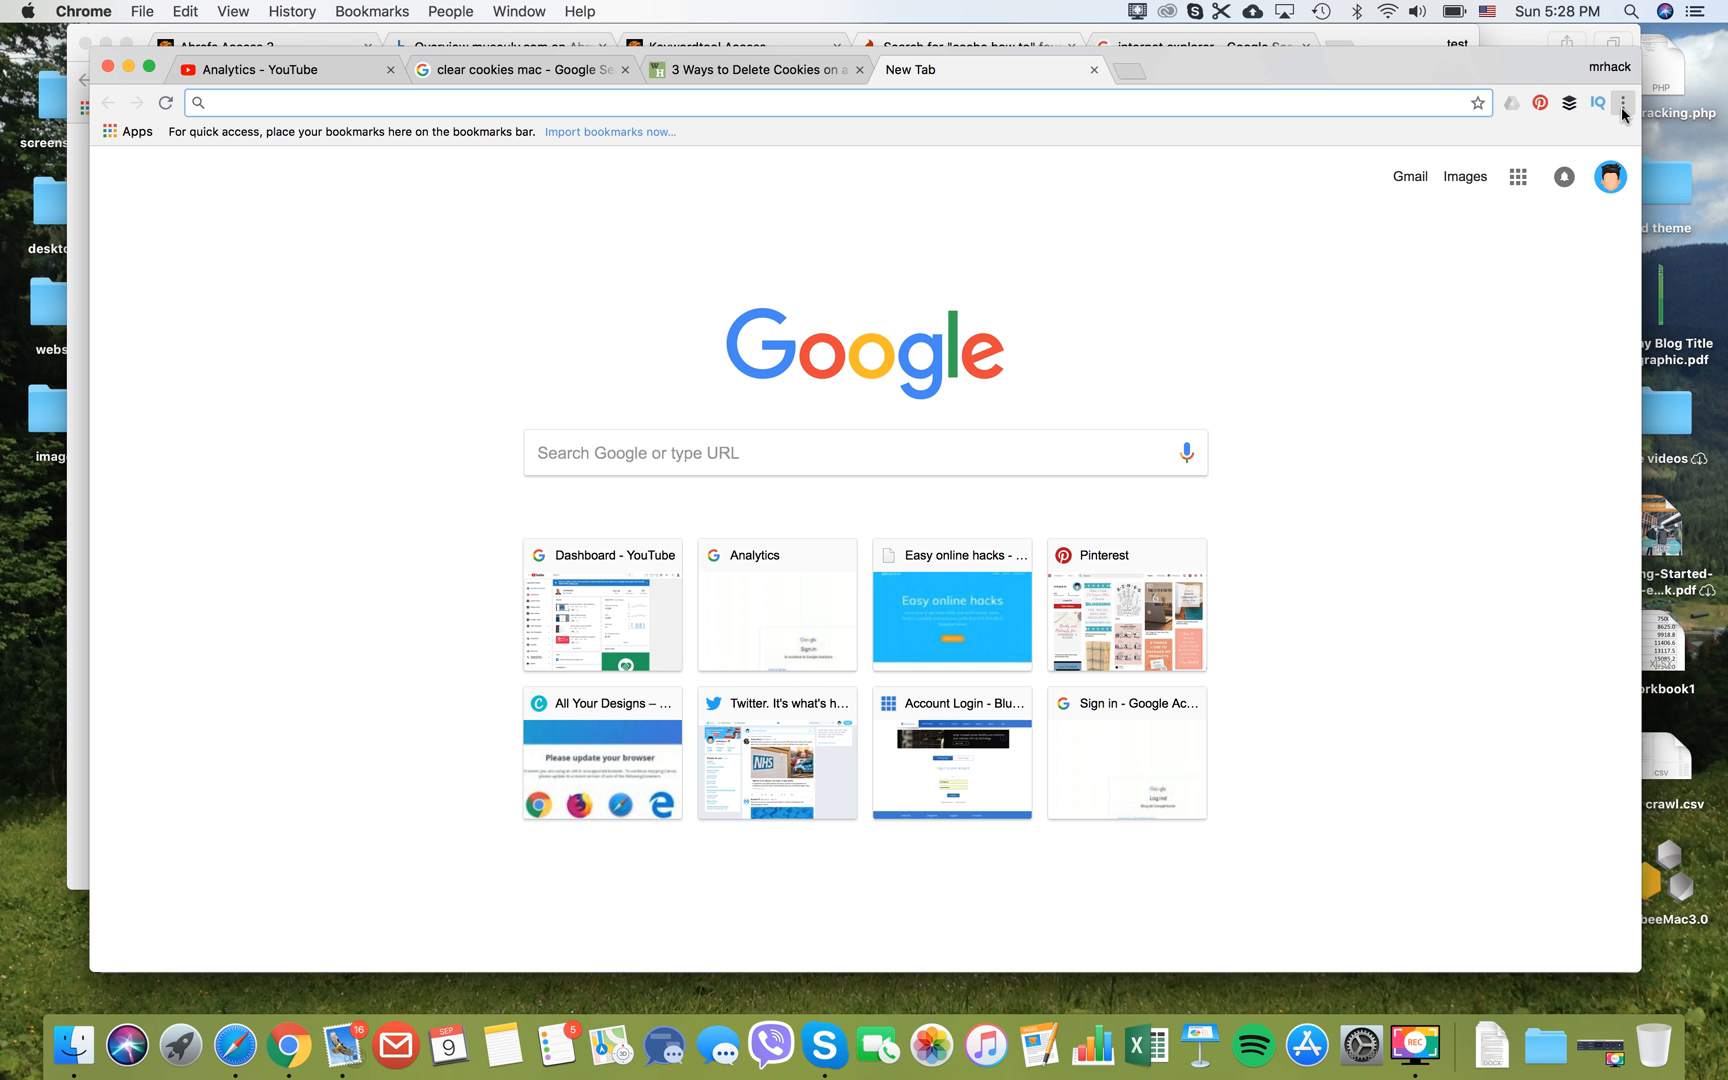
pyautogui.click(1622, 102)
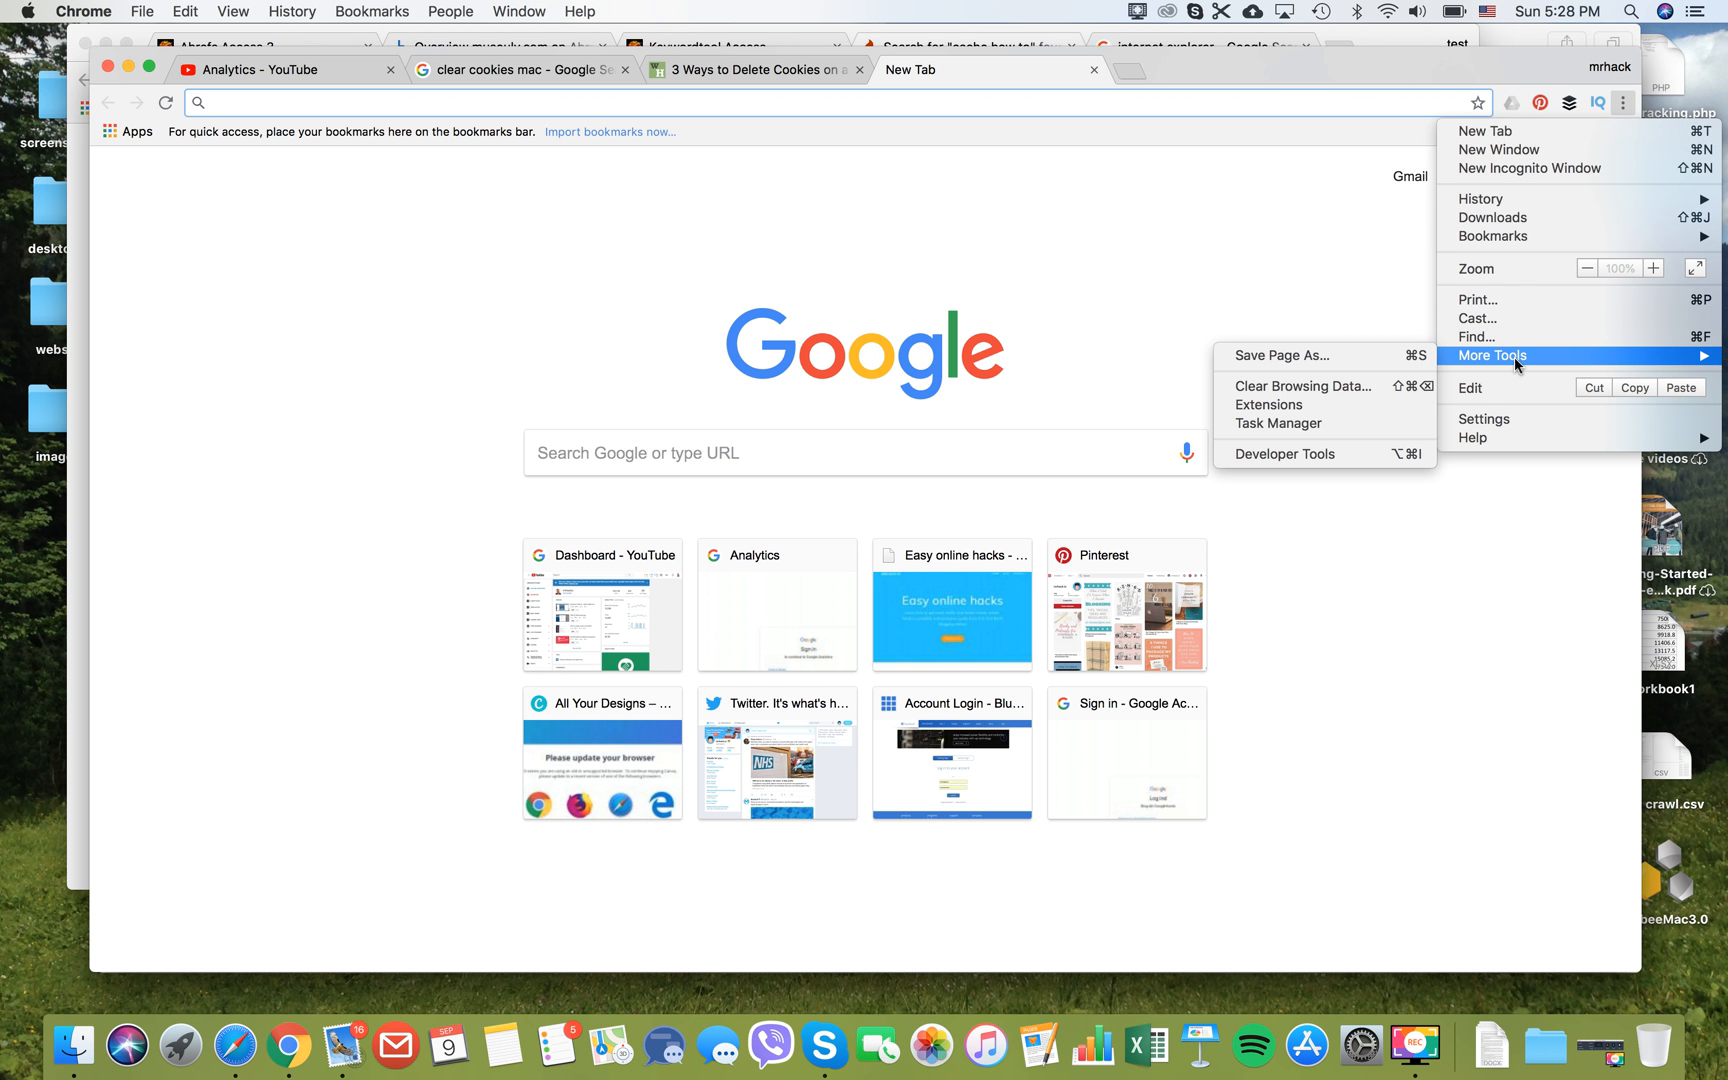
pyautogui.moveTo(1336, 386)
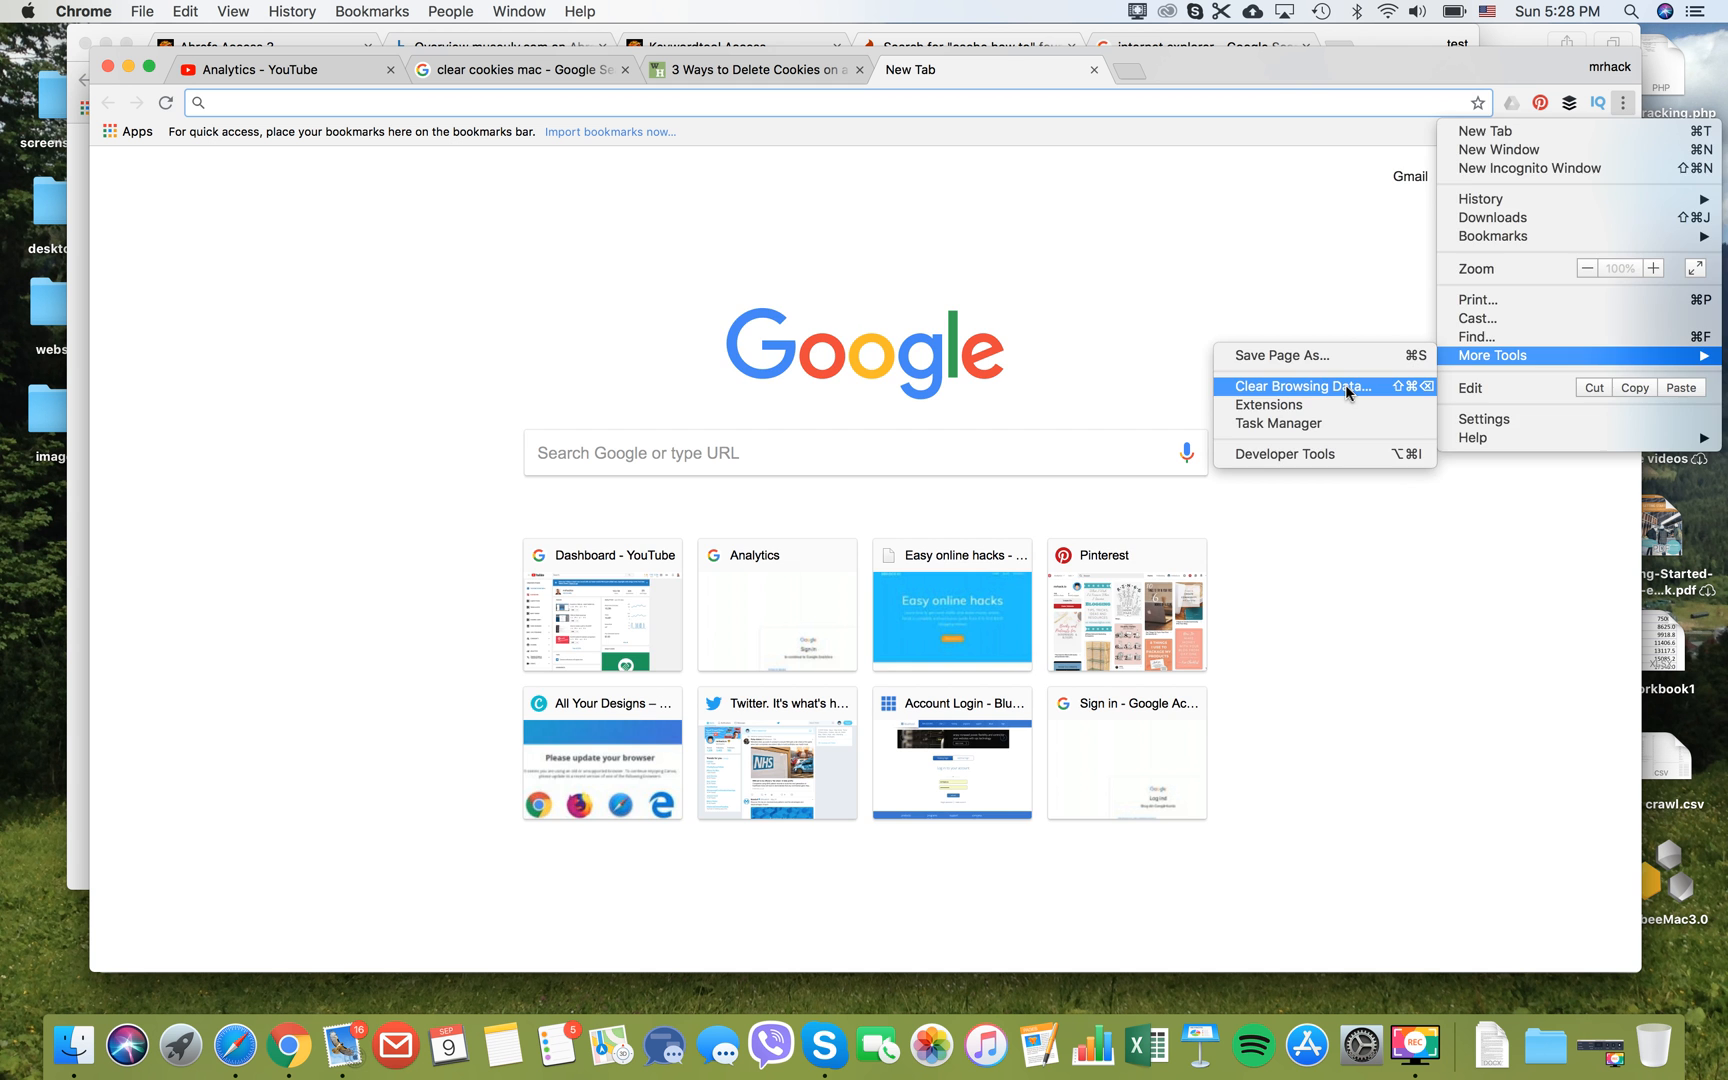
# Step: Clear browsing data for the Last hour with history, cookies and cached files, after reviewing the Advanced choices
pyautogui.click(1304, 386)
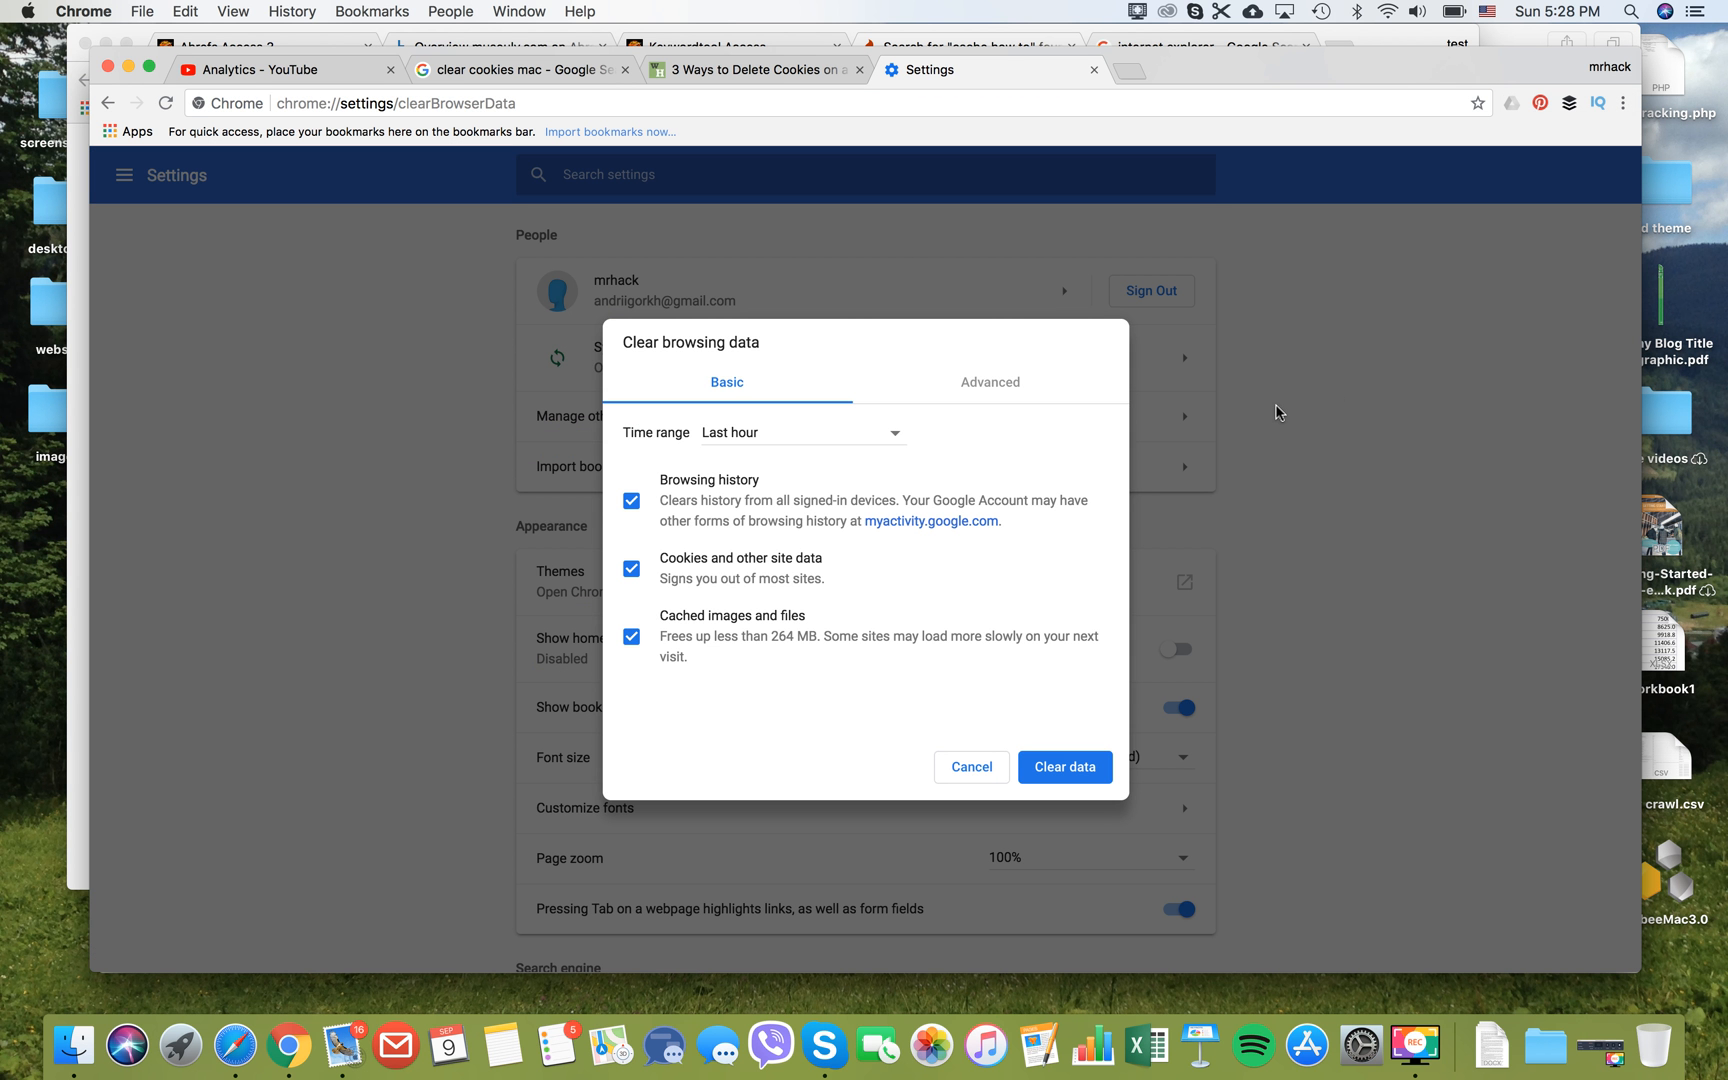
pyautogui.moveTo(912, 452)
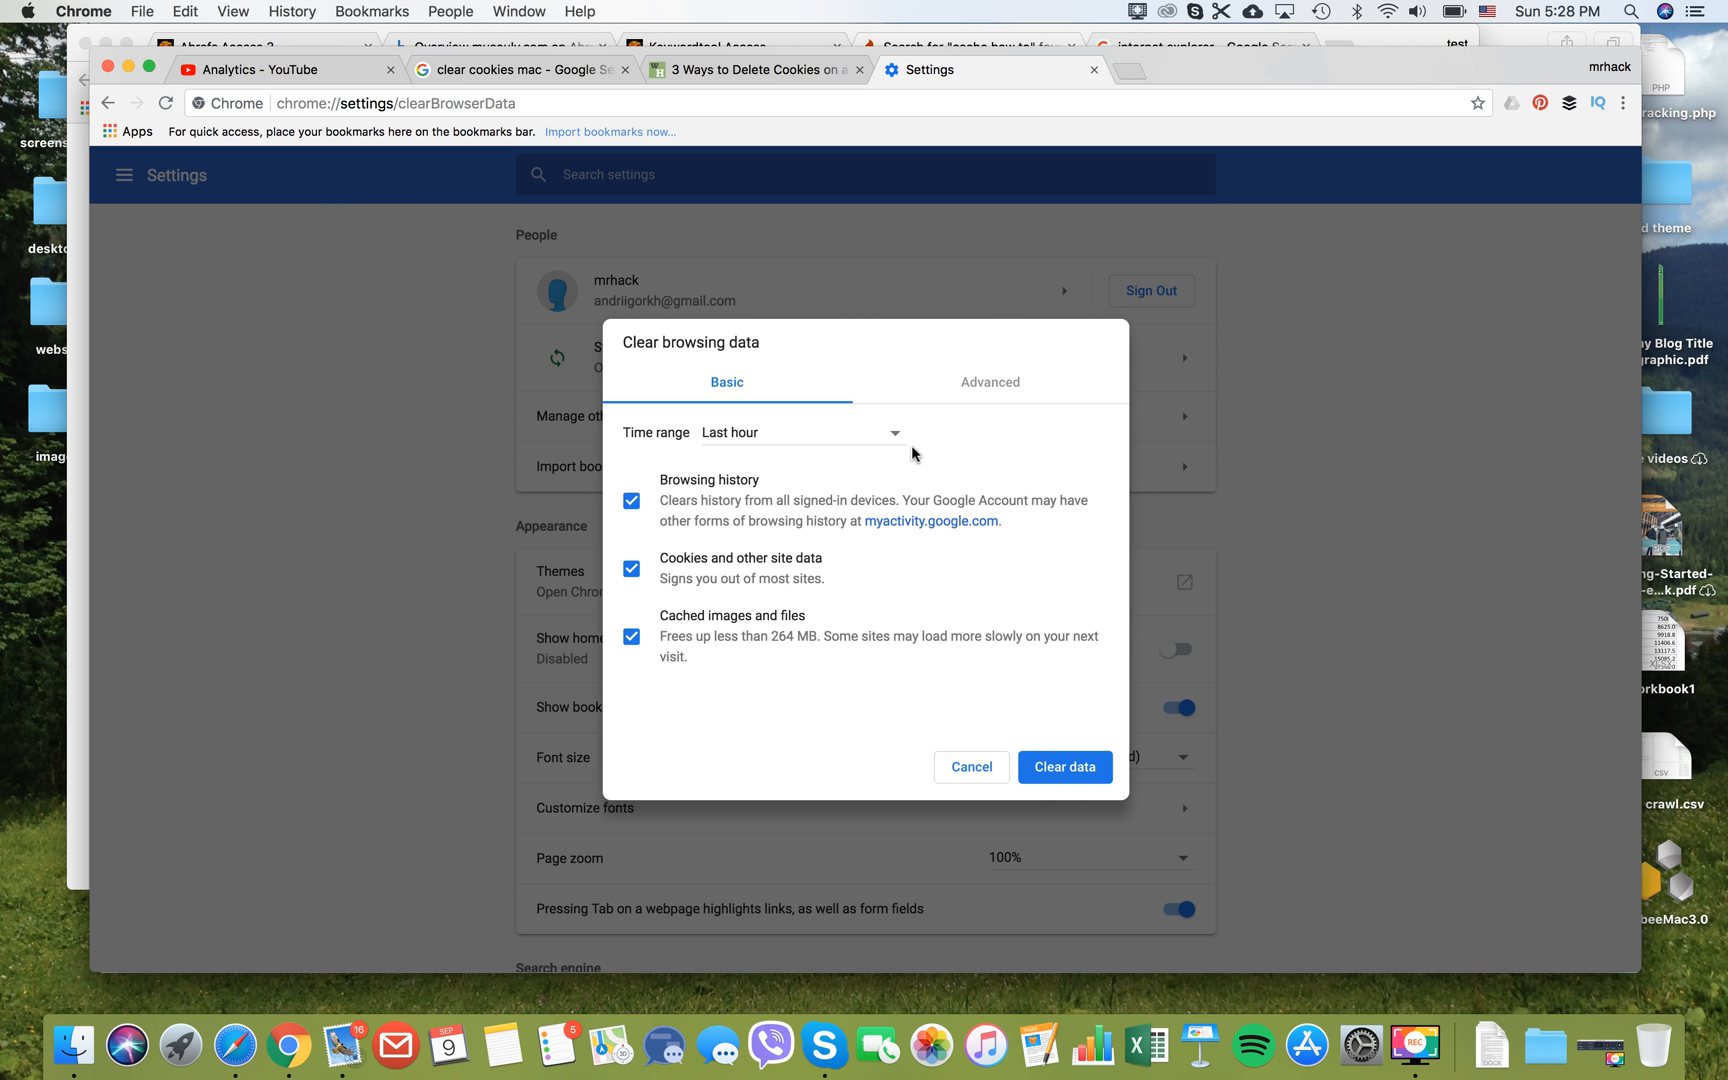
pyautogui.moveTo(872, 448)
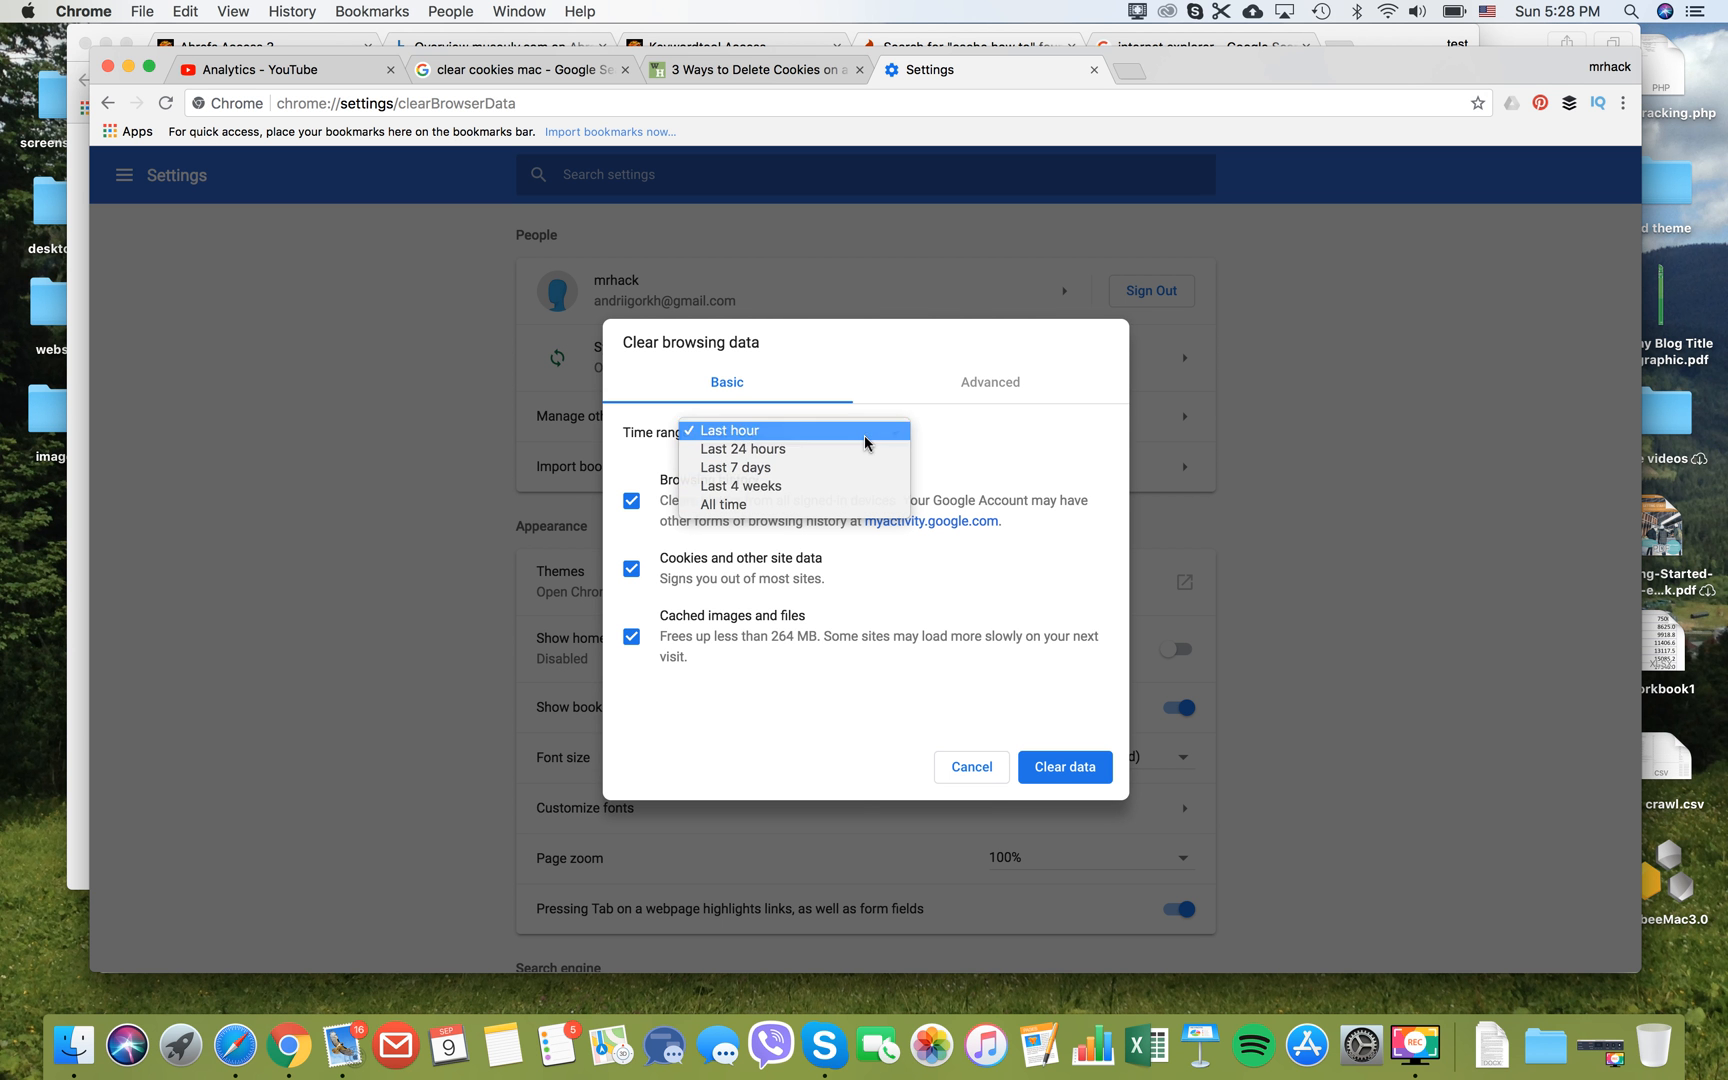
pyautogui.click(728, 430)
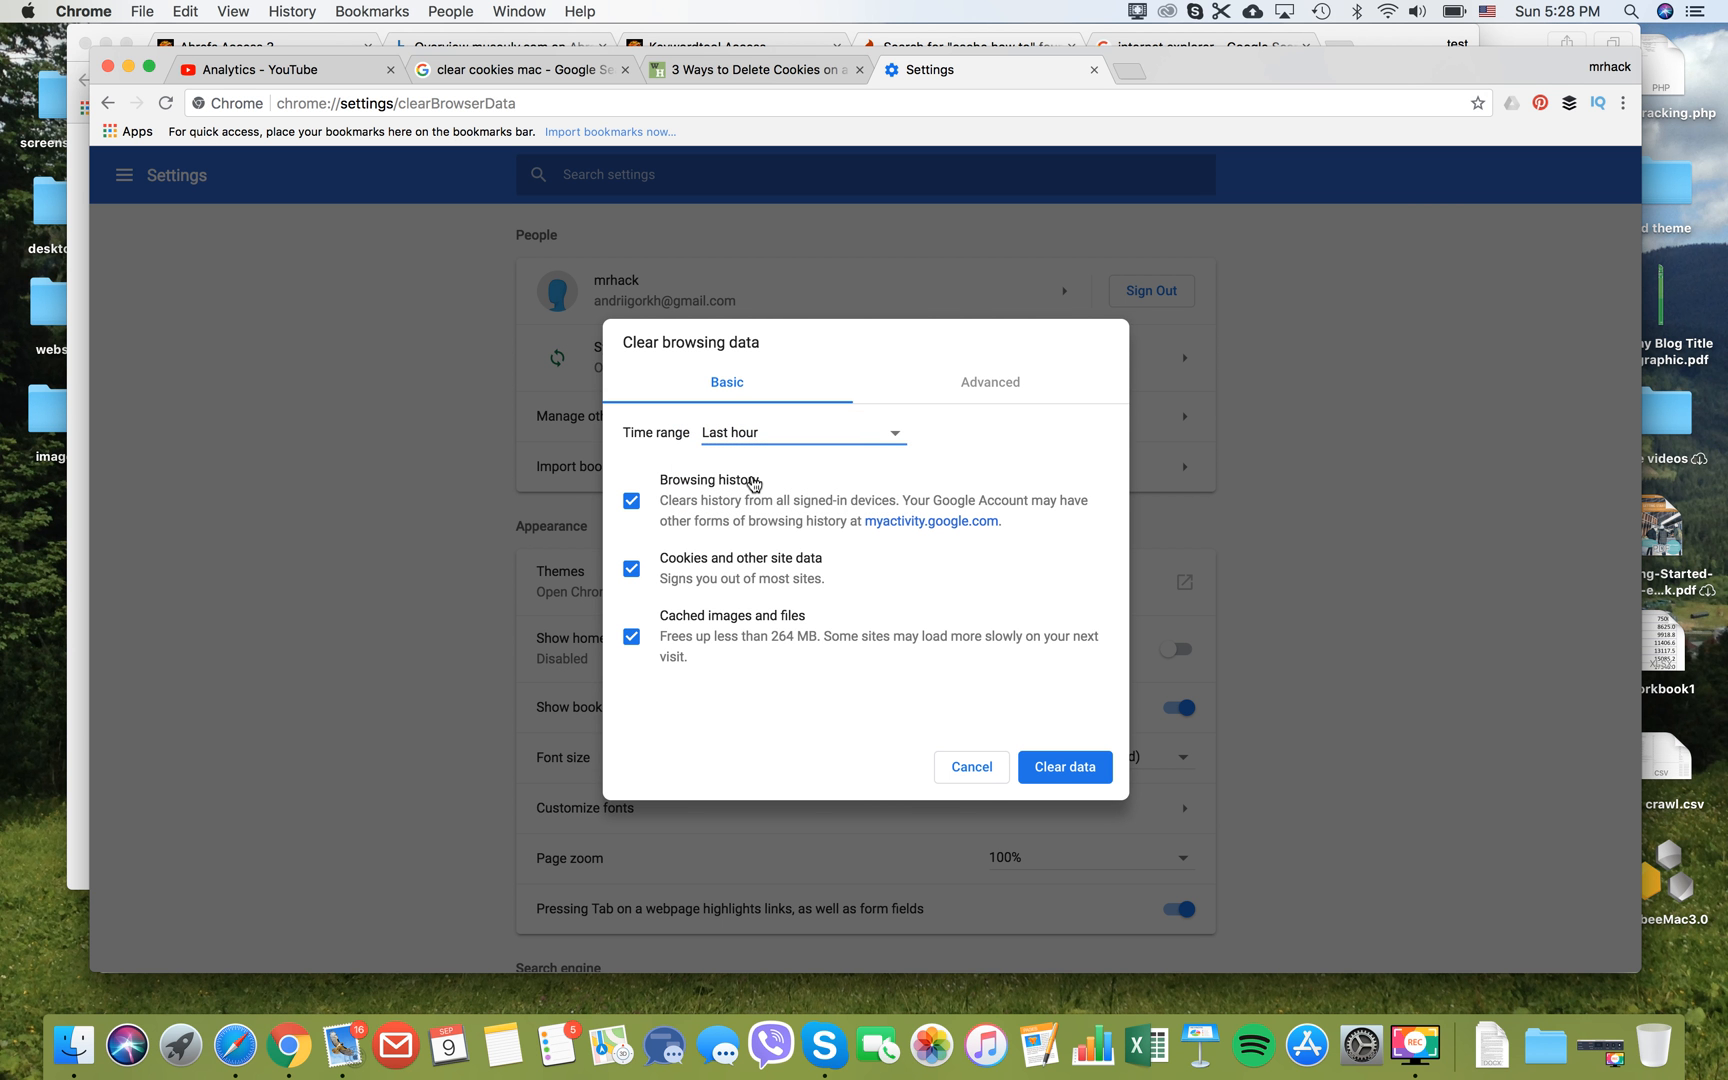
pyautogui.moveTo(704, 470)
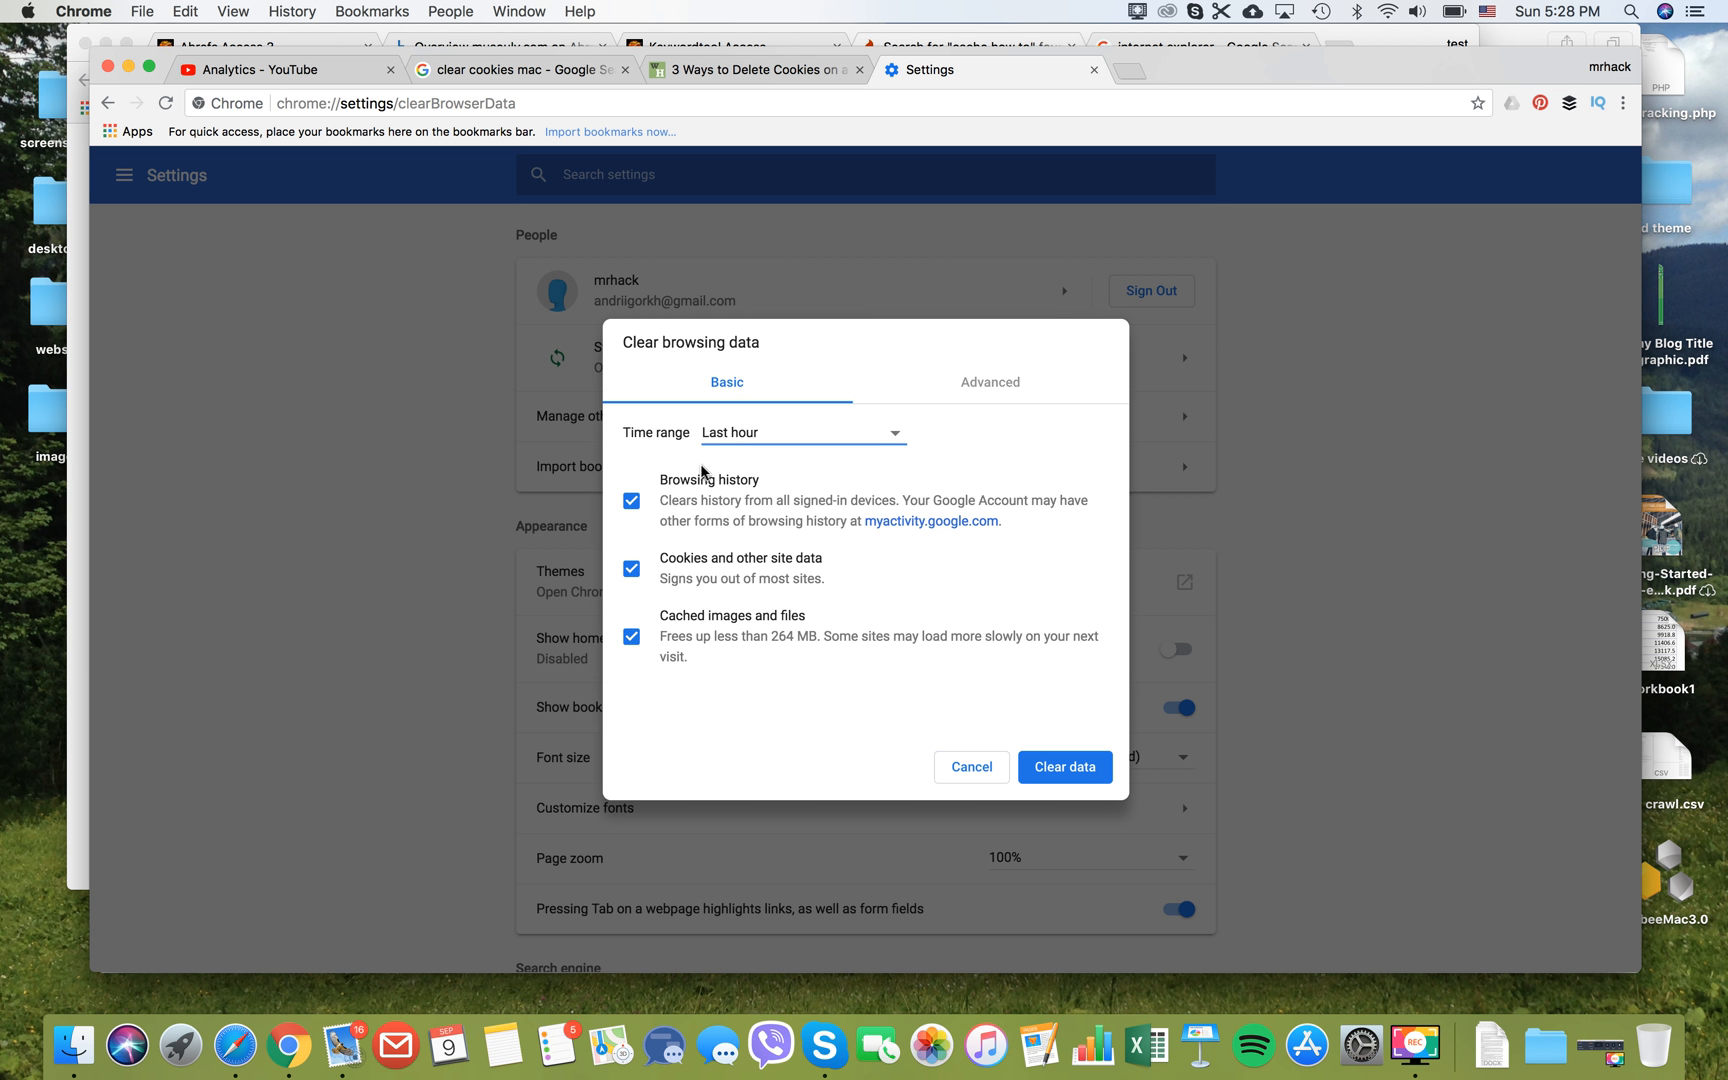
pyautogui.moveTo(658, 592)
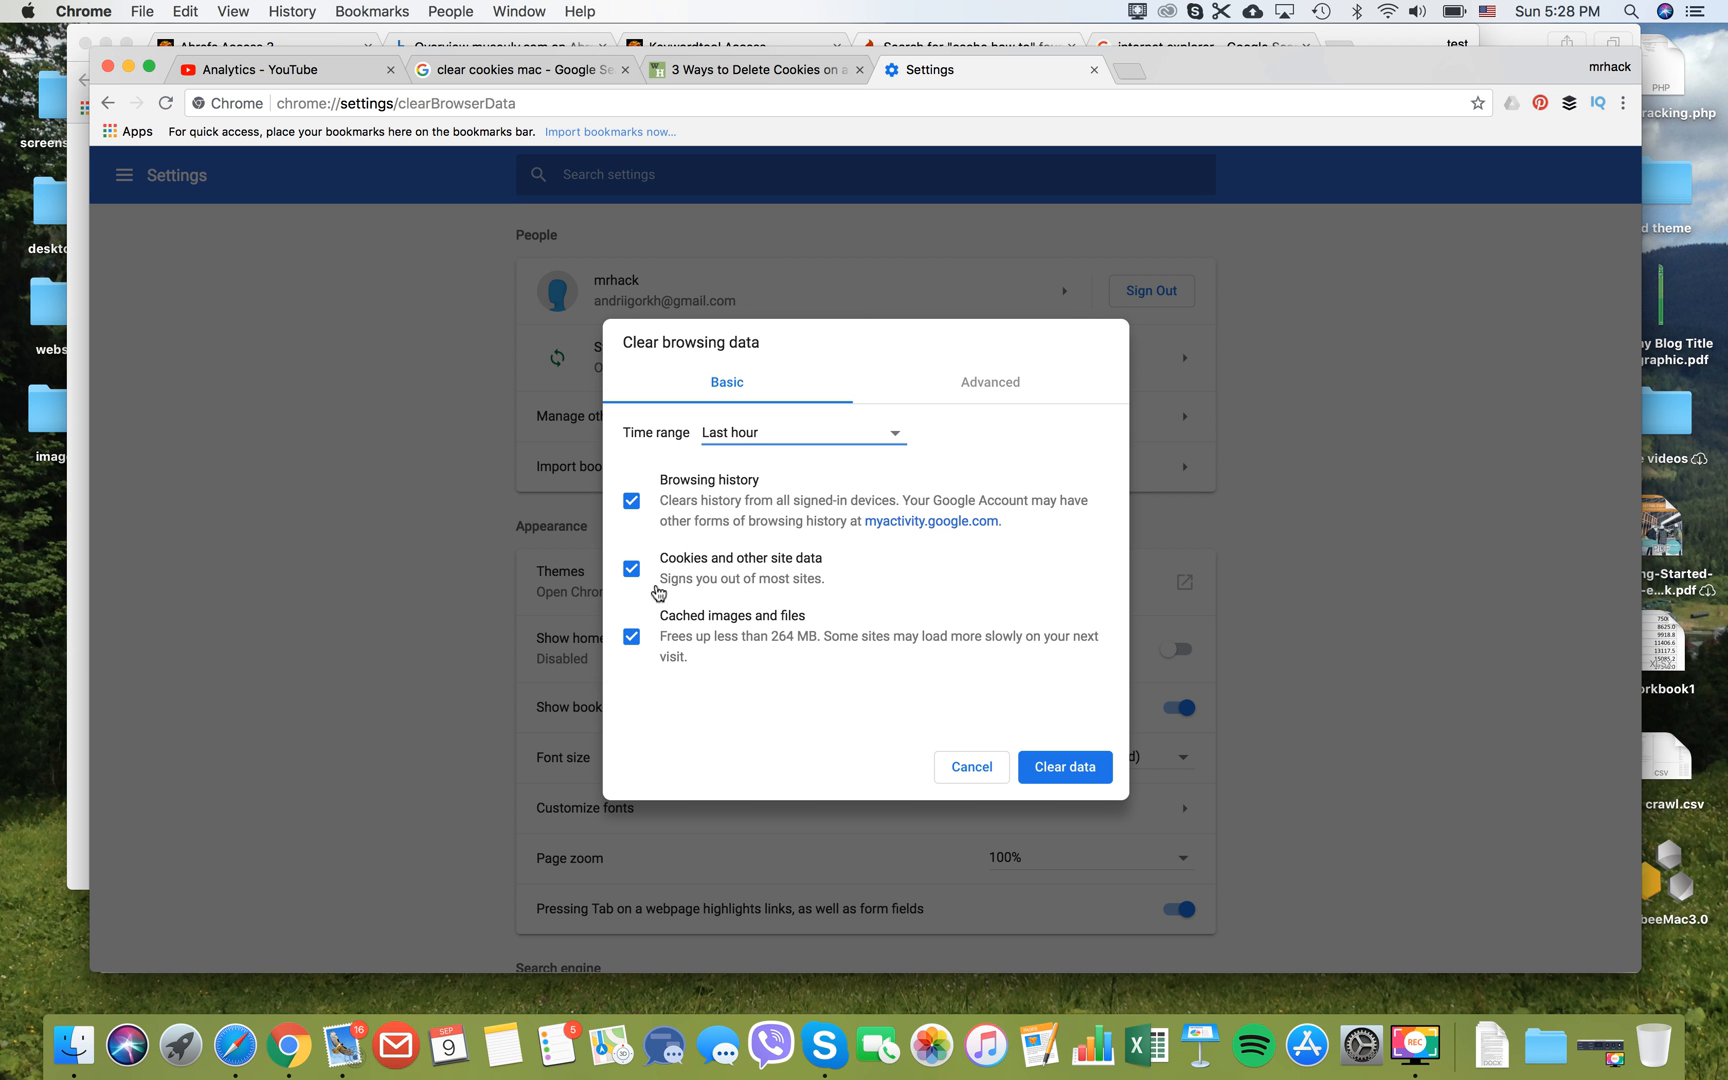
pyautogui.moveTo(764, 600)
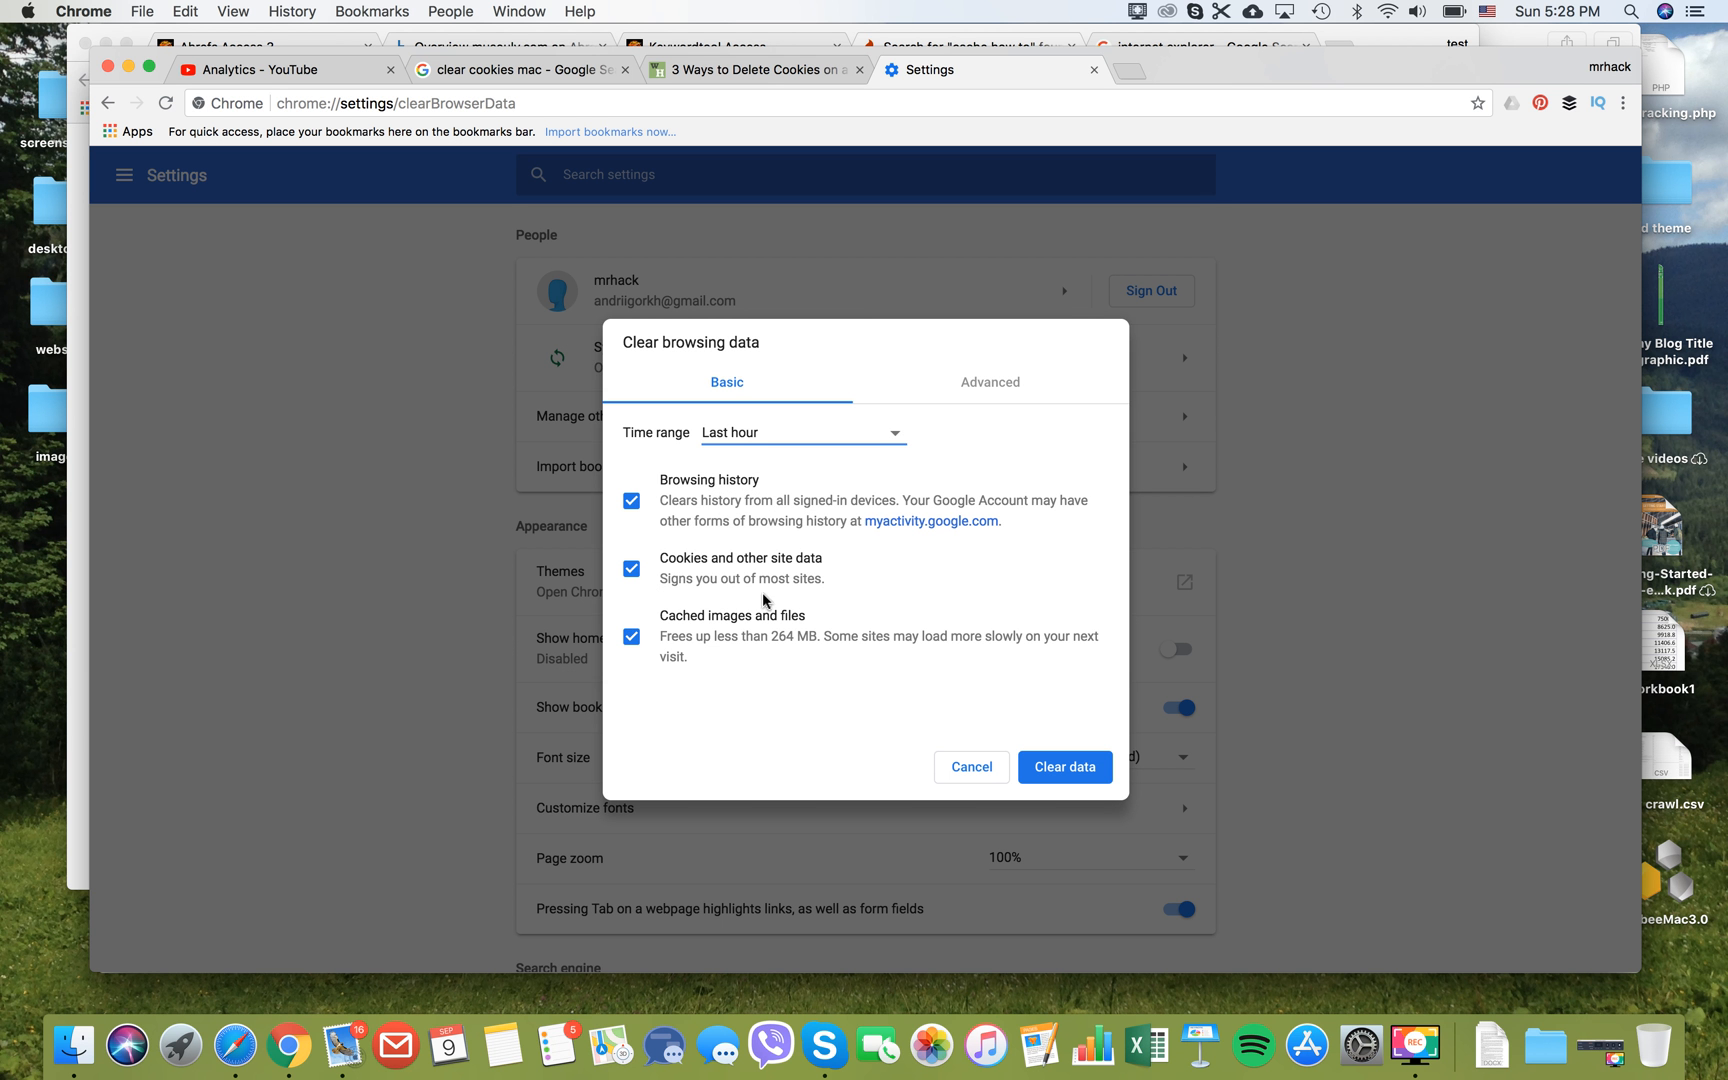
pyautogui.moveTo(786, 678)
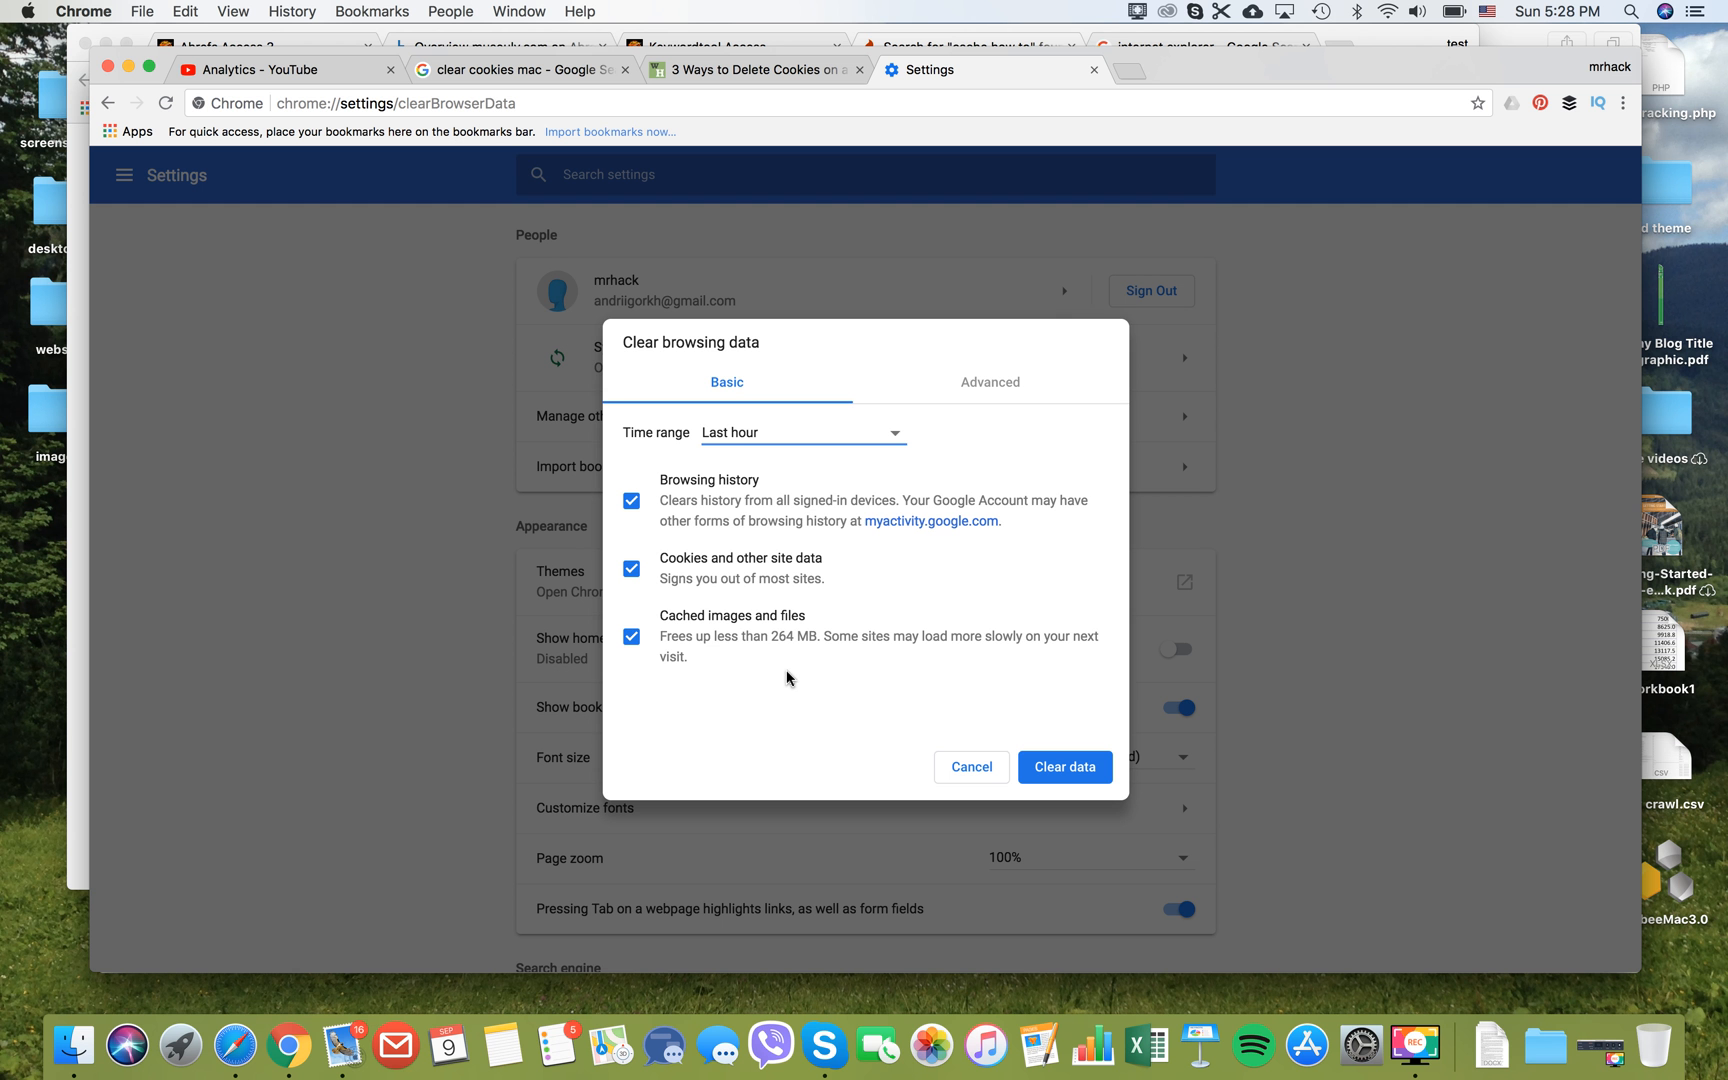
pyautogui.moveTo(998, 392)
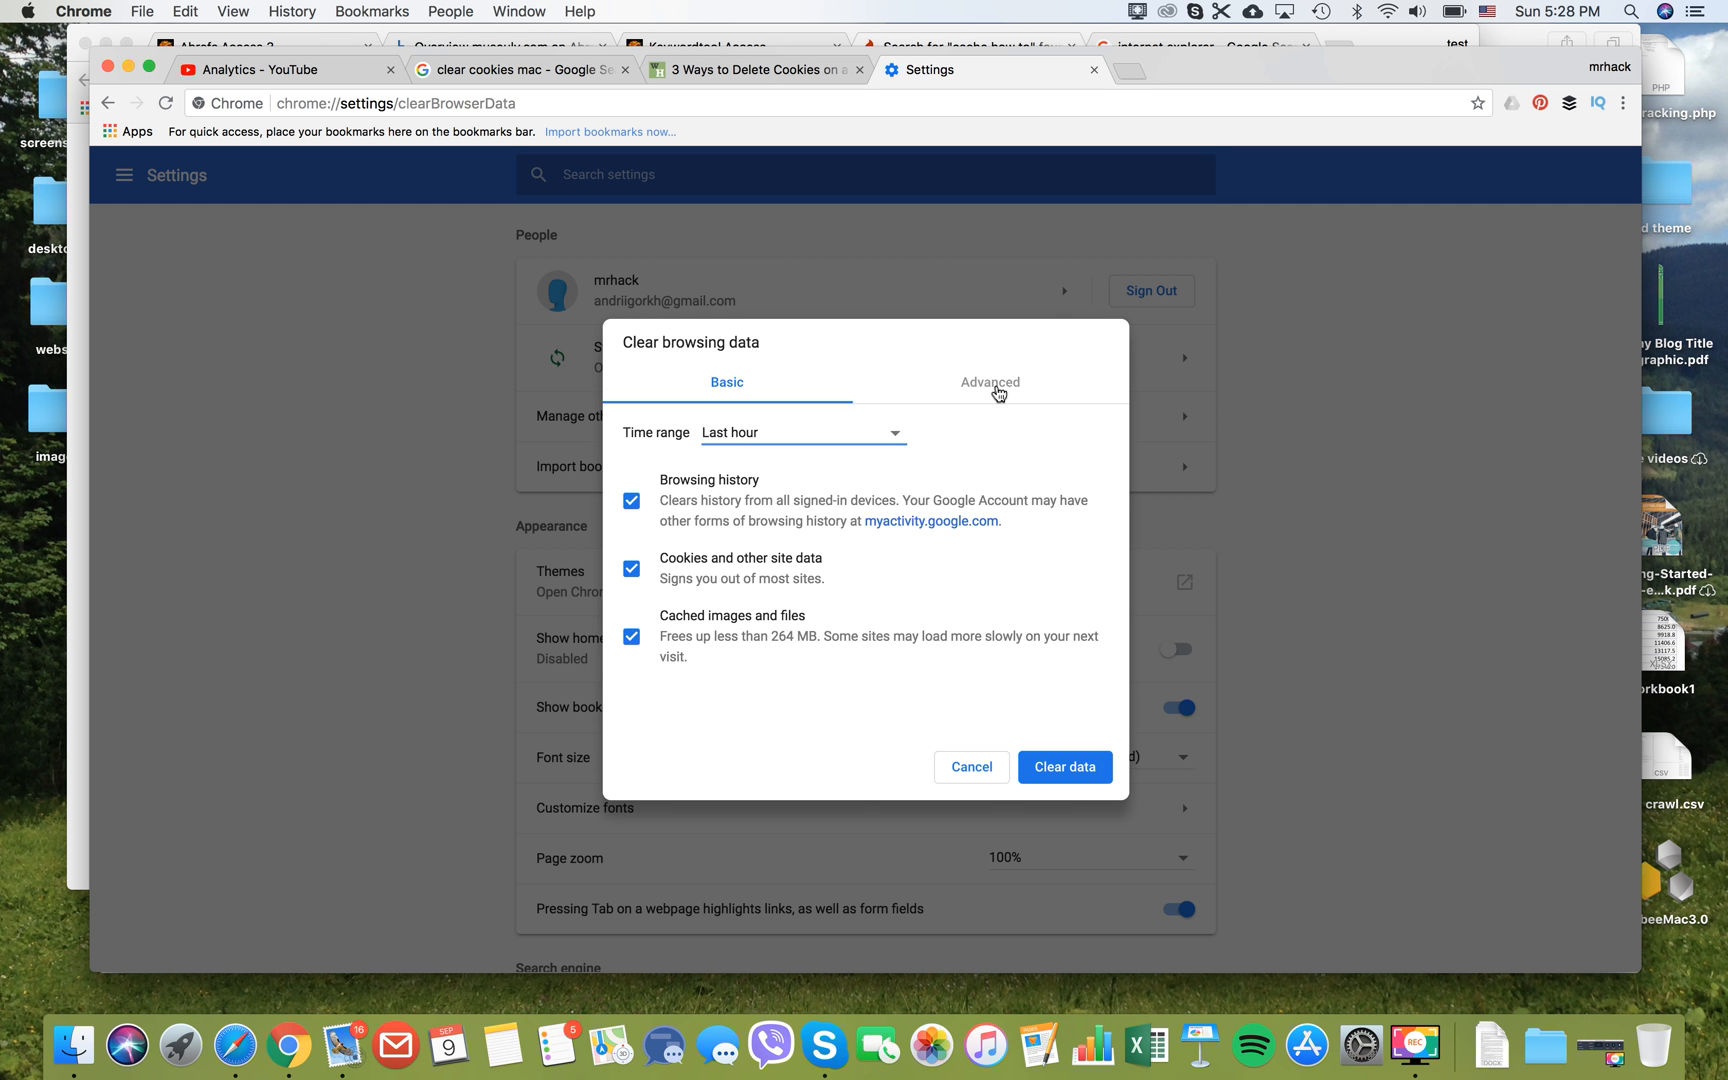
pyautogui.click(990, 382)
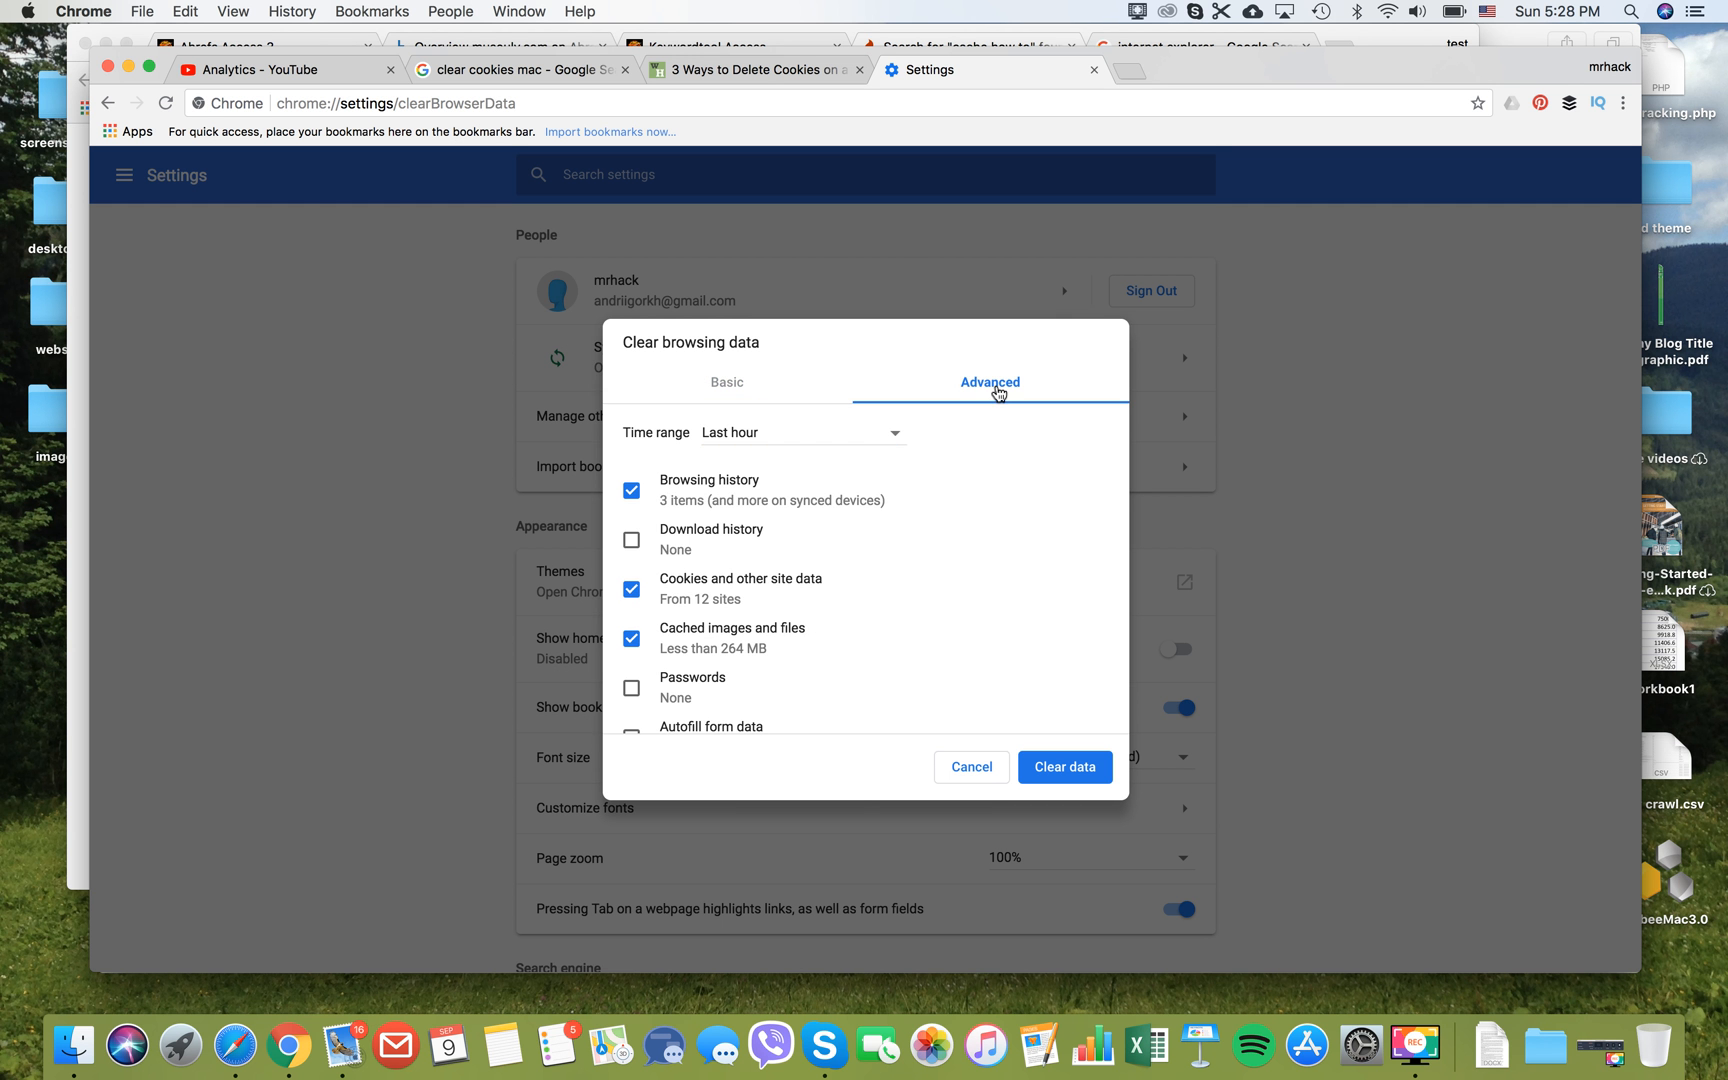
pyautogui.scroll(-3)
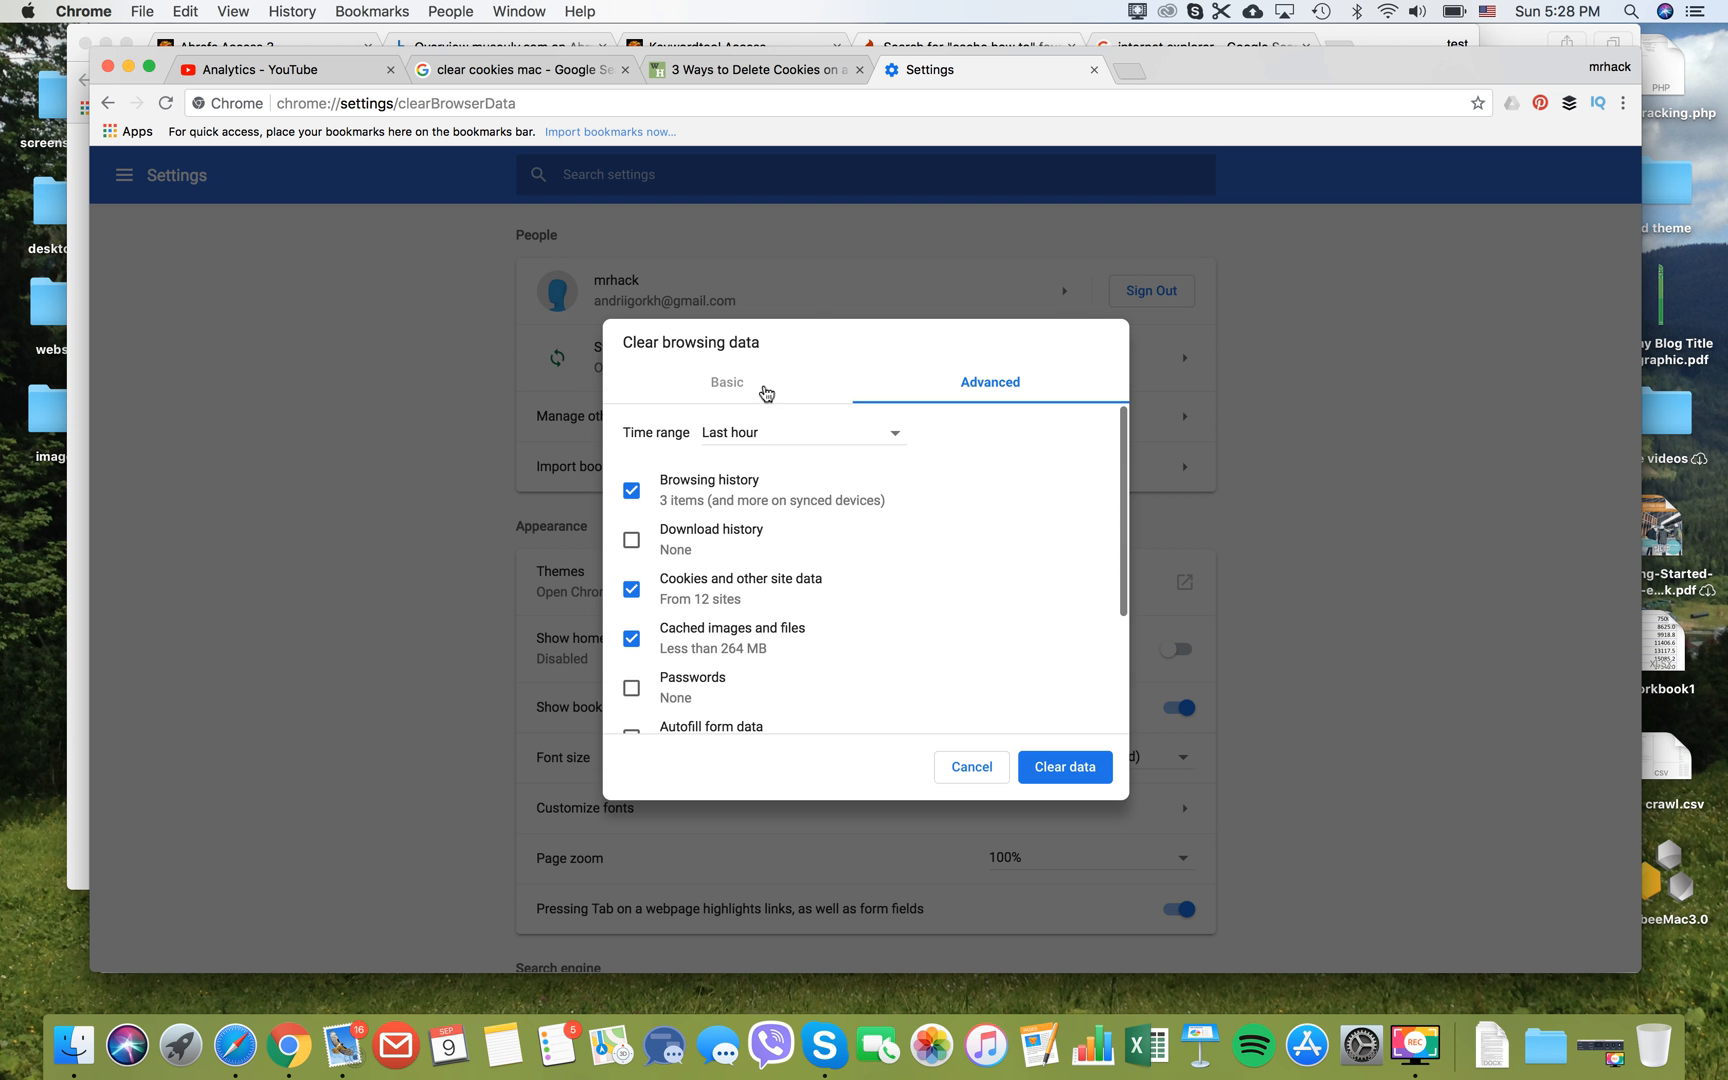
pyautogui.click(726, 382)
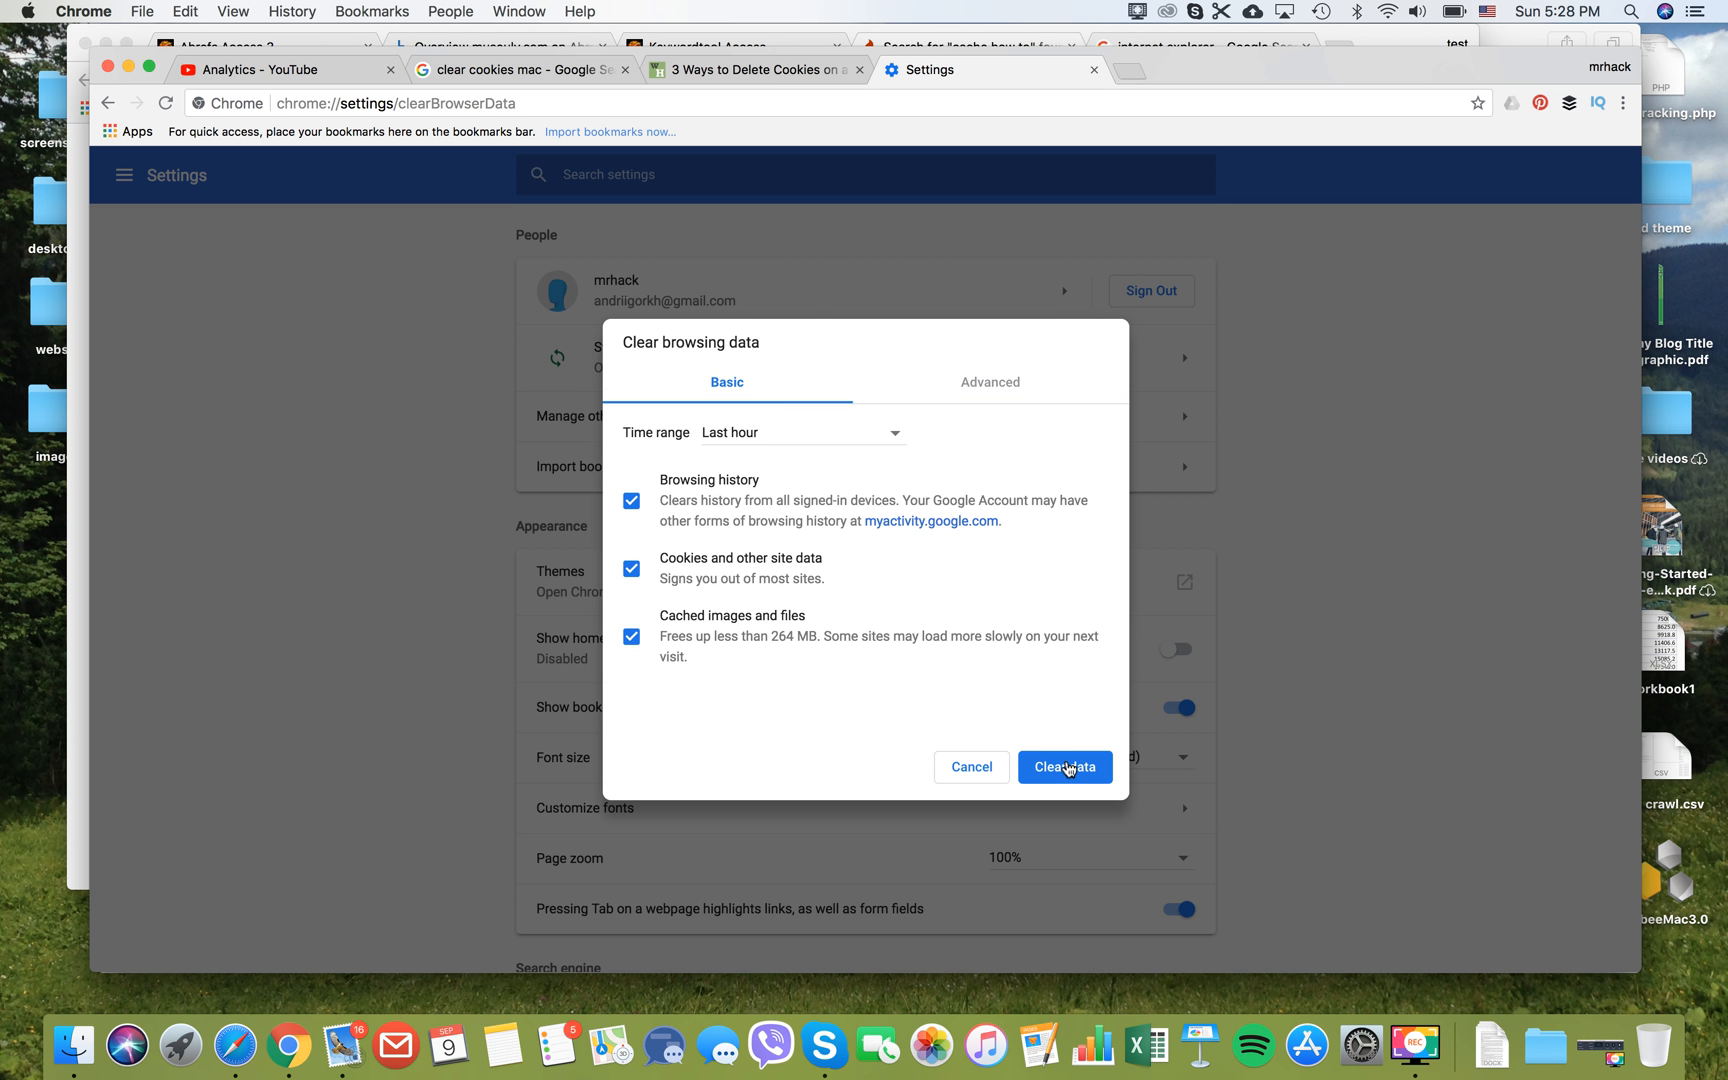
pyautogui.click(1064, 766)
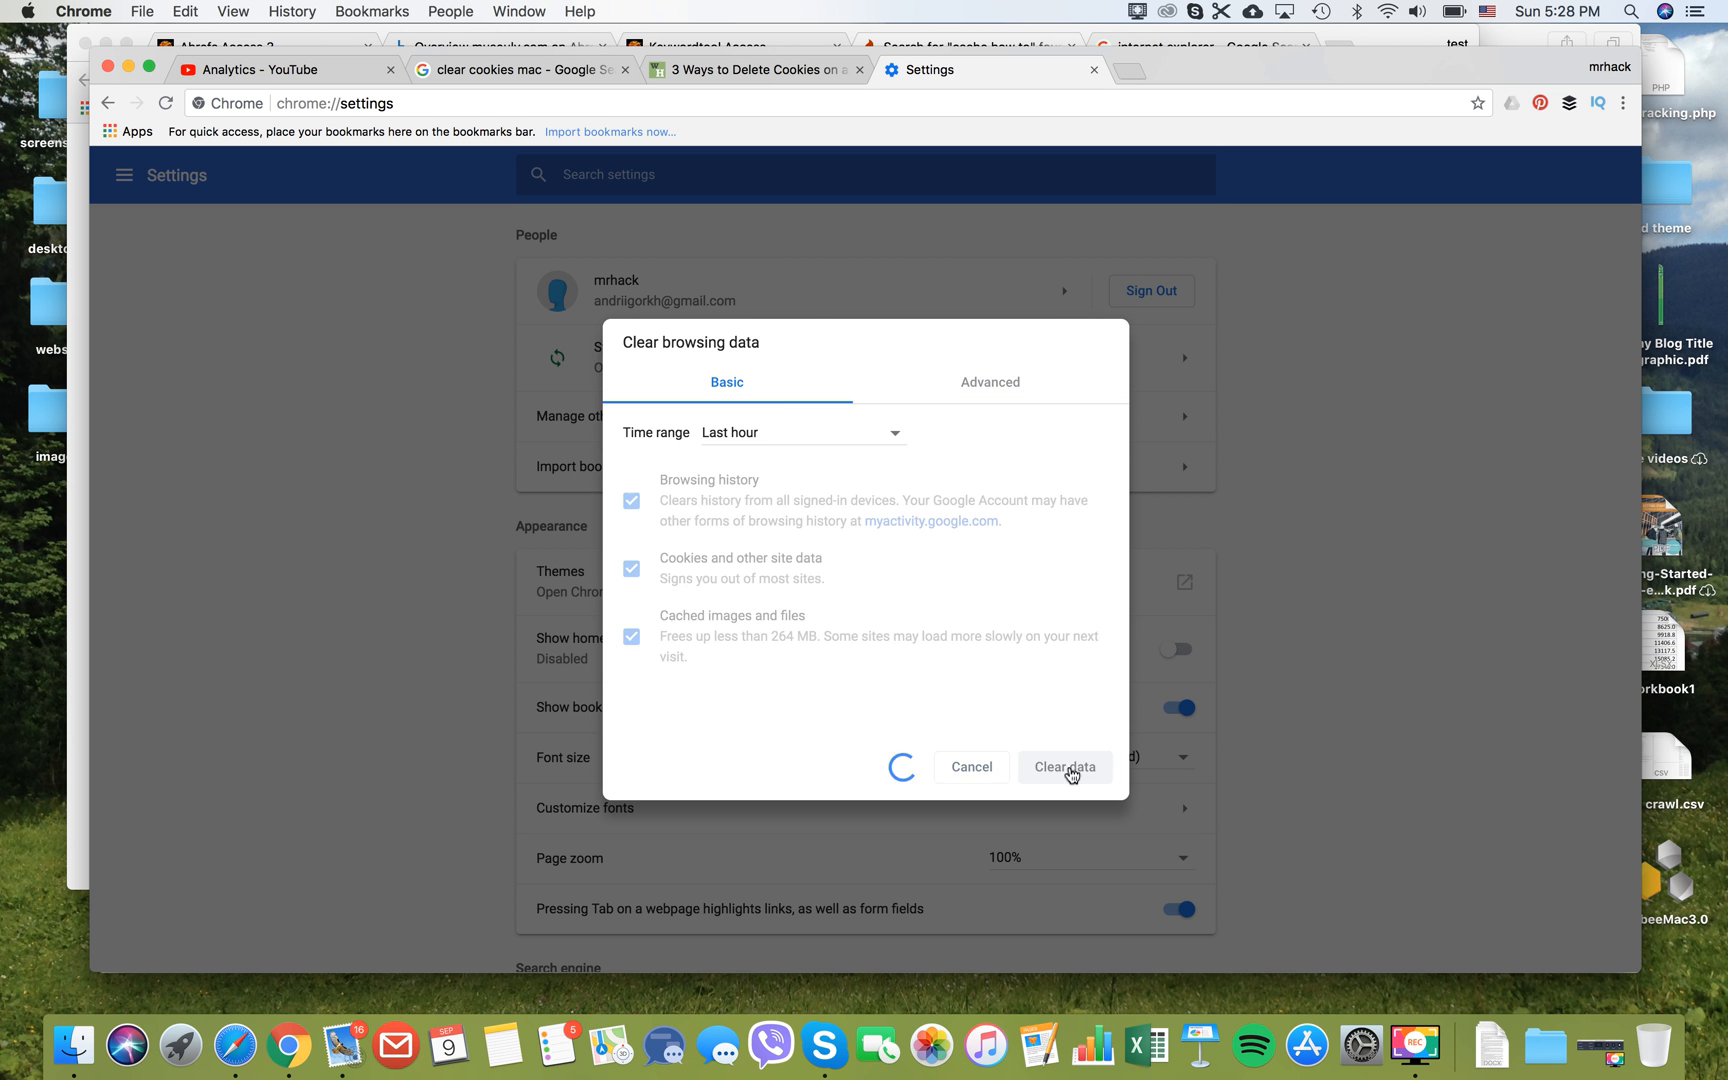
# Step: Let Chrome finish clearing, then switch over to the Firefox window
pyautogui.click(1064, 766)
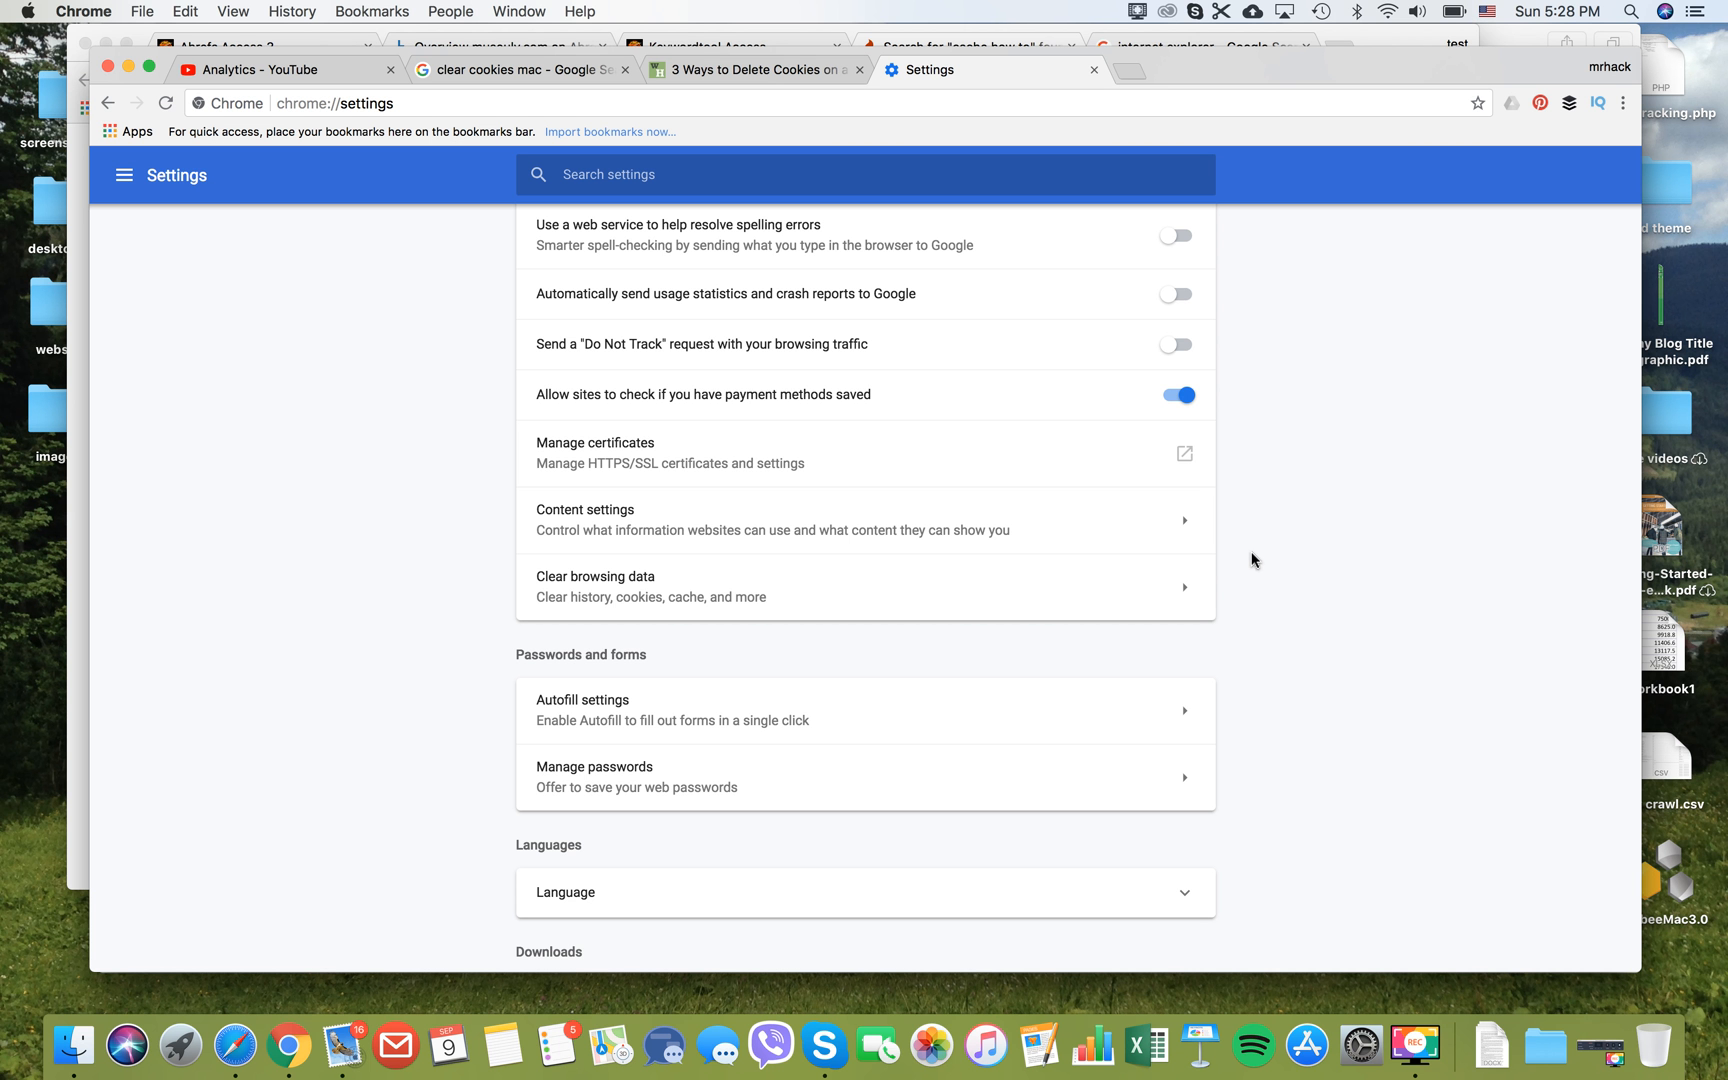
pyautogui.moveTo(1140, 24)
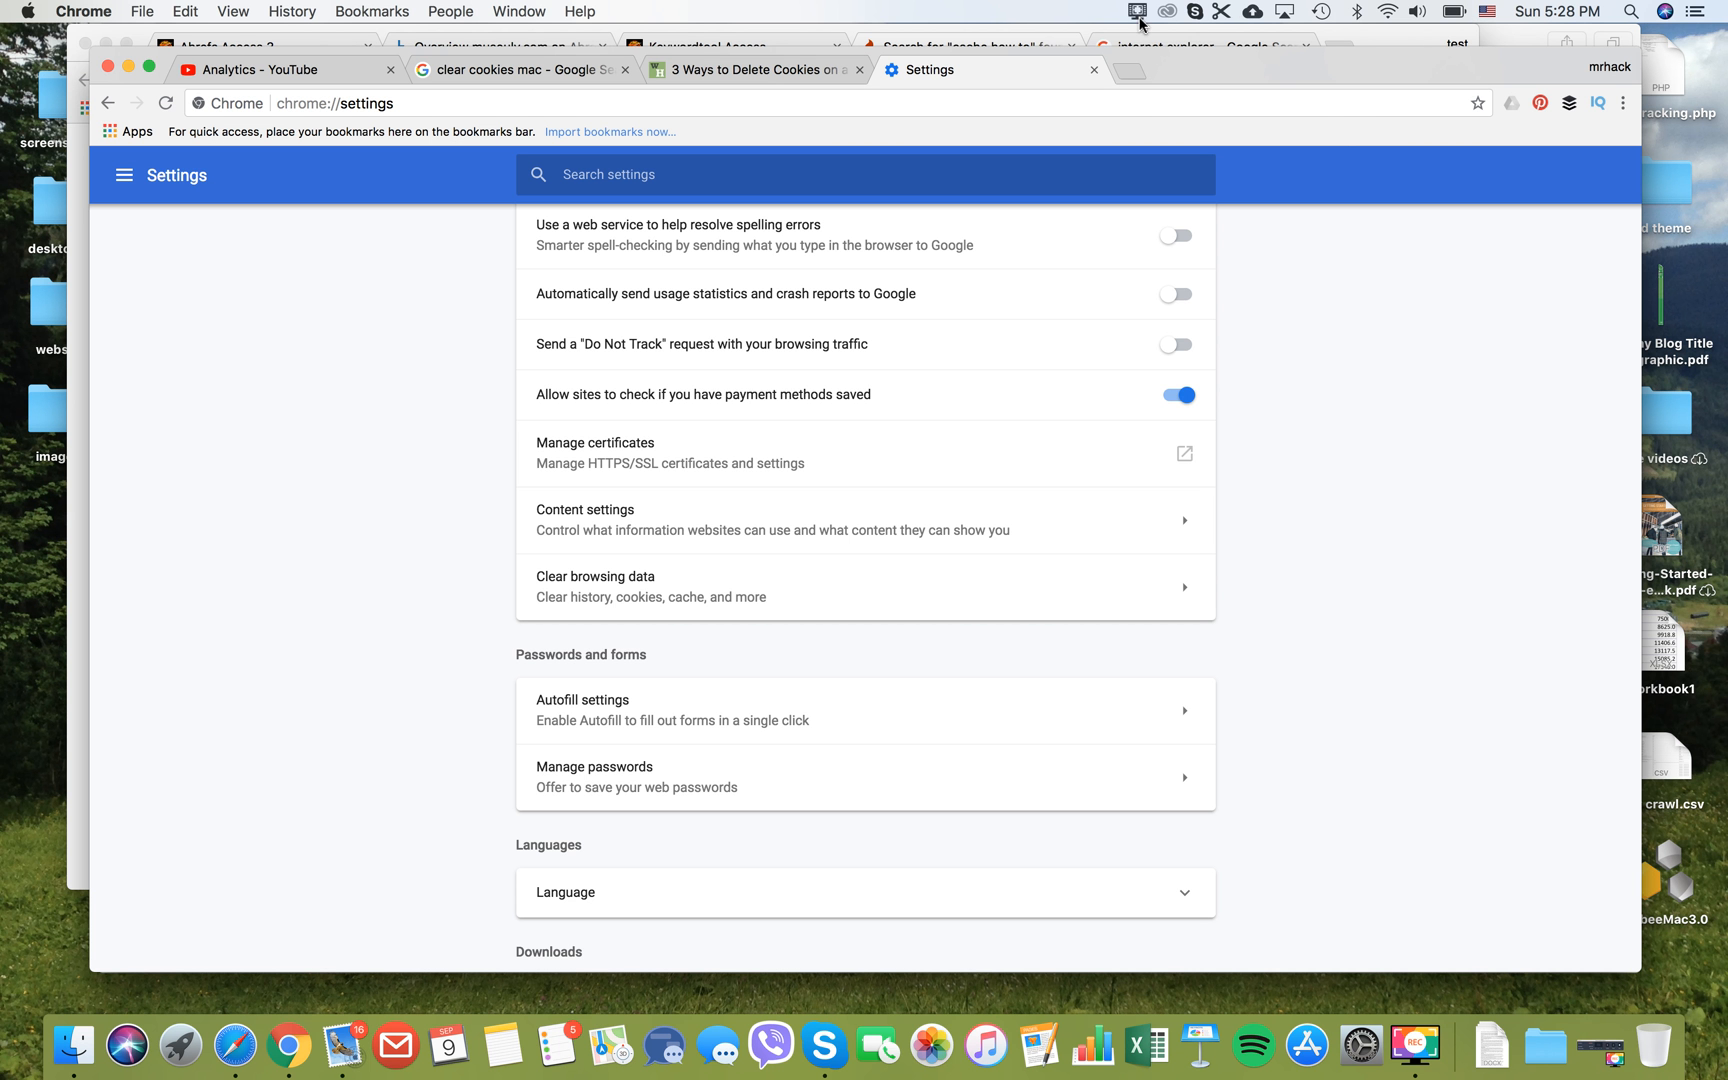
pyautogui.click(1138, 12)
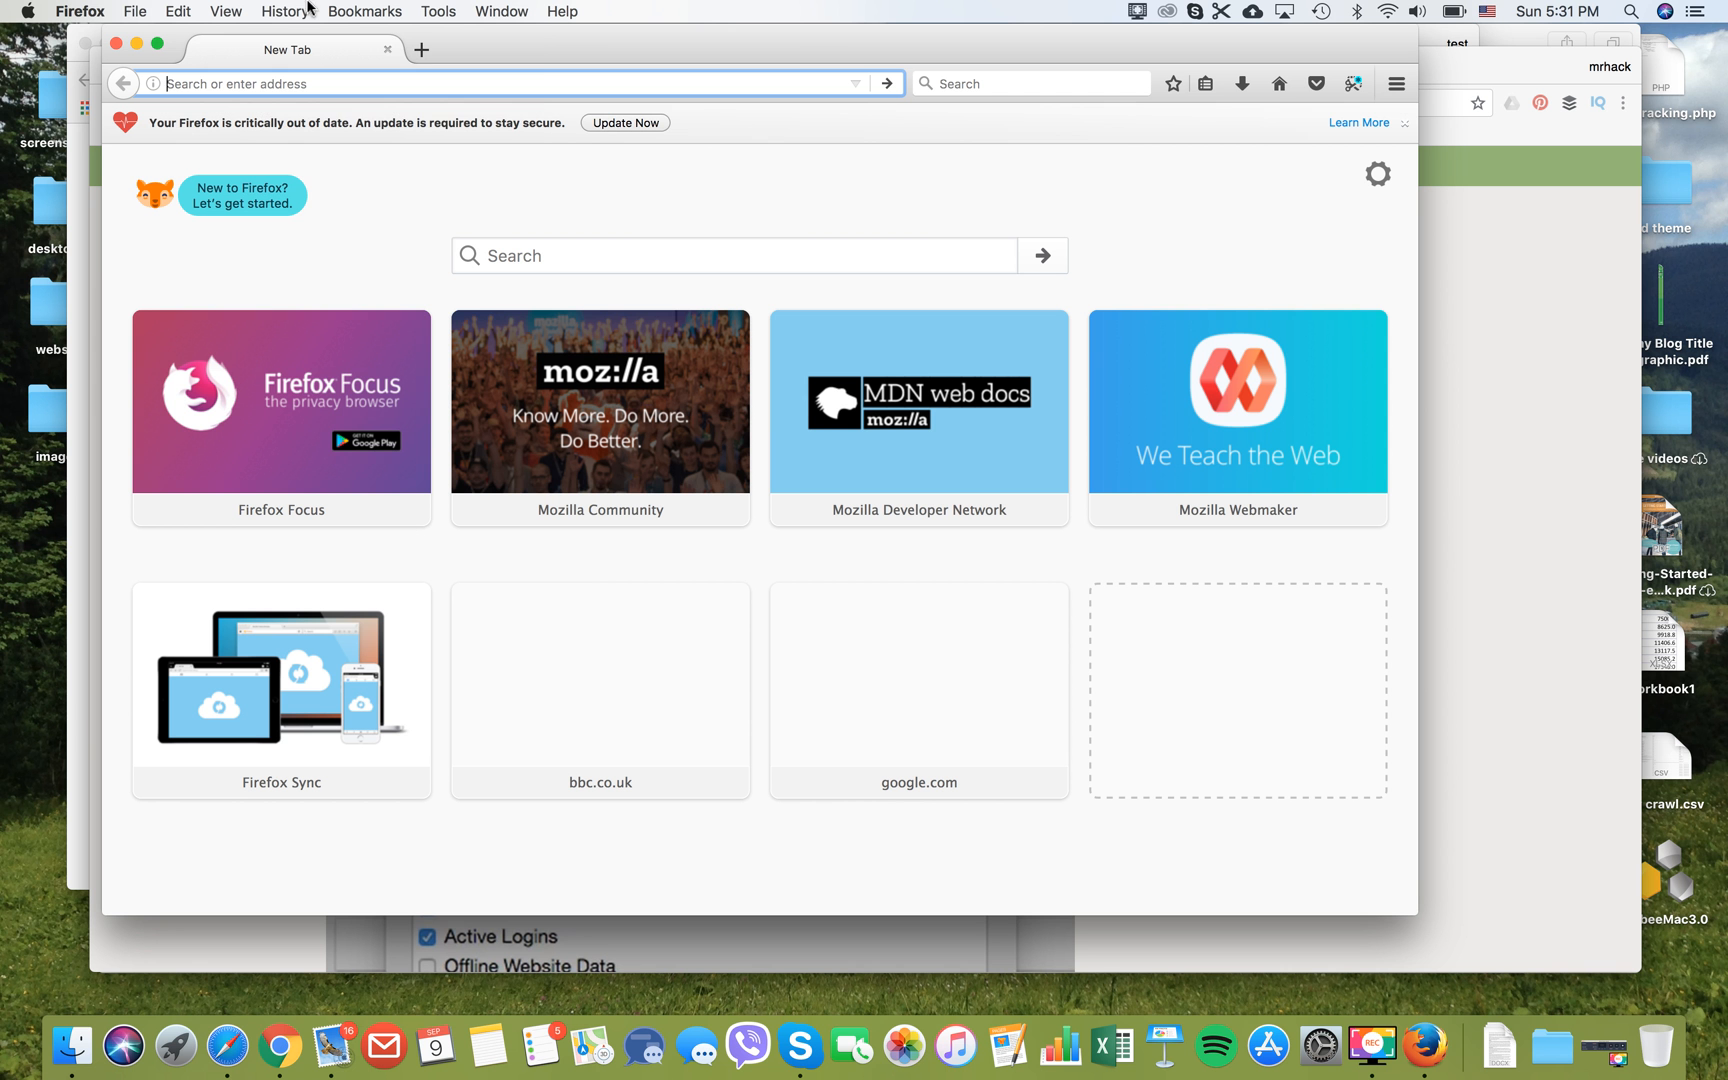
# Step: Clear Recent History for the Last Hour covering history, cookies, cache and active logins
pyautogui.click(284, 12)
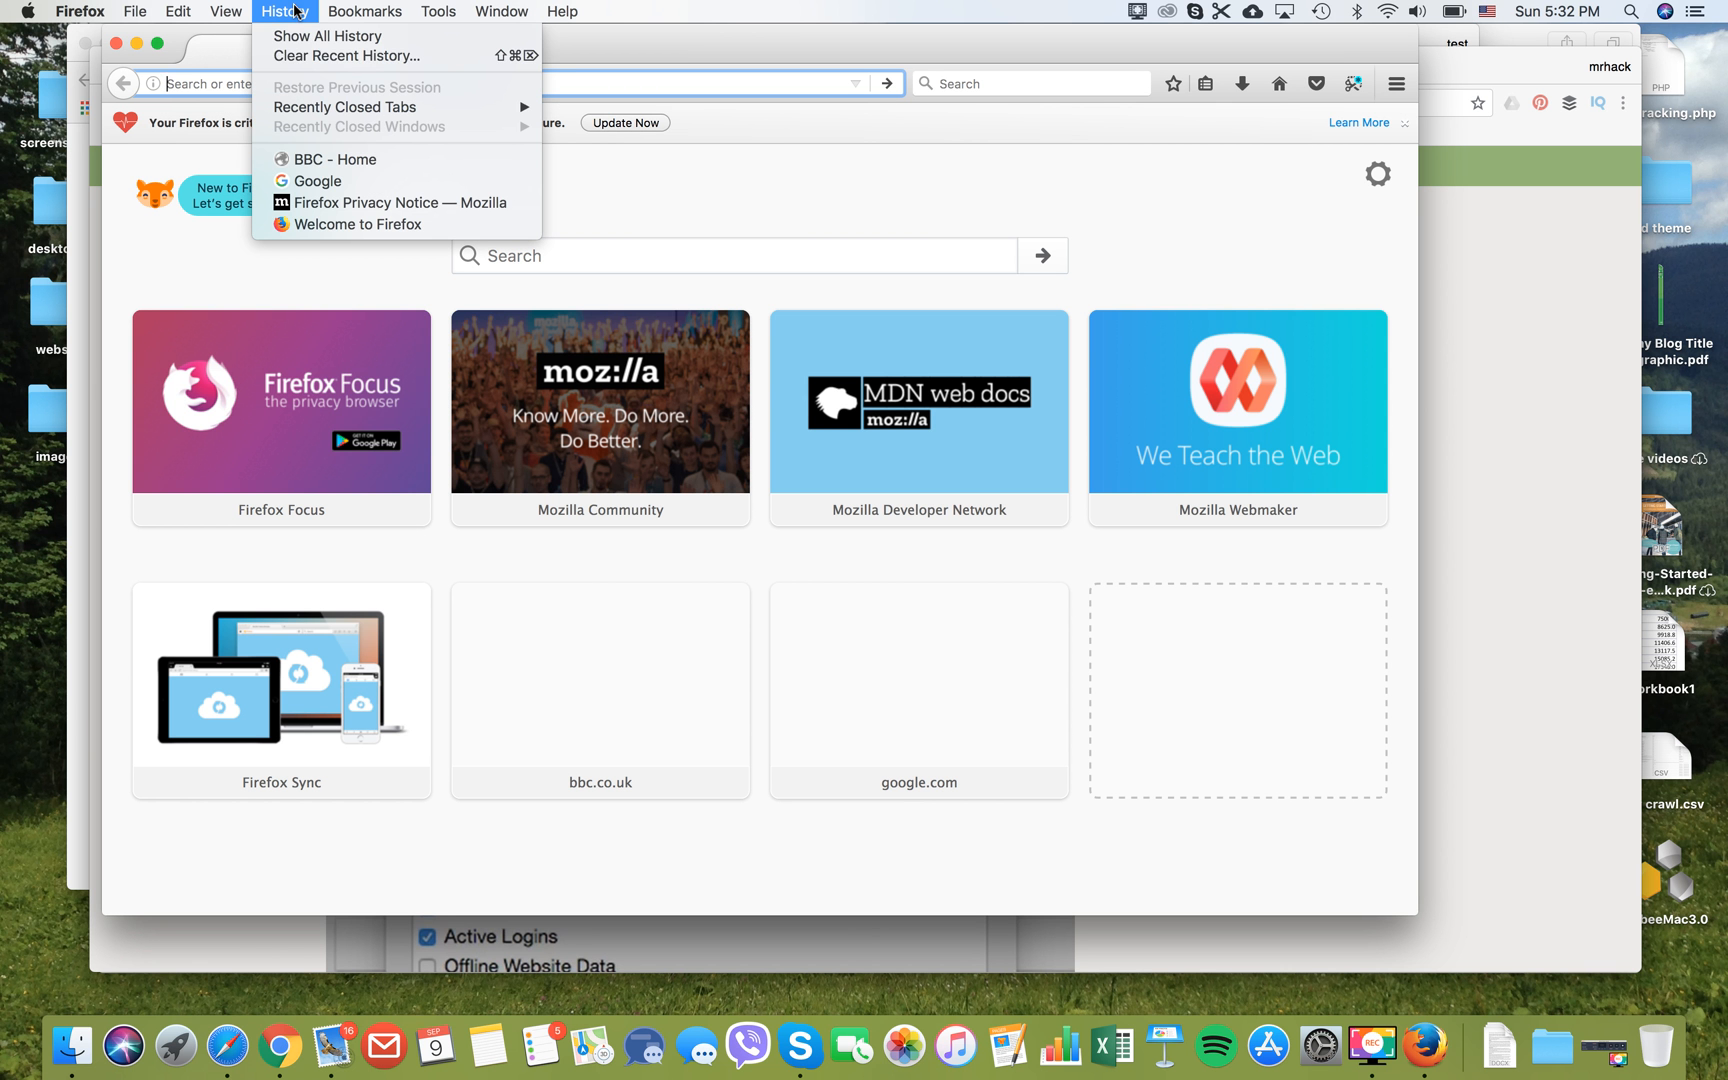
pyautogui.moveTo(348, 56)
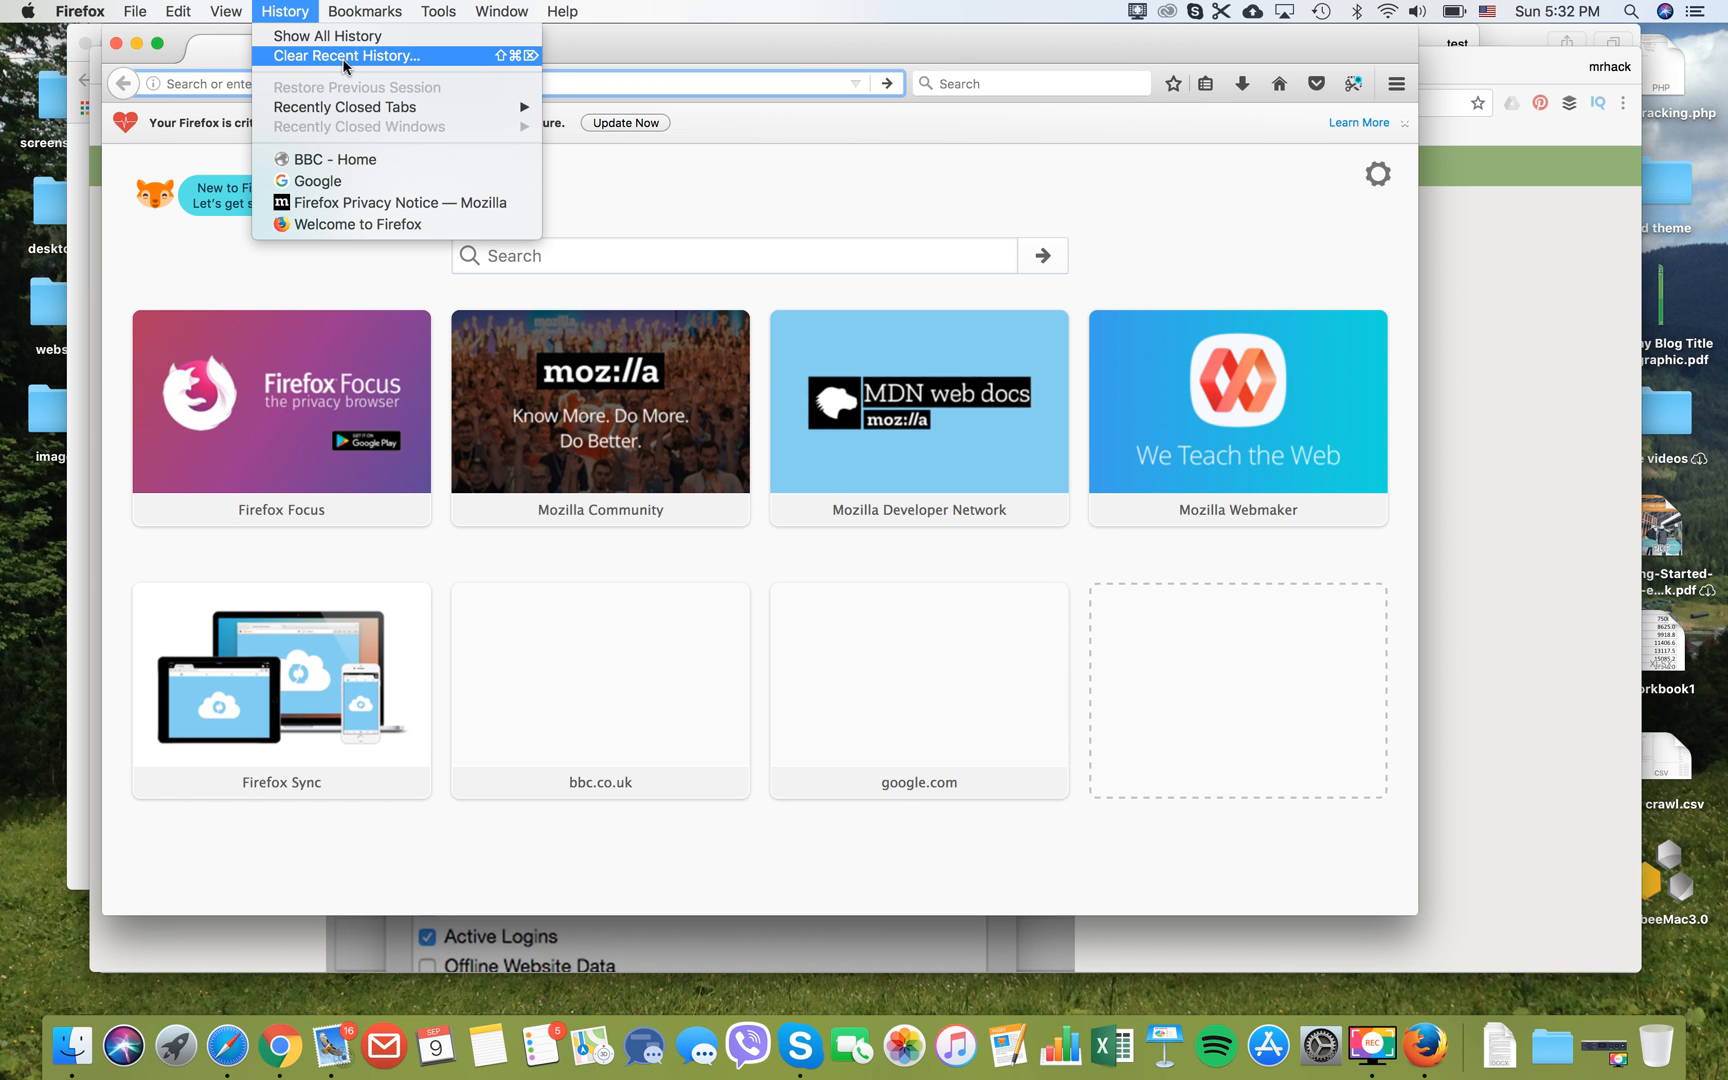
pyautogui.click(346, 56)
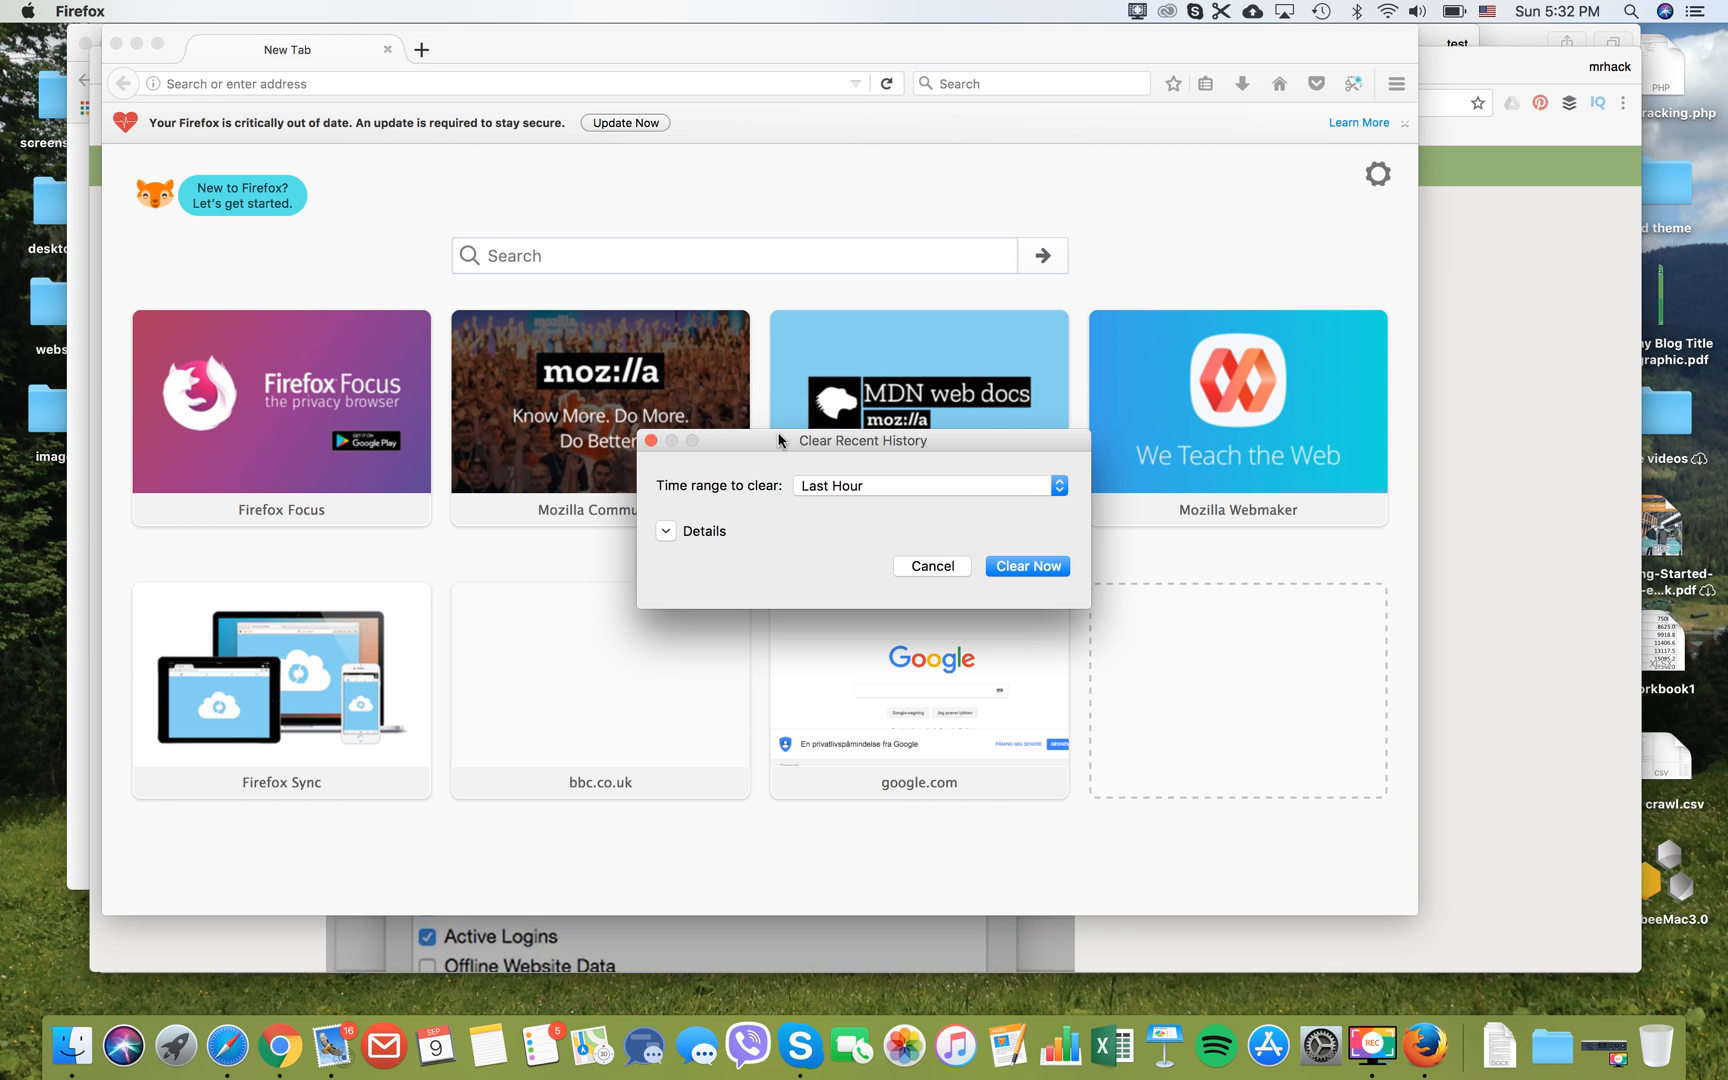
pyautogui.click(926, 484)
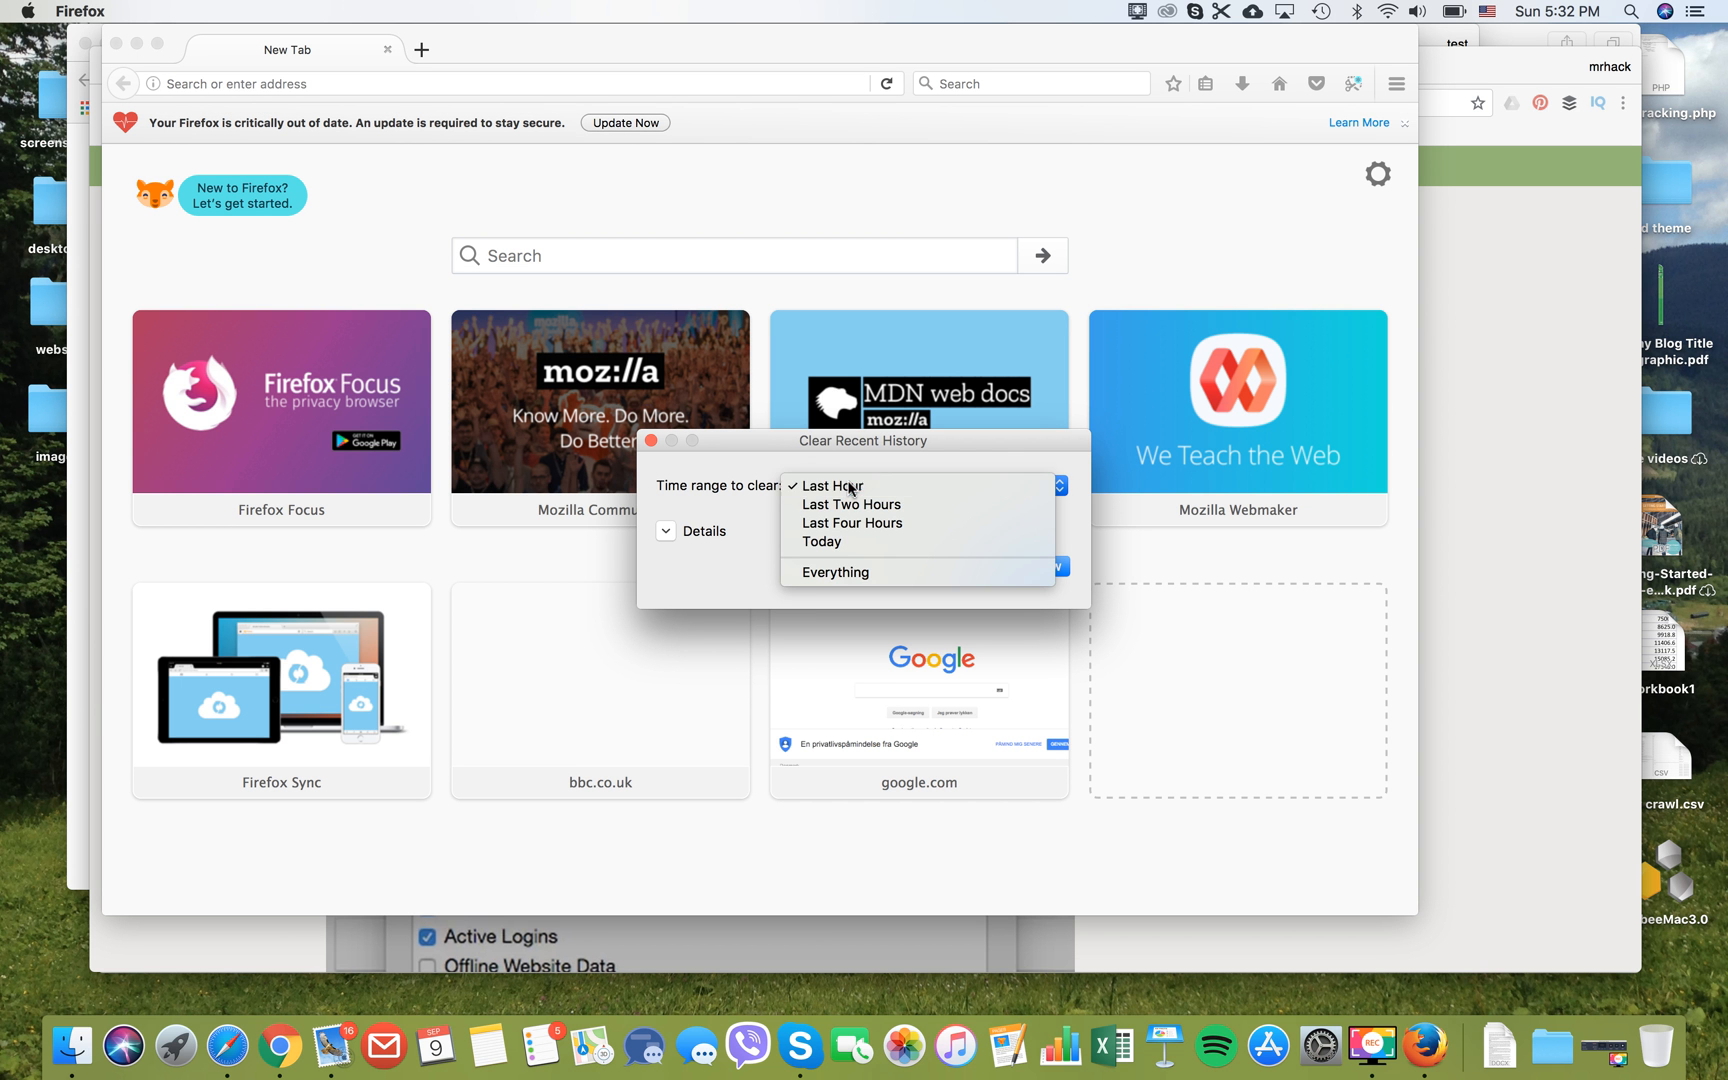
pyautogui.click(830, 484)
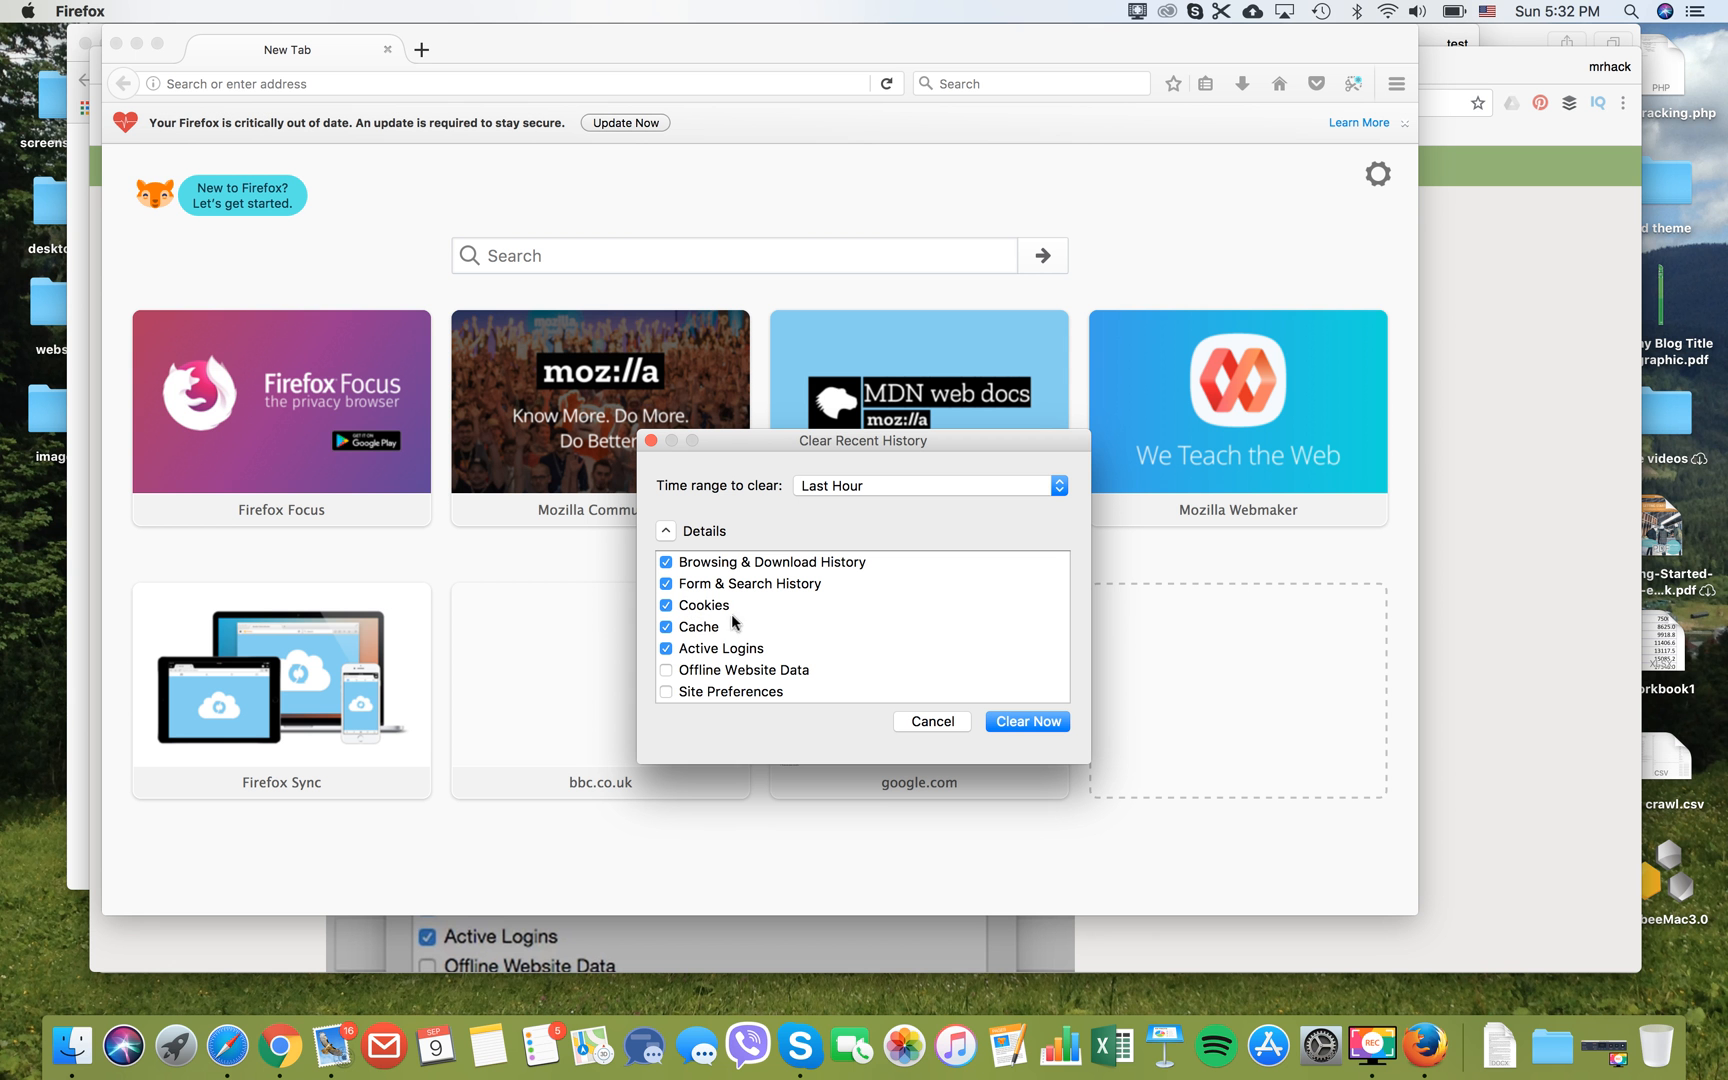
pyautogui.moveTo(838, 602)
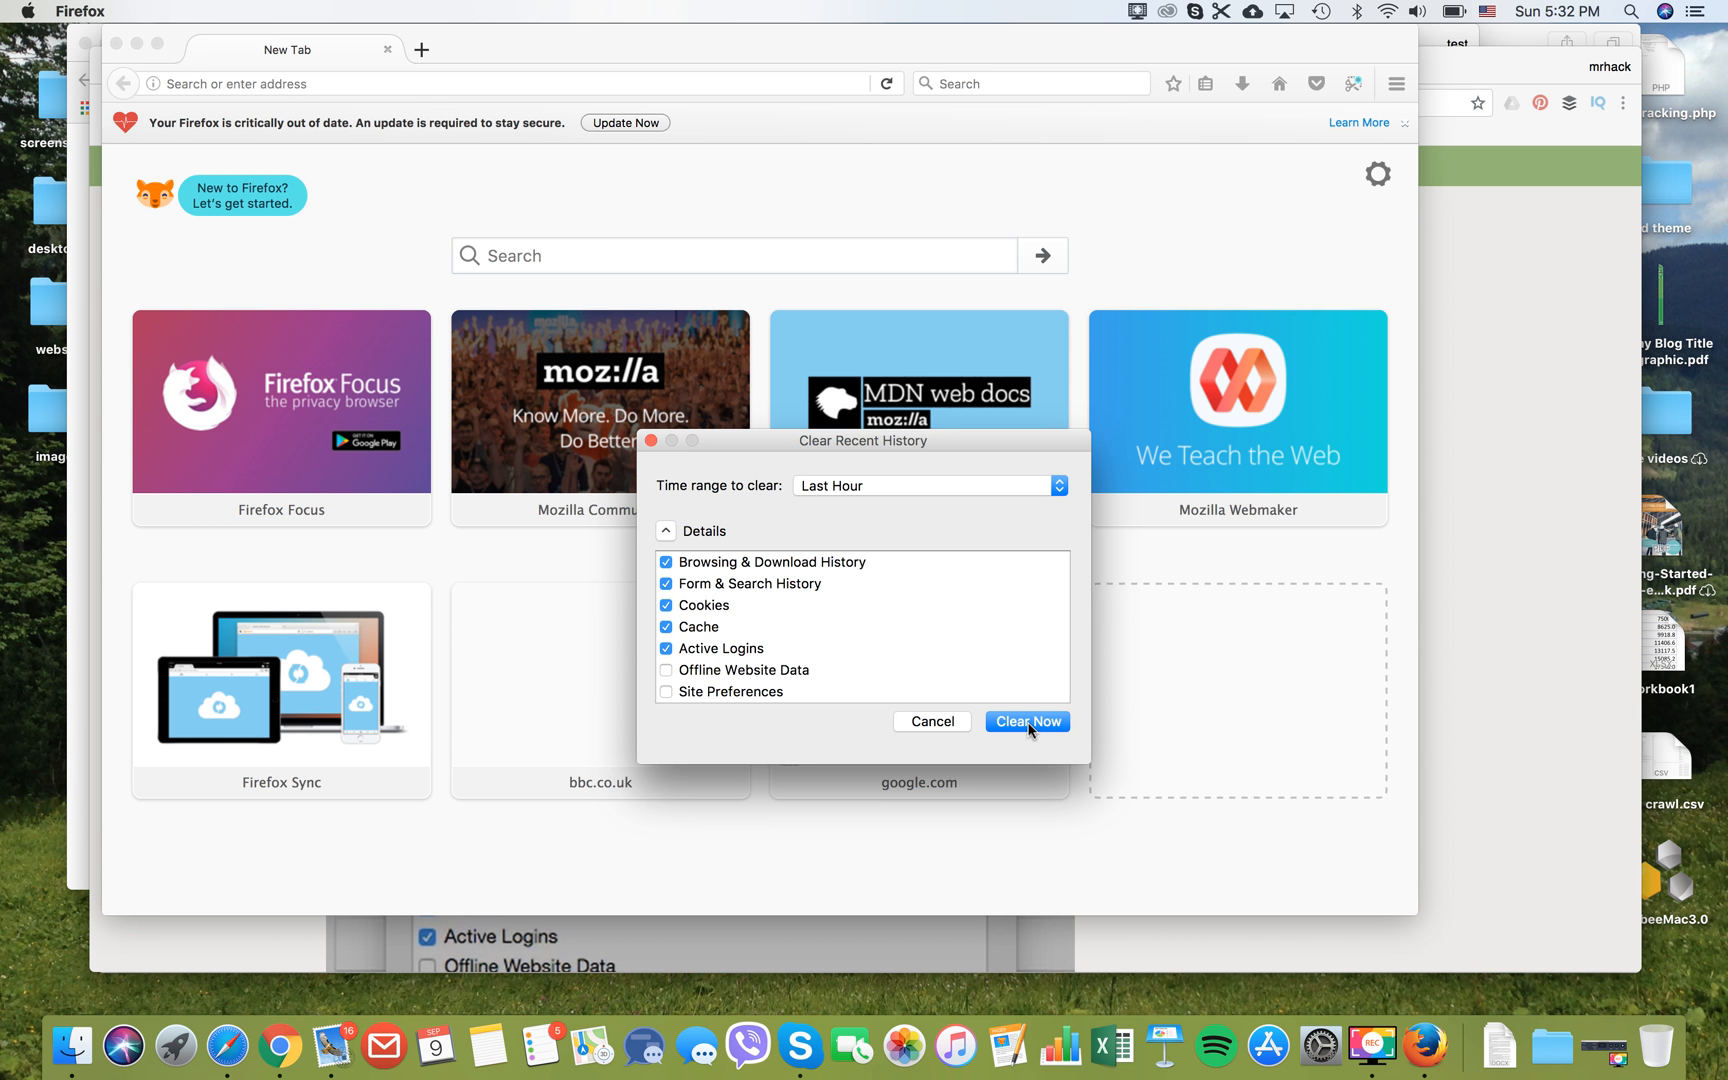
pyautogui.click(1026, 720)
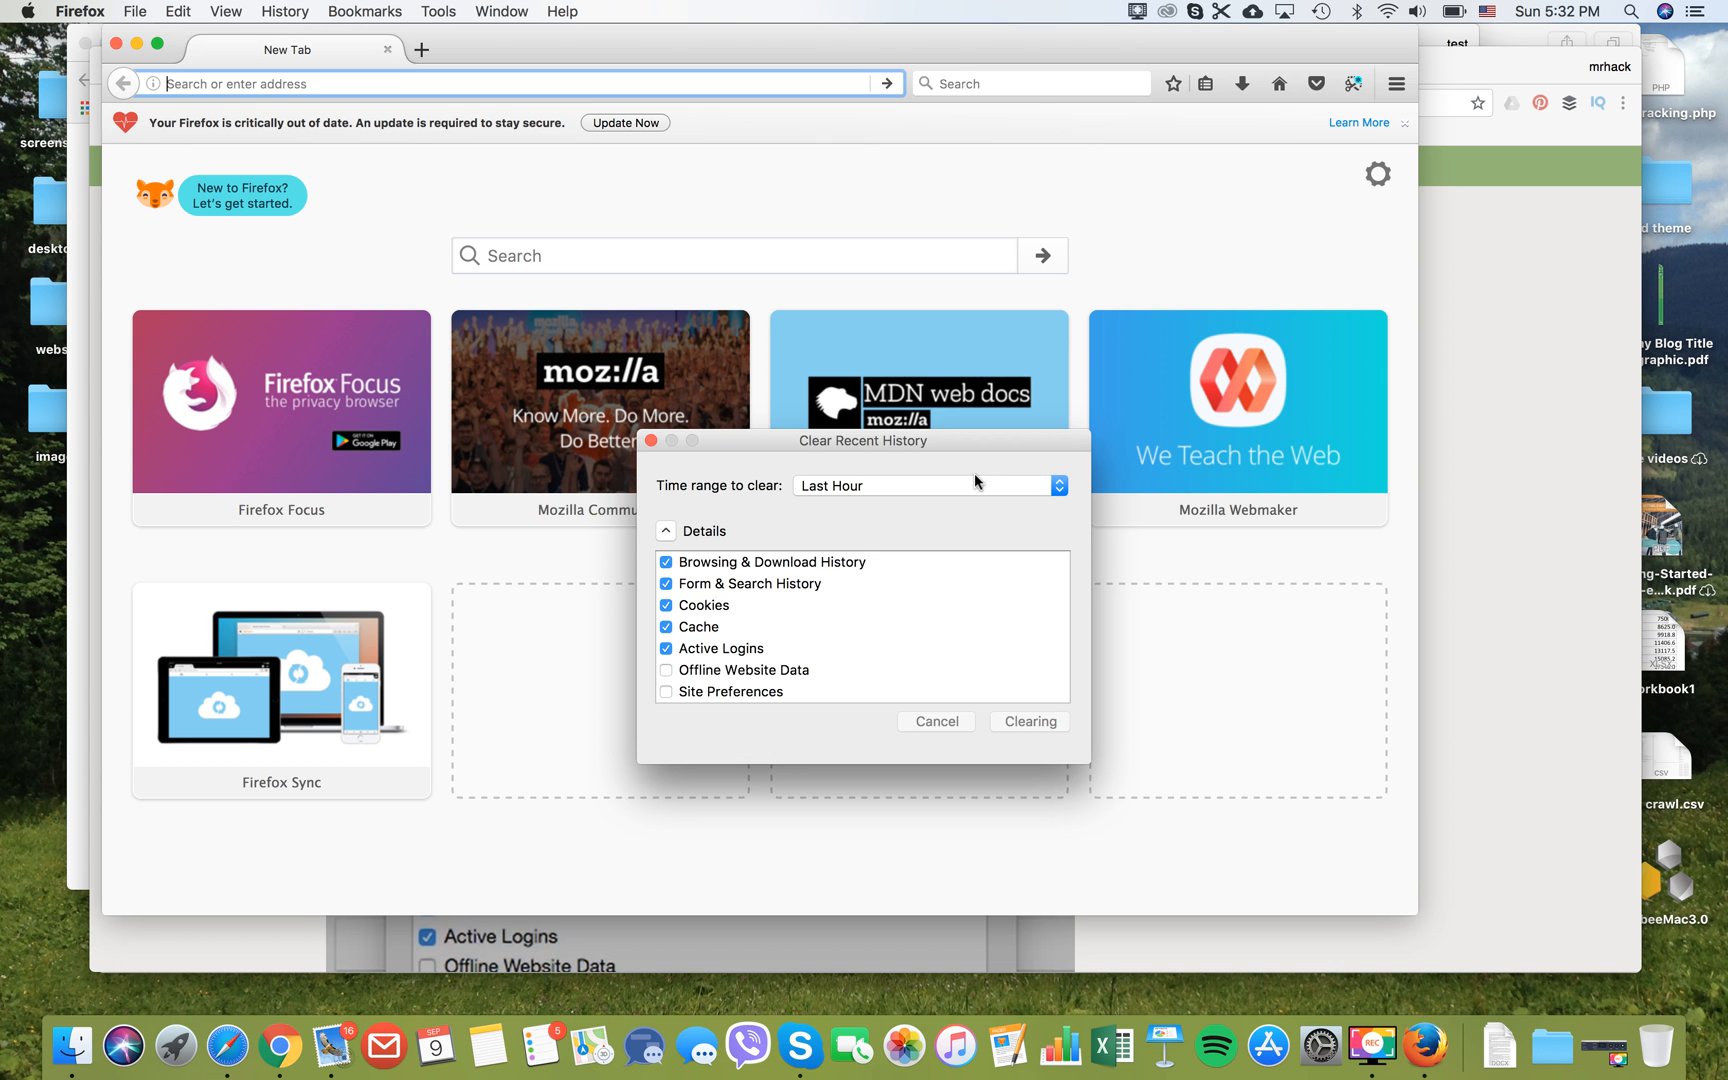
pyautogui.click(1028, 720)
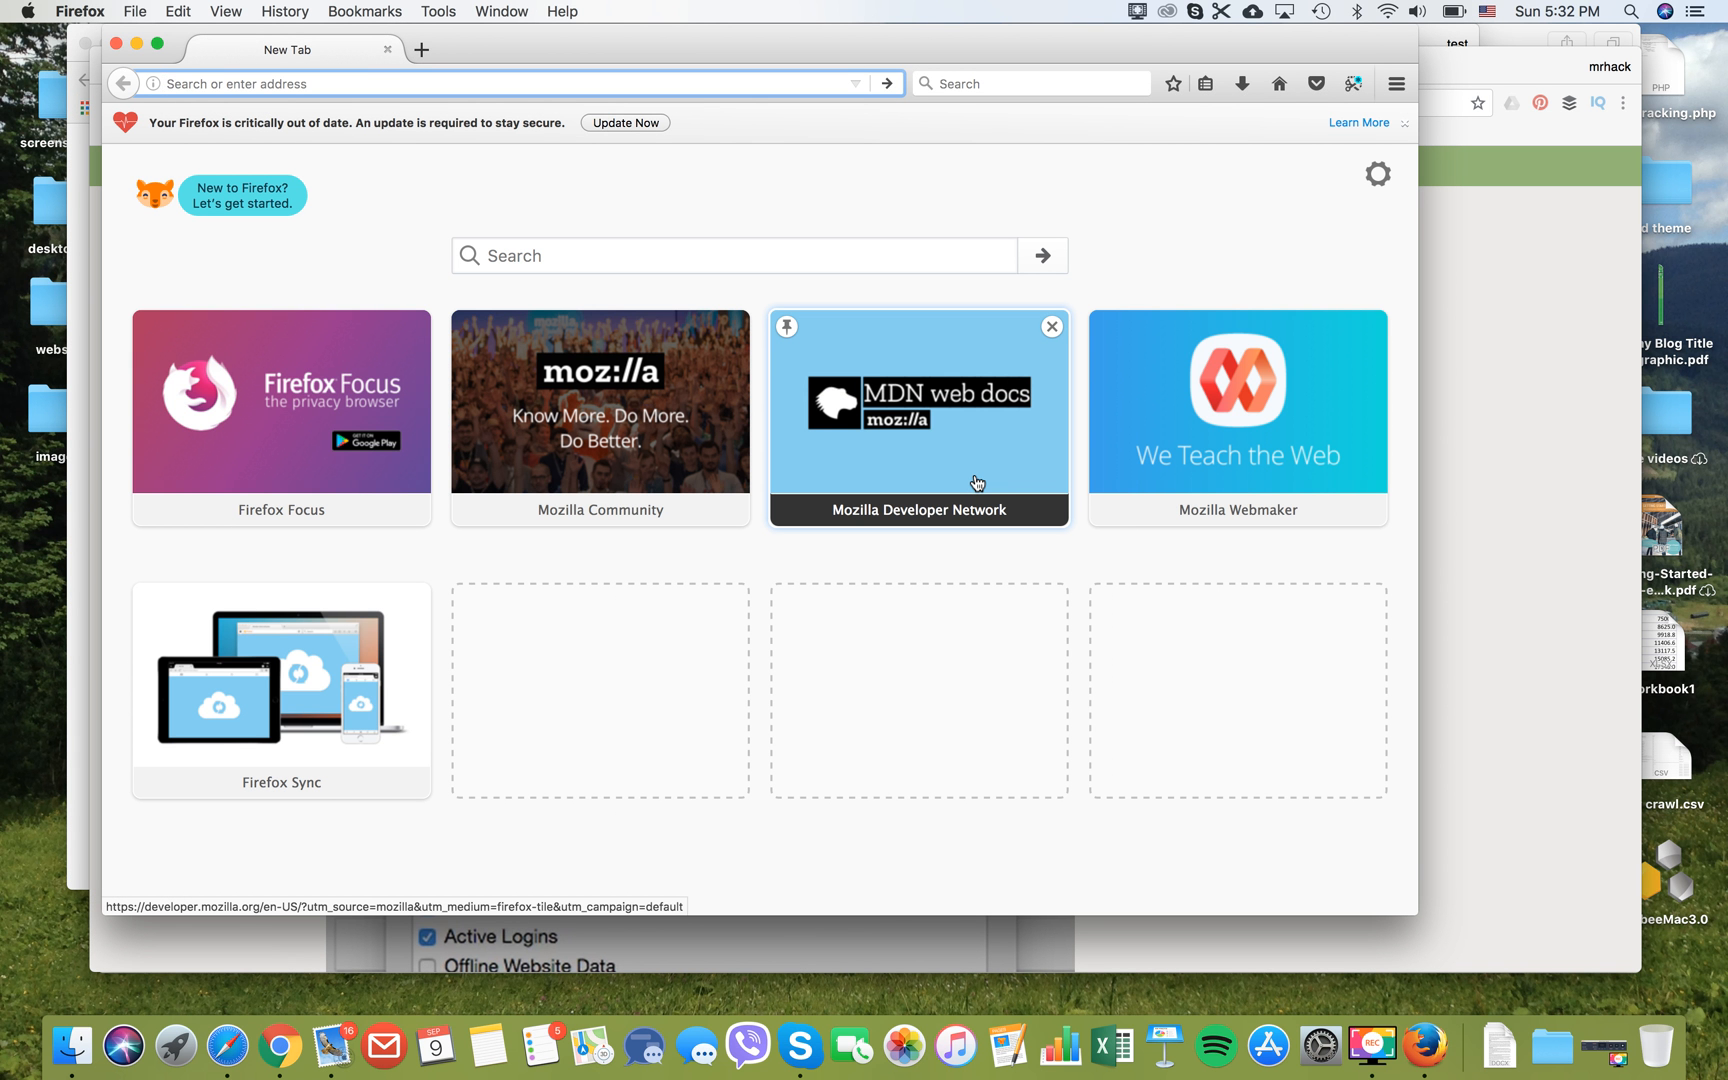